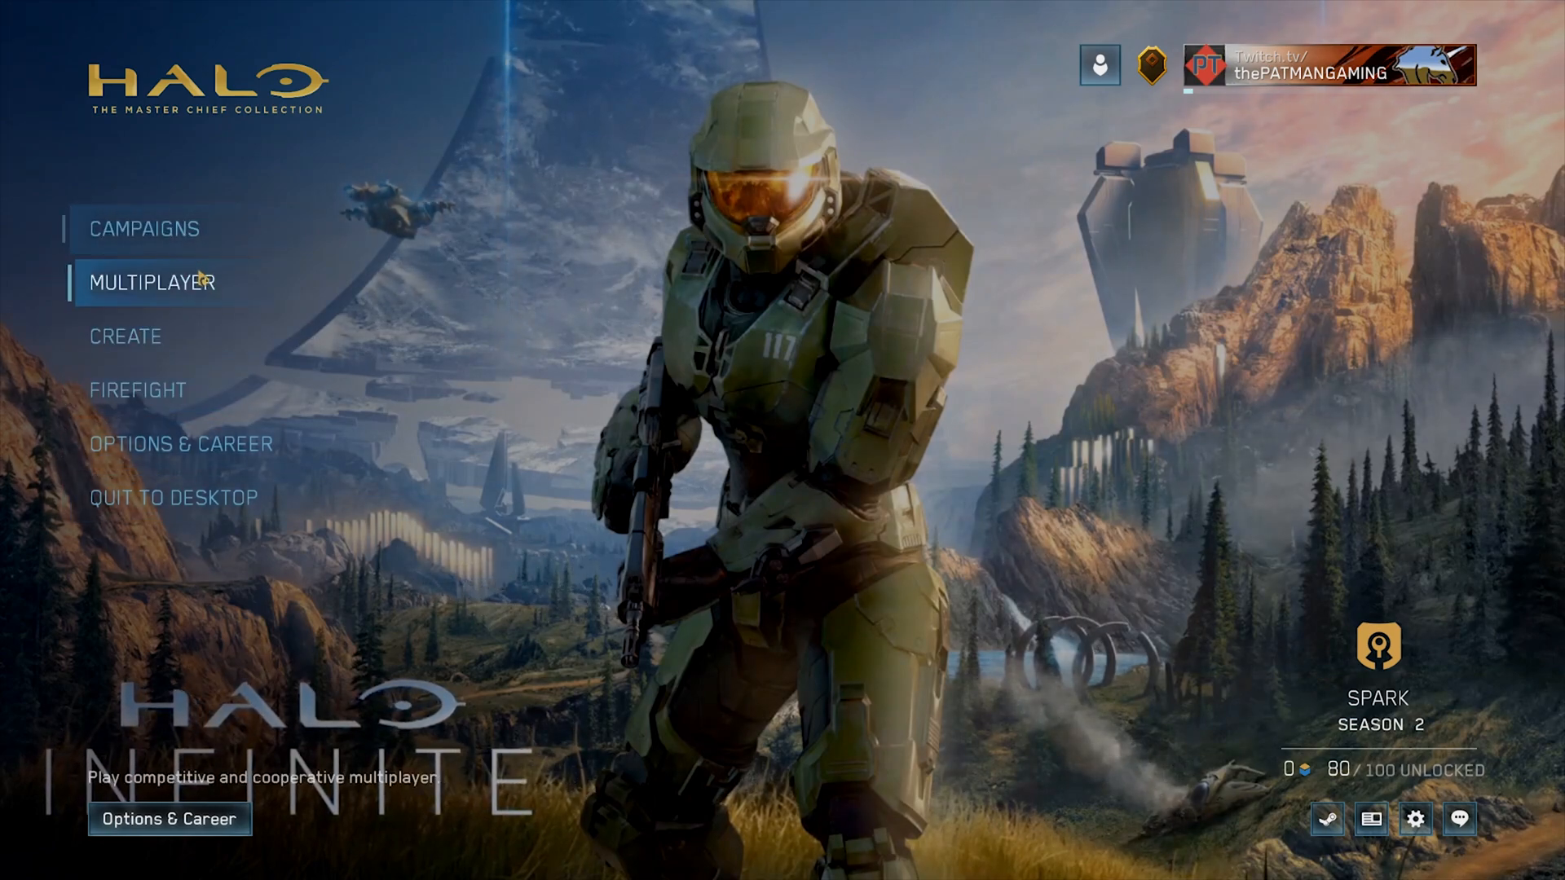
mouse_move(135, 336)
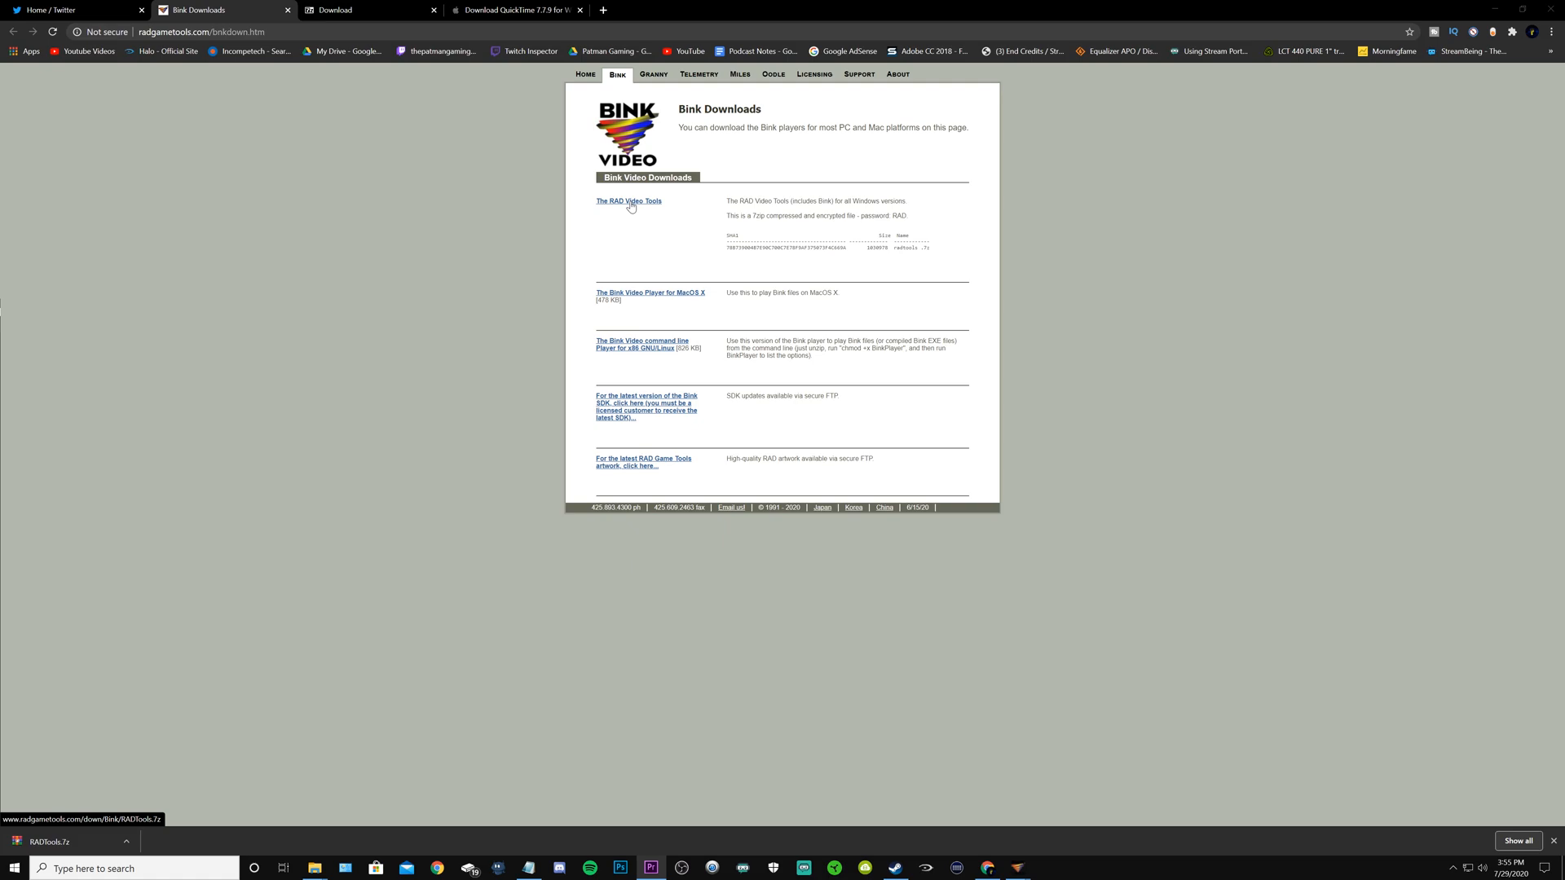
click(628, 200)
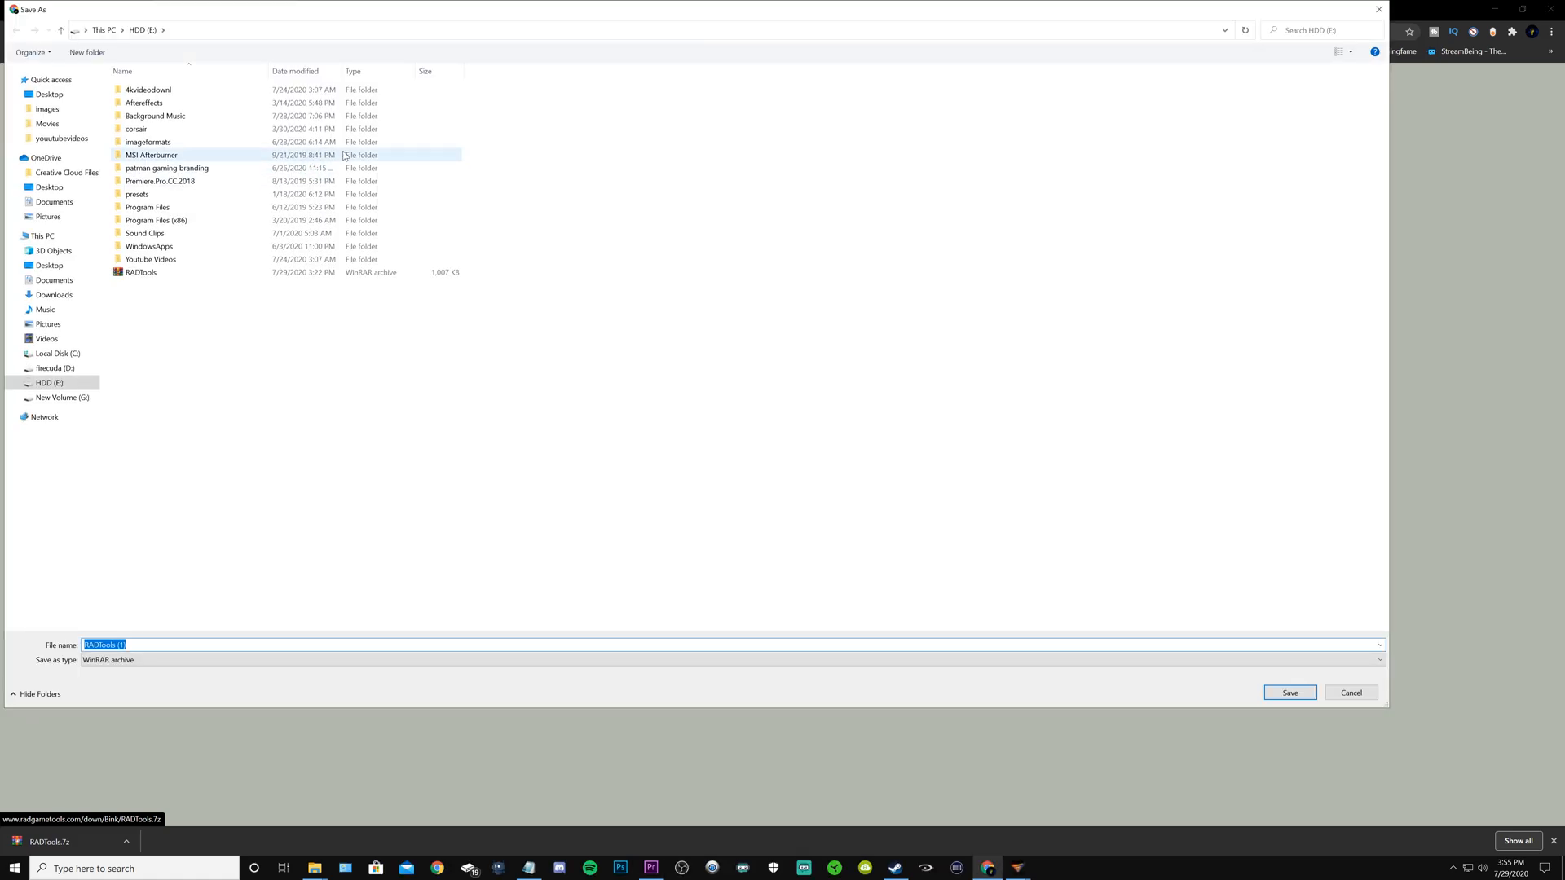
mouse_move(680, 498)
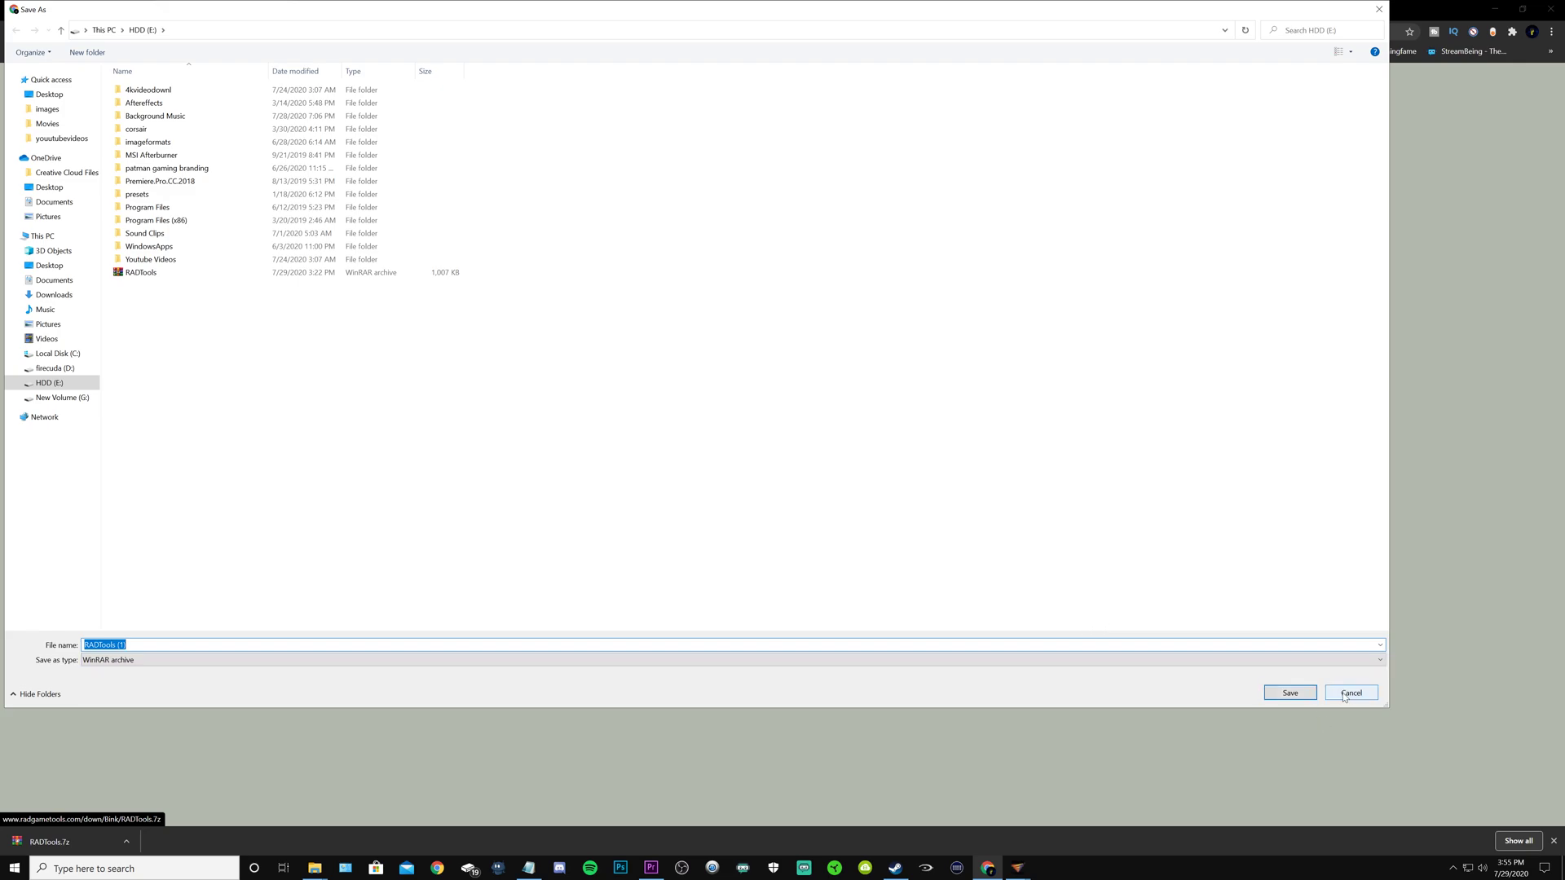
click(1350, 692)
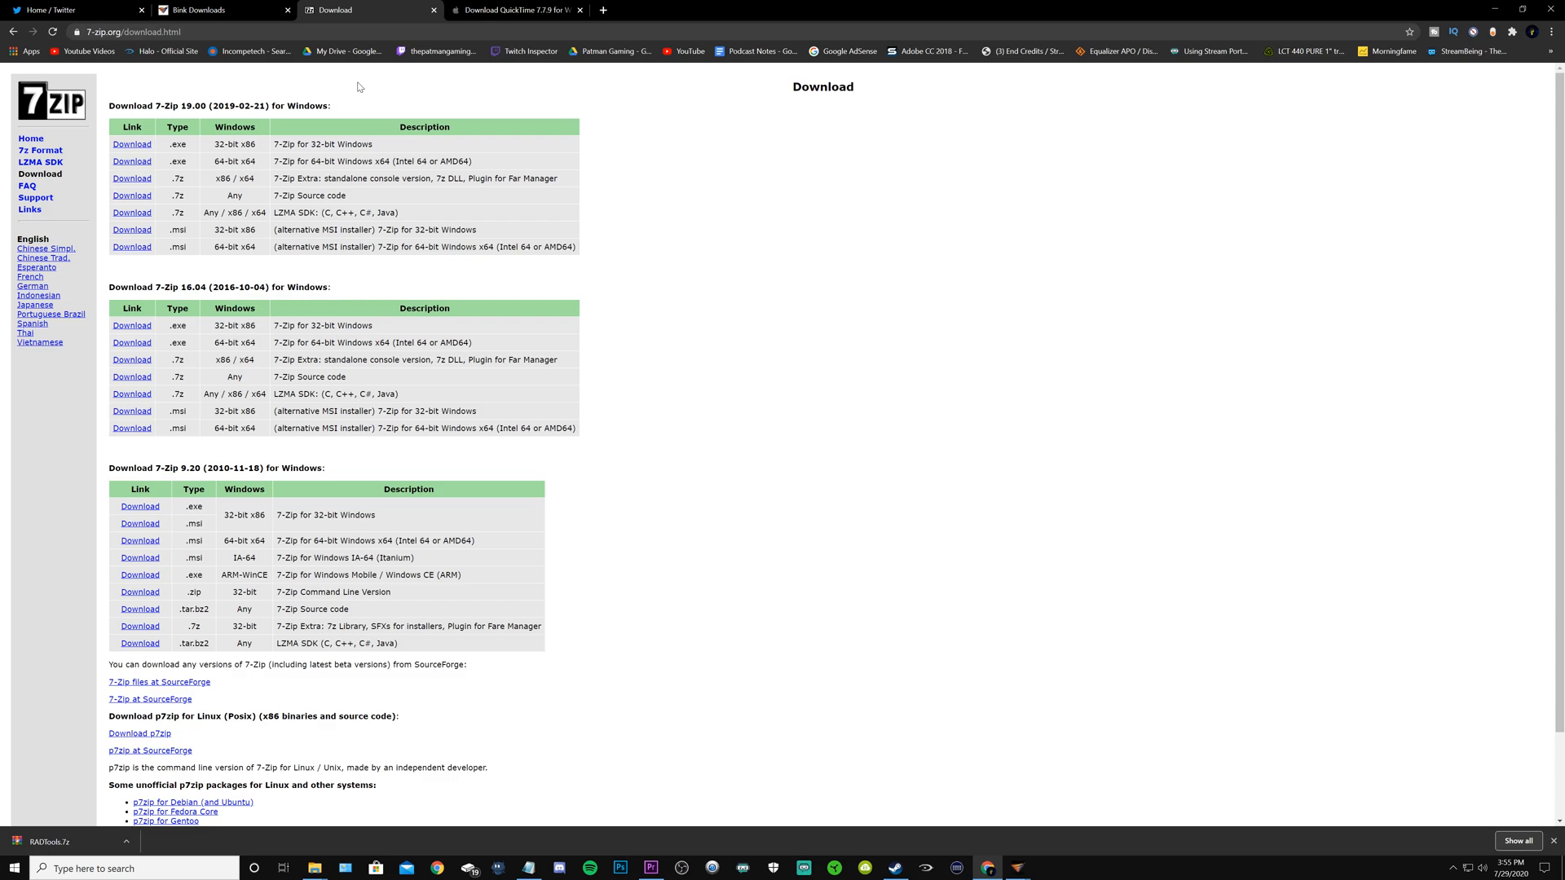
mouse_move(402, 57)
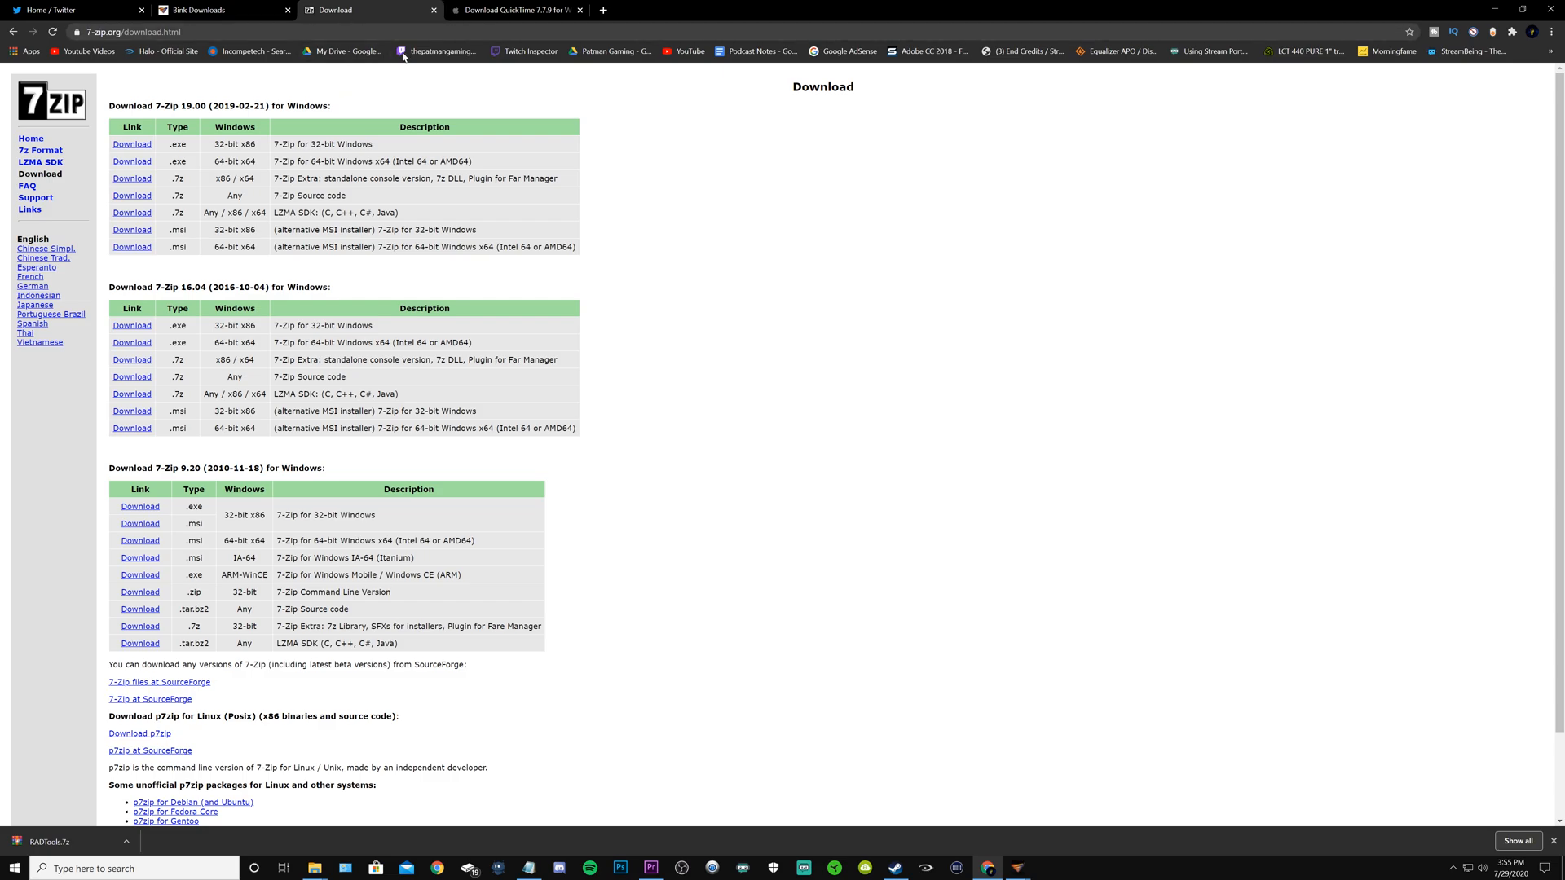
mouse_move(209, 10)
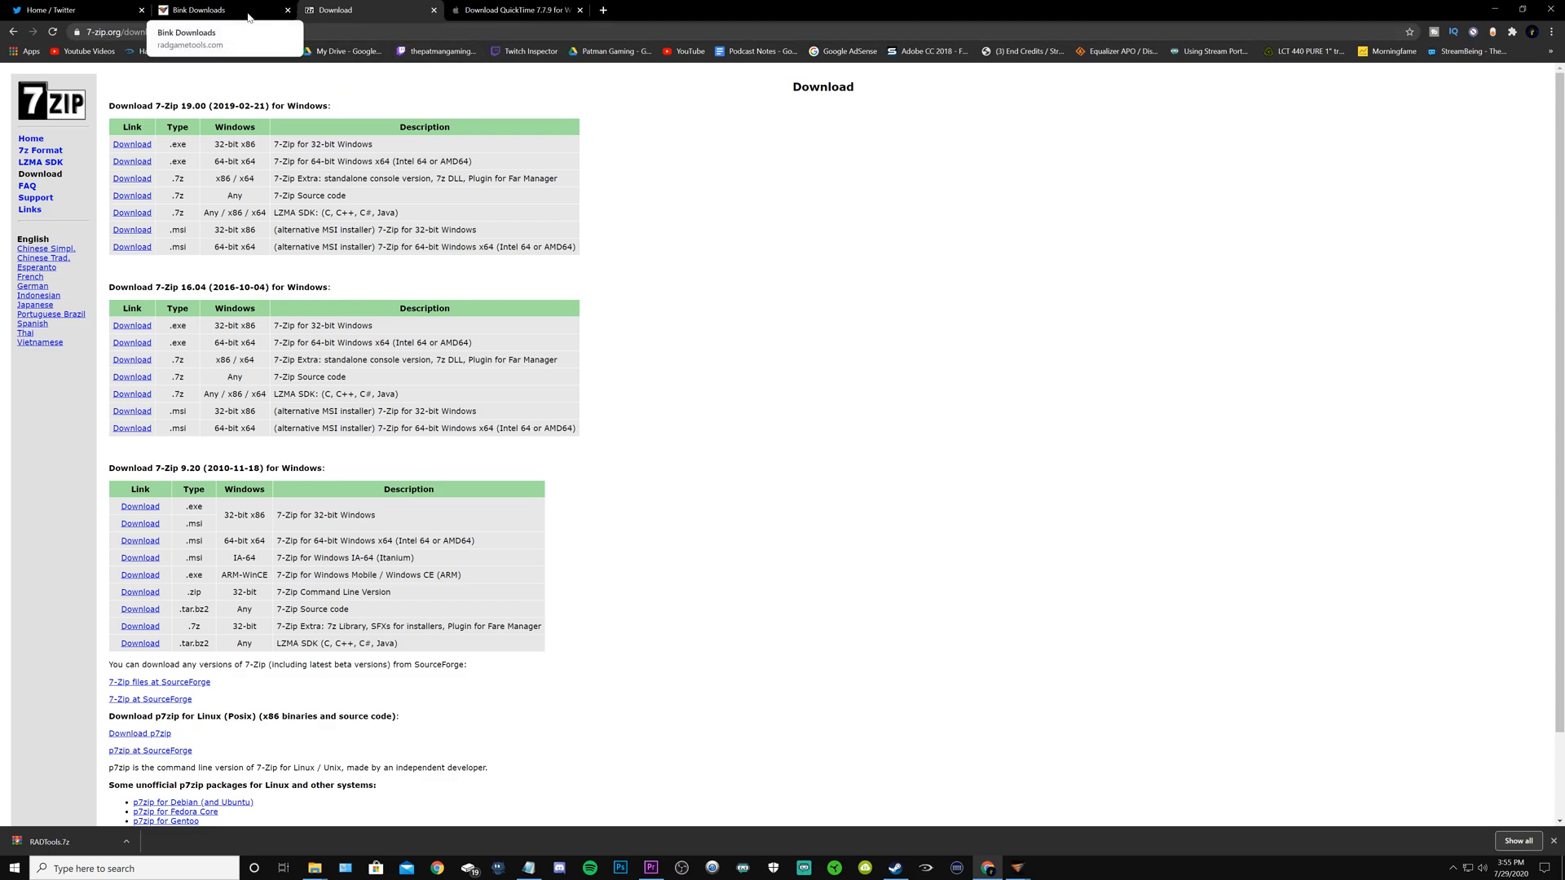
click(215, 10)
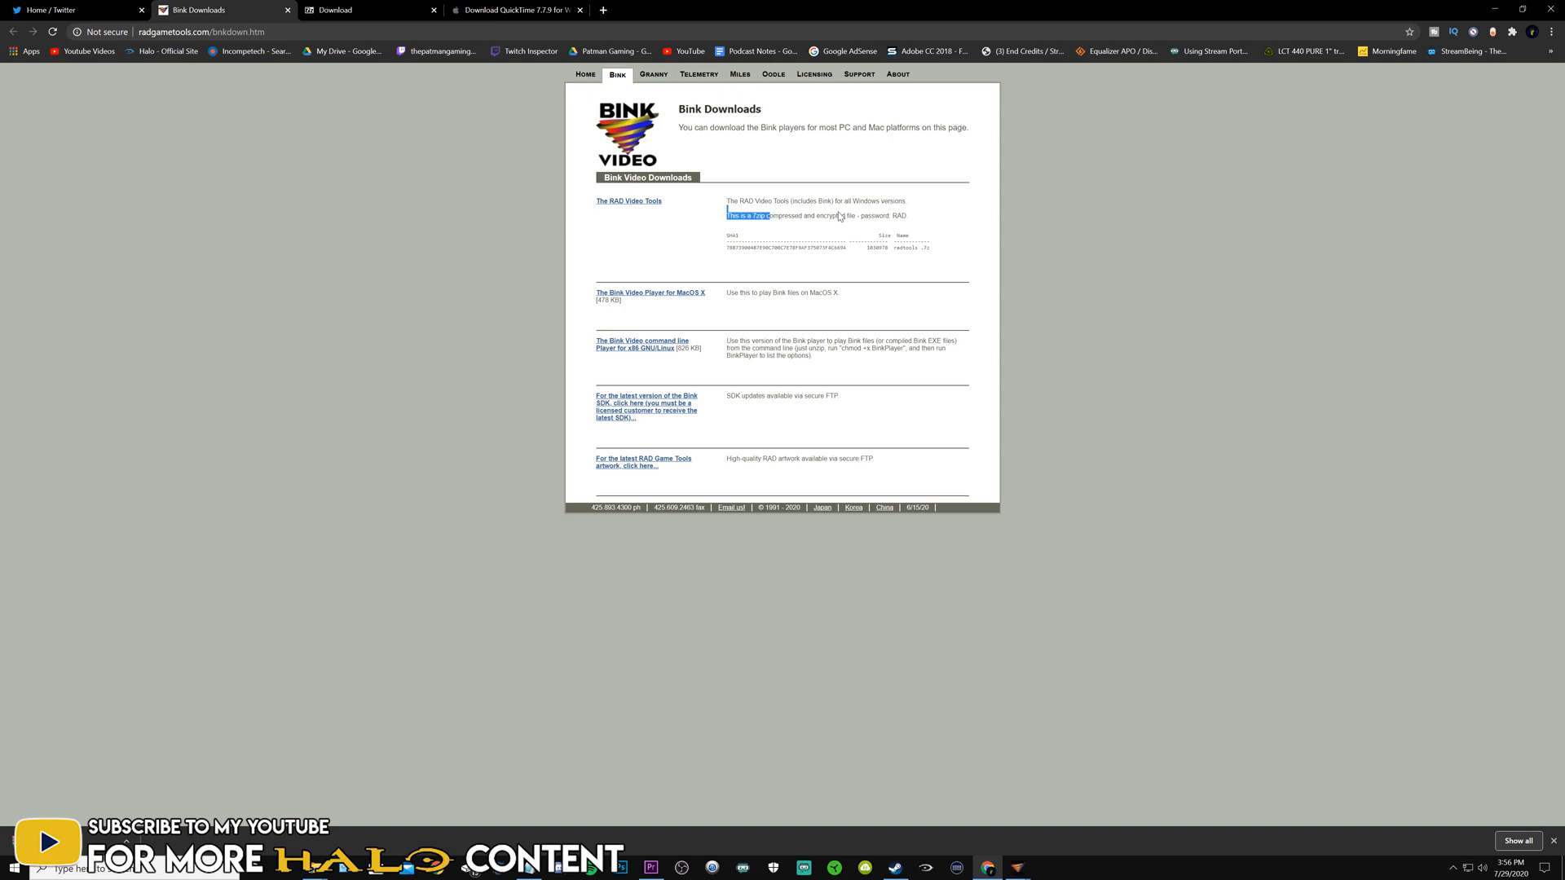
mouse_move(774, 227)
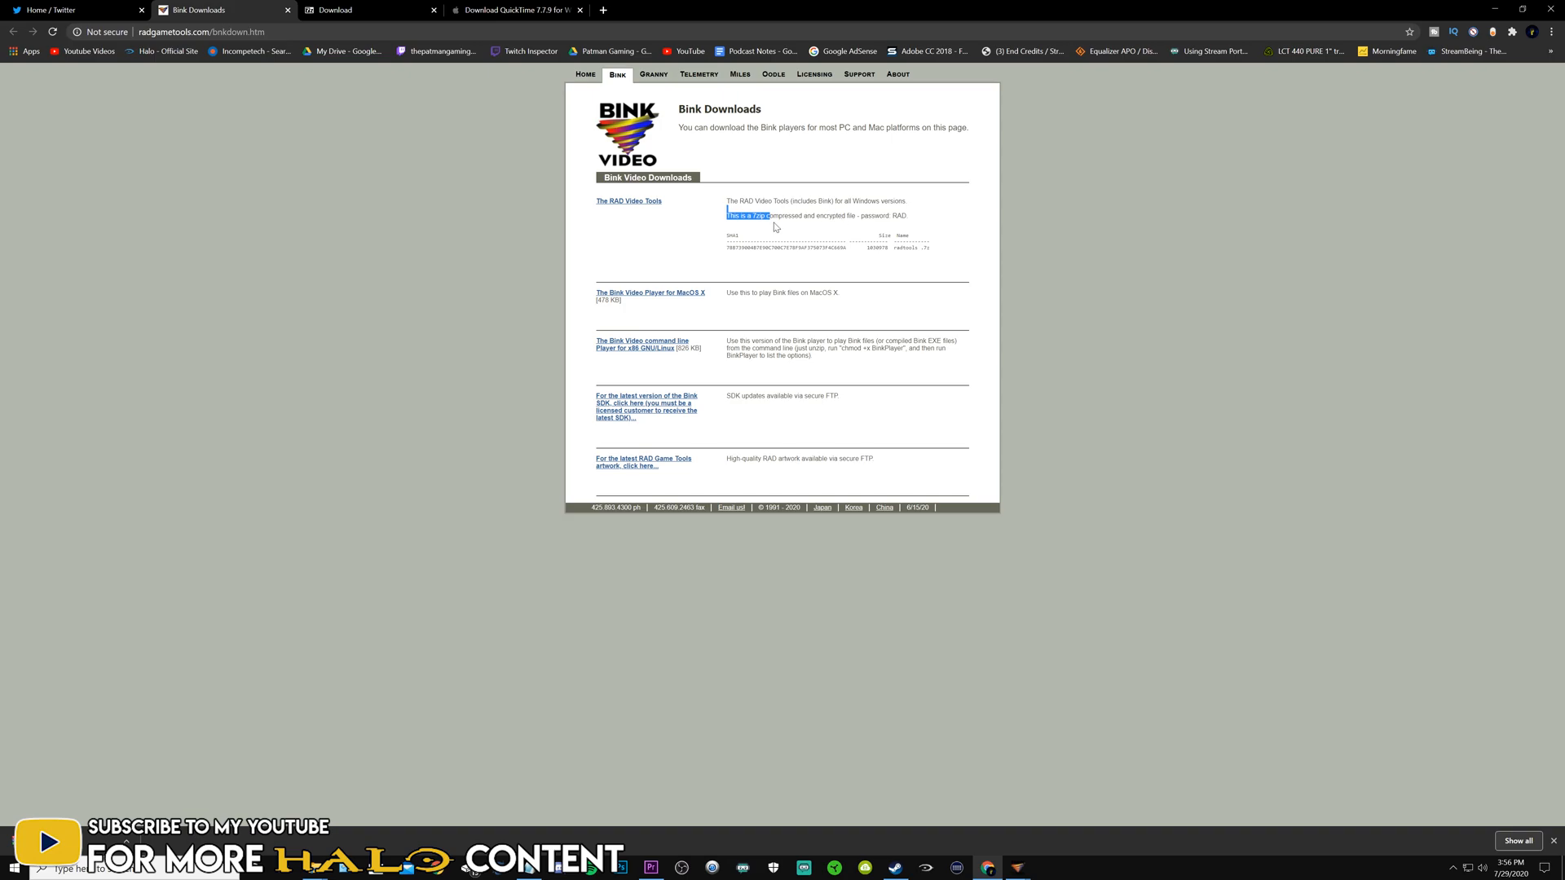
click(746, 215)
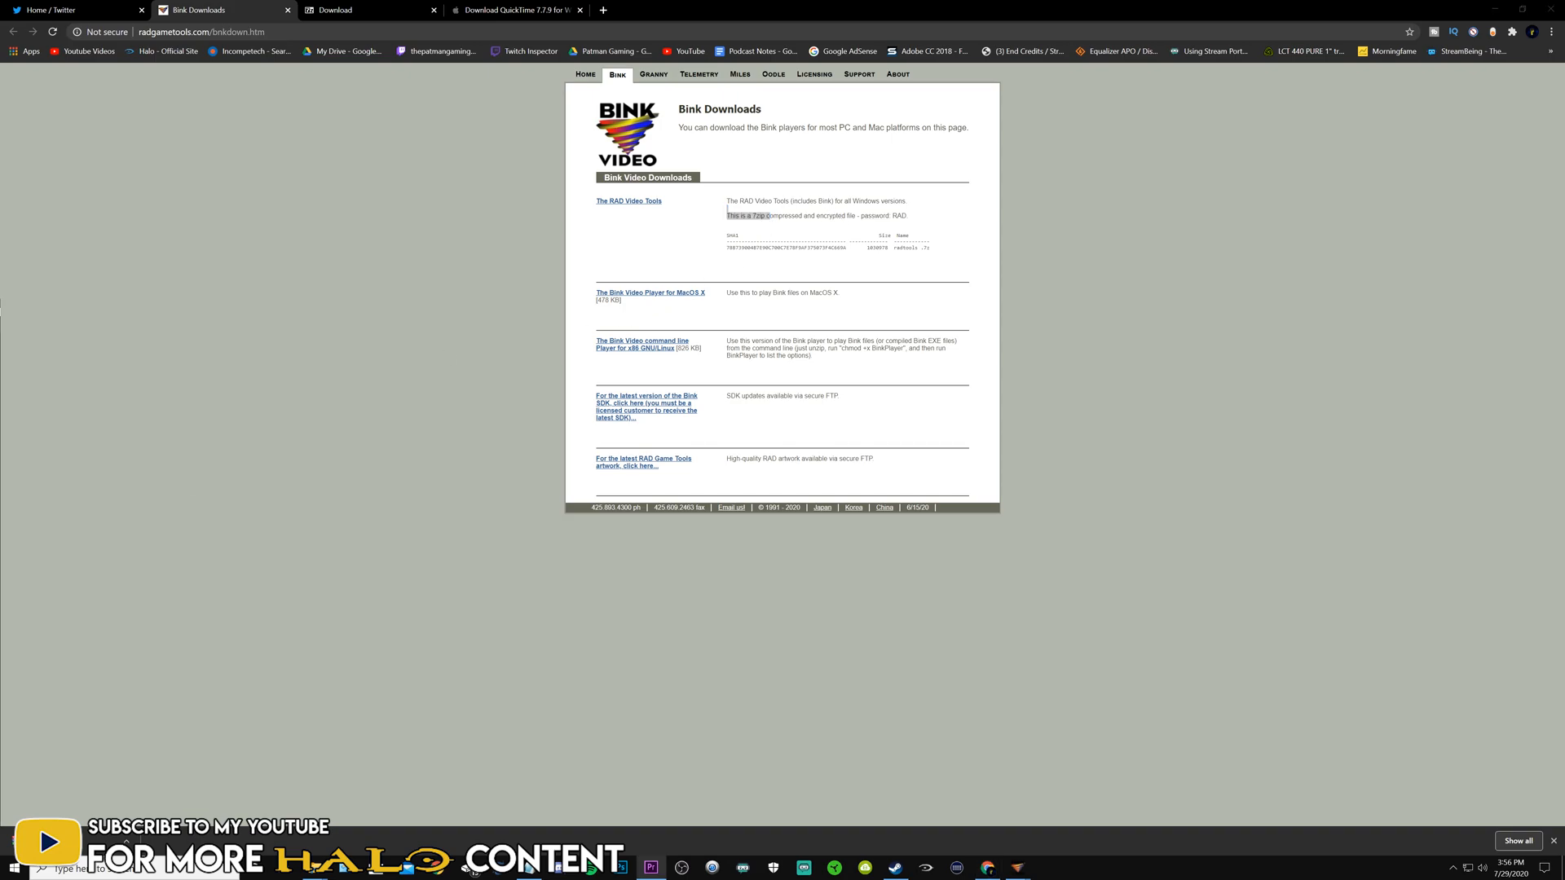
click(629, 201)
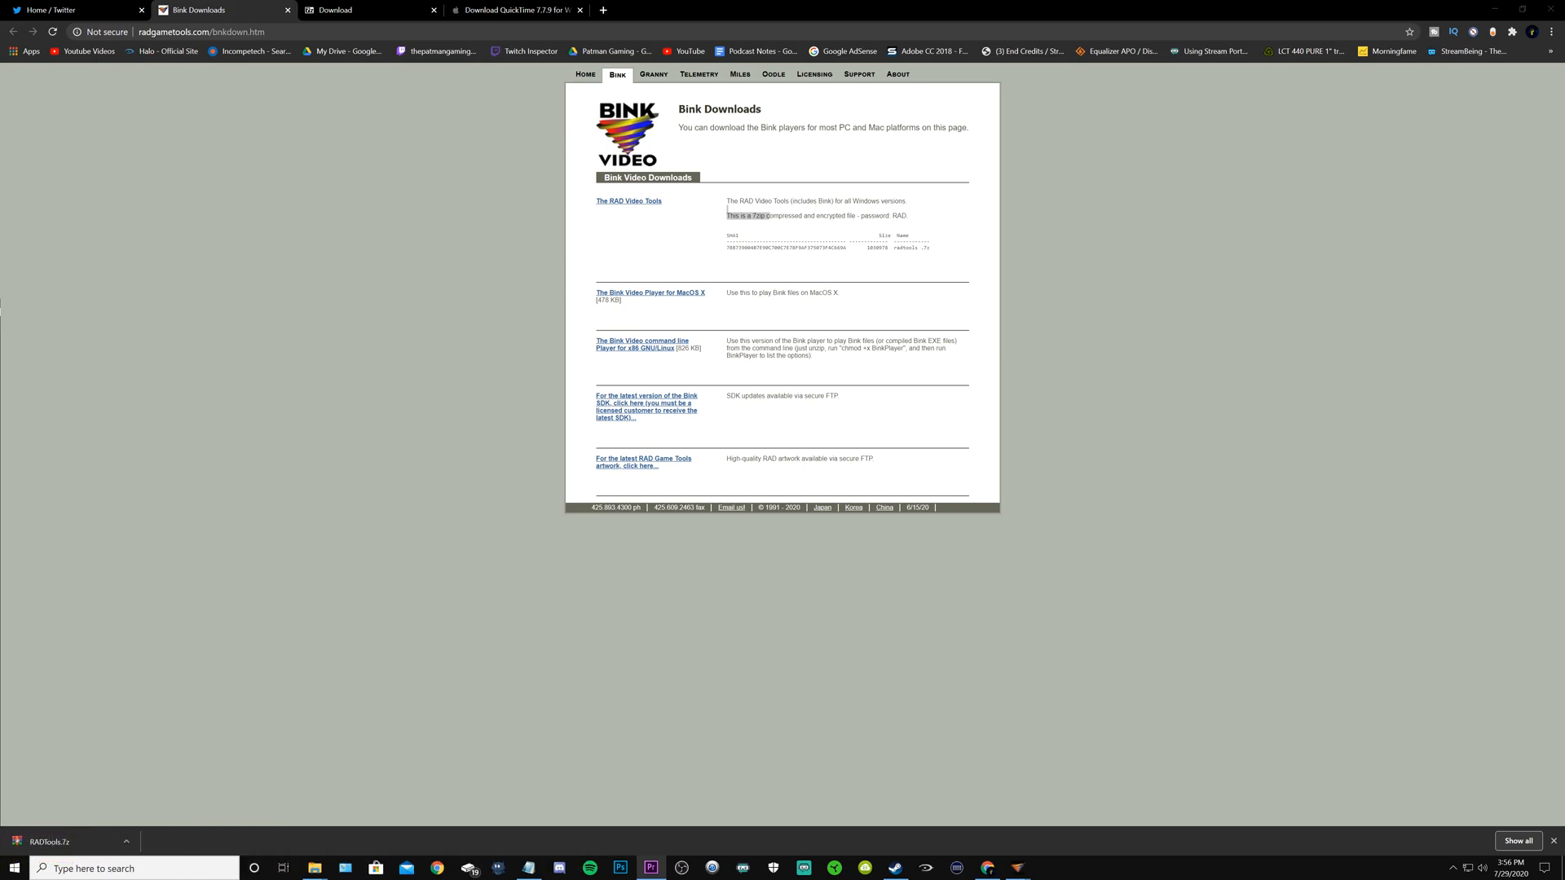
Launch 7-Zip File Manager from Start search
text(7)
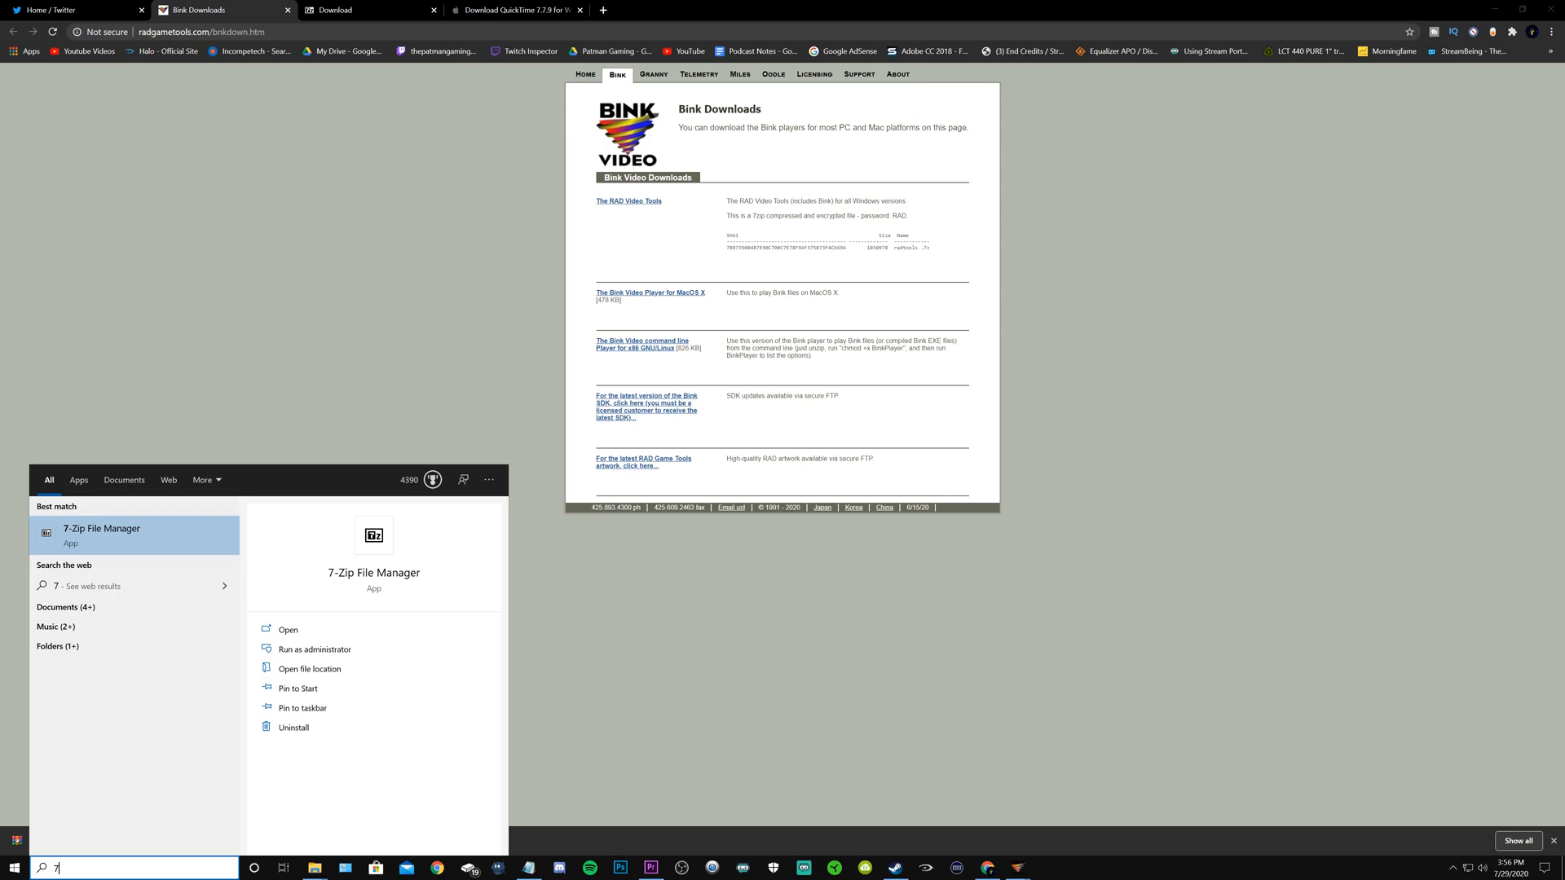
click(288, 630)
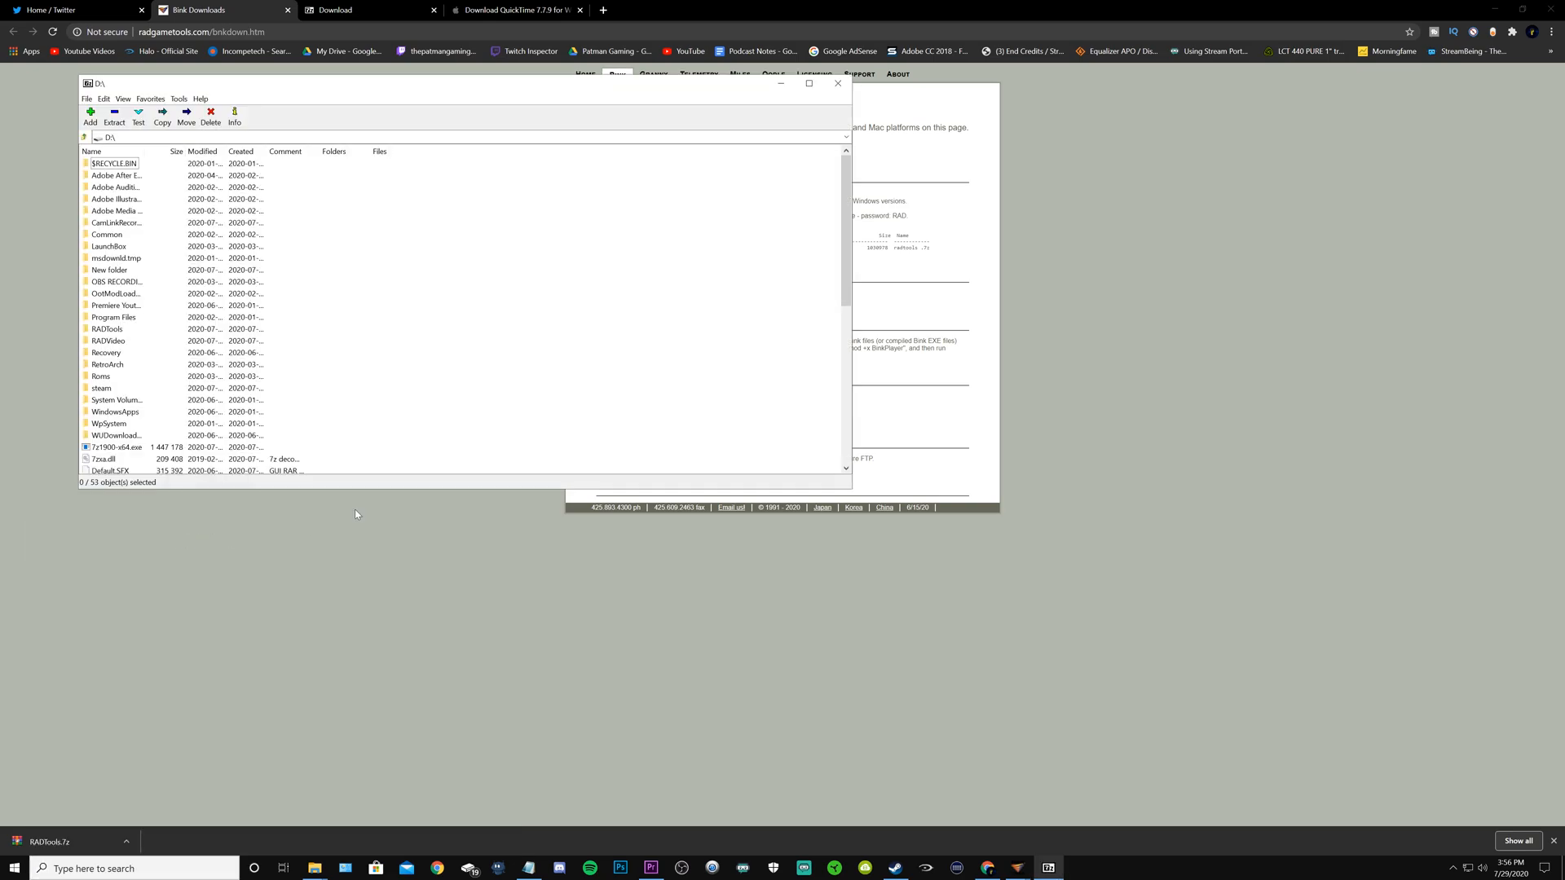
scroll(down, 3)
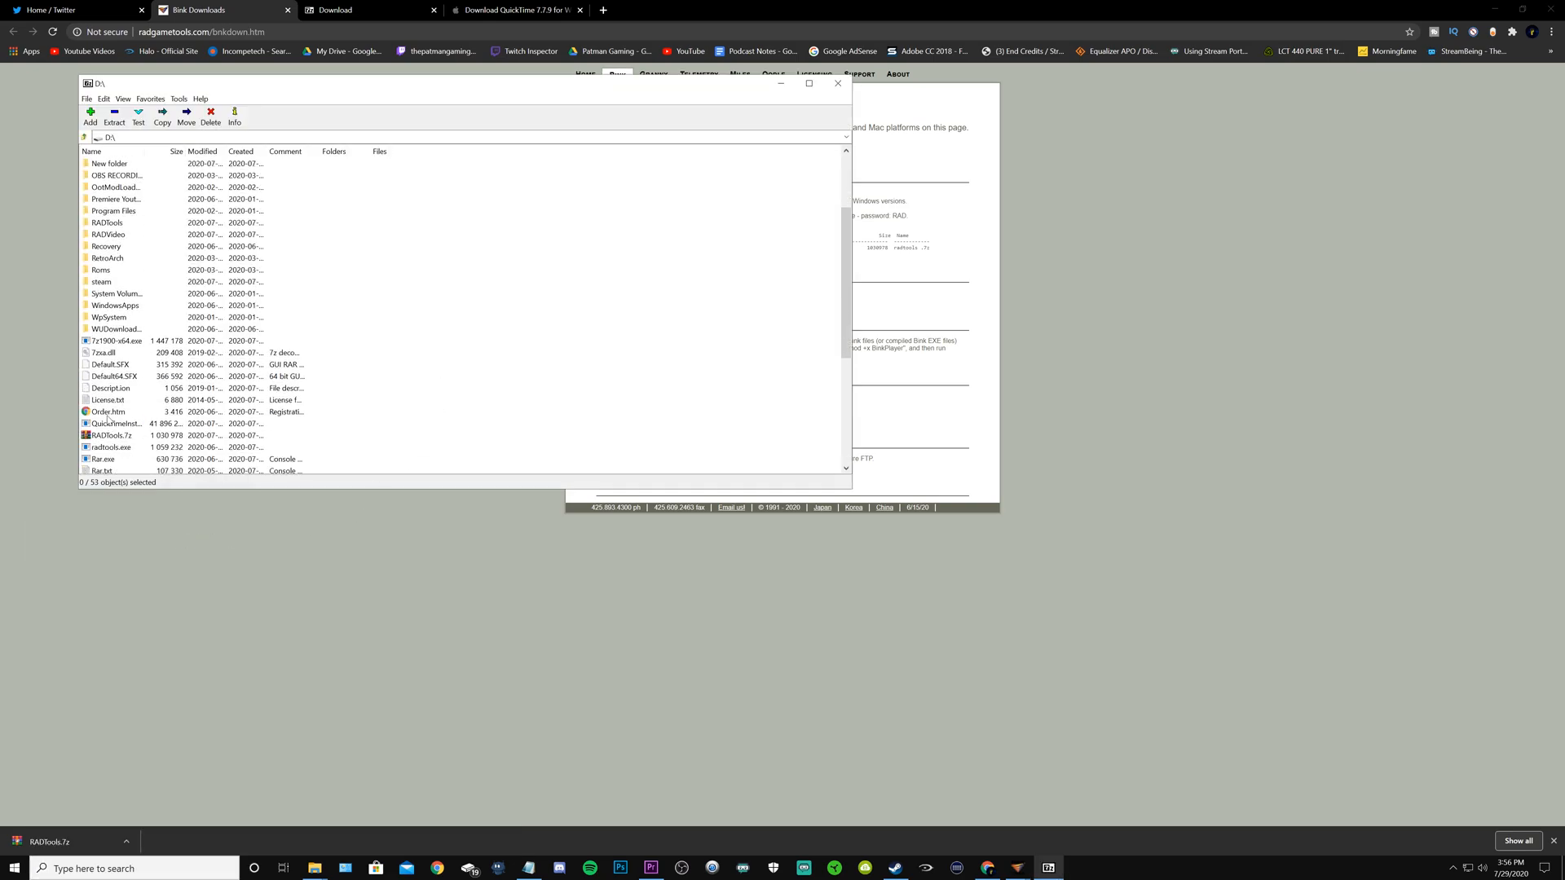
mouse_move(176, 180)
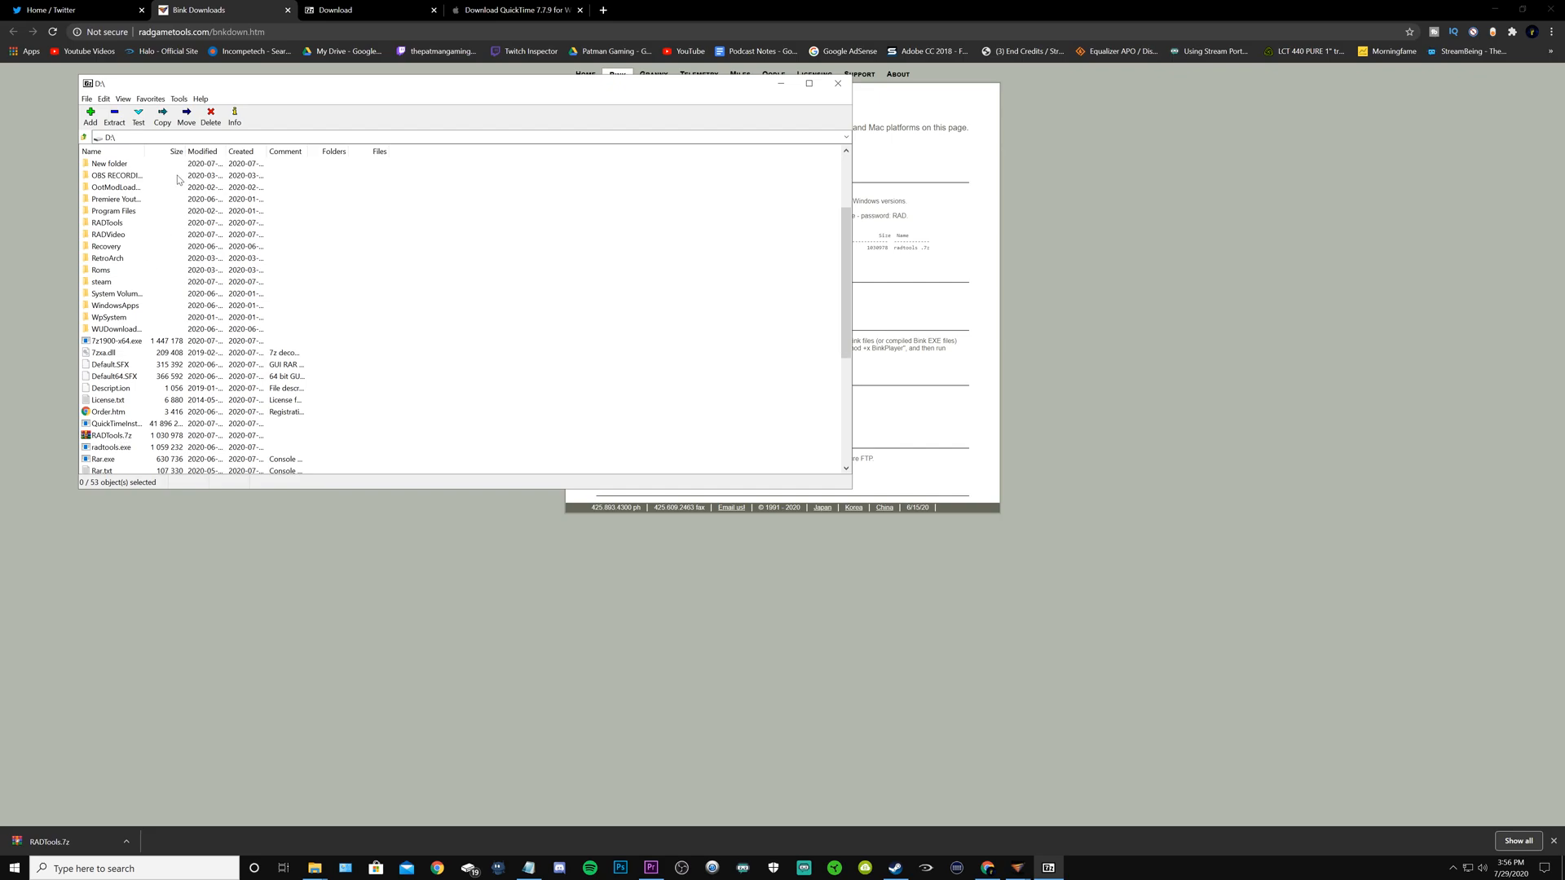
click(111, 435)
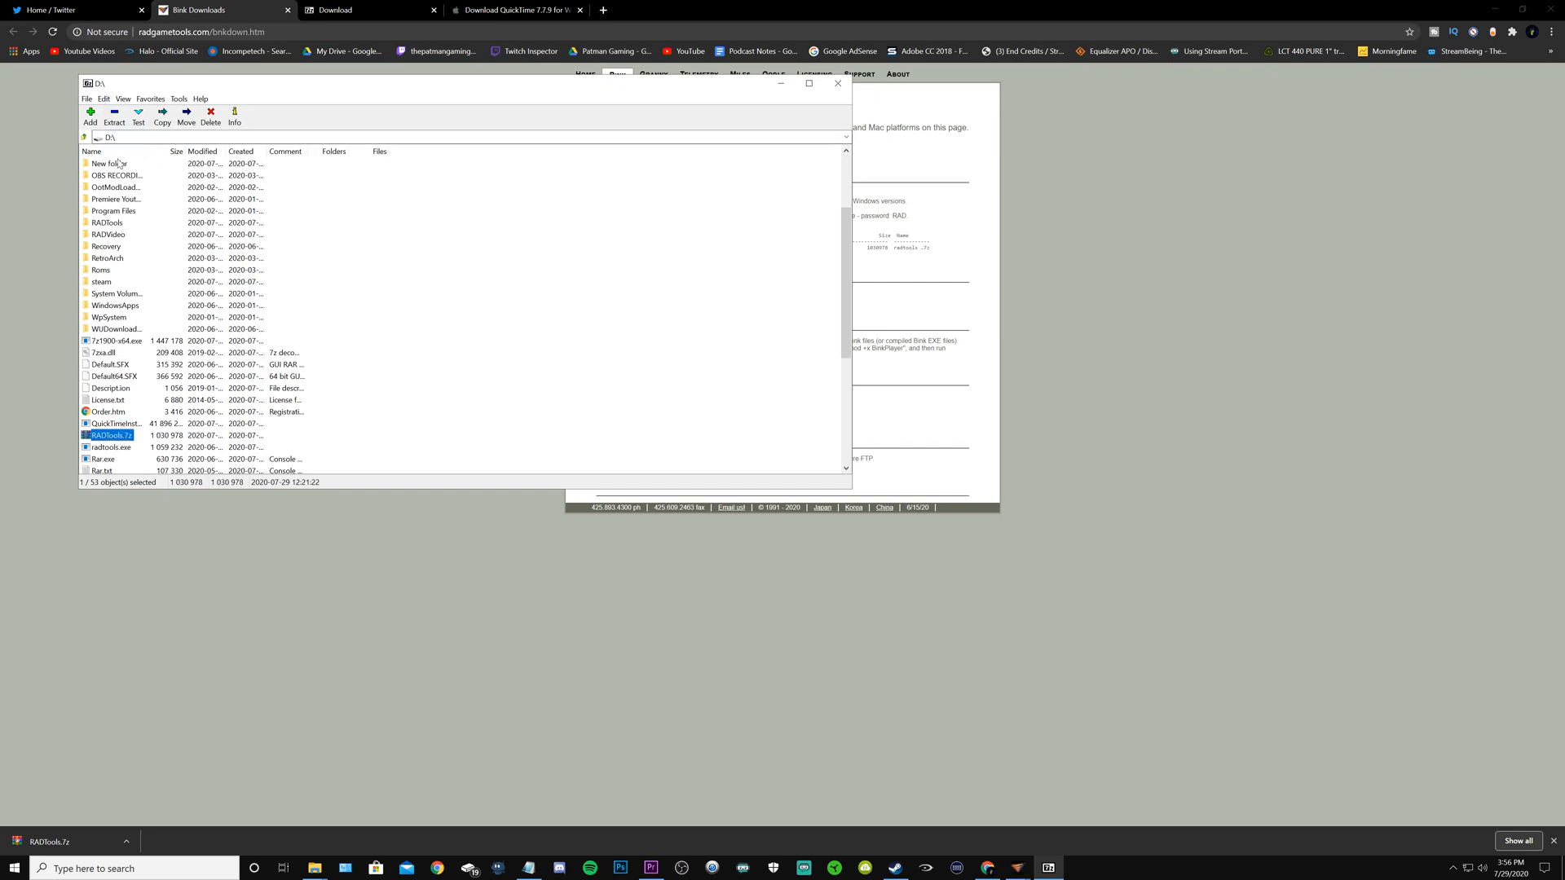
click(115, 114)
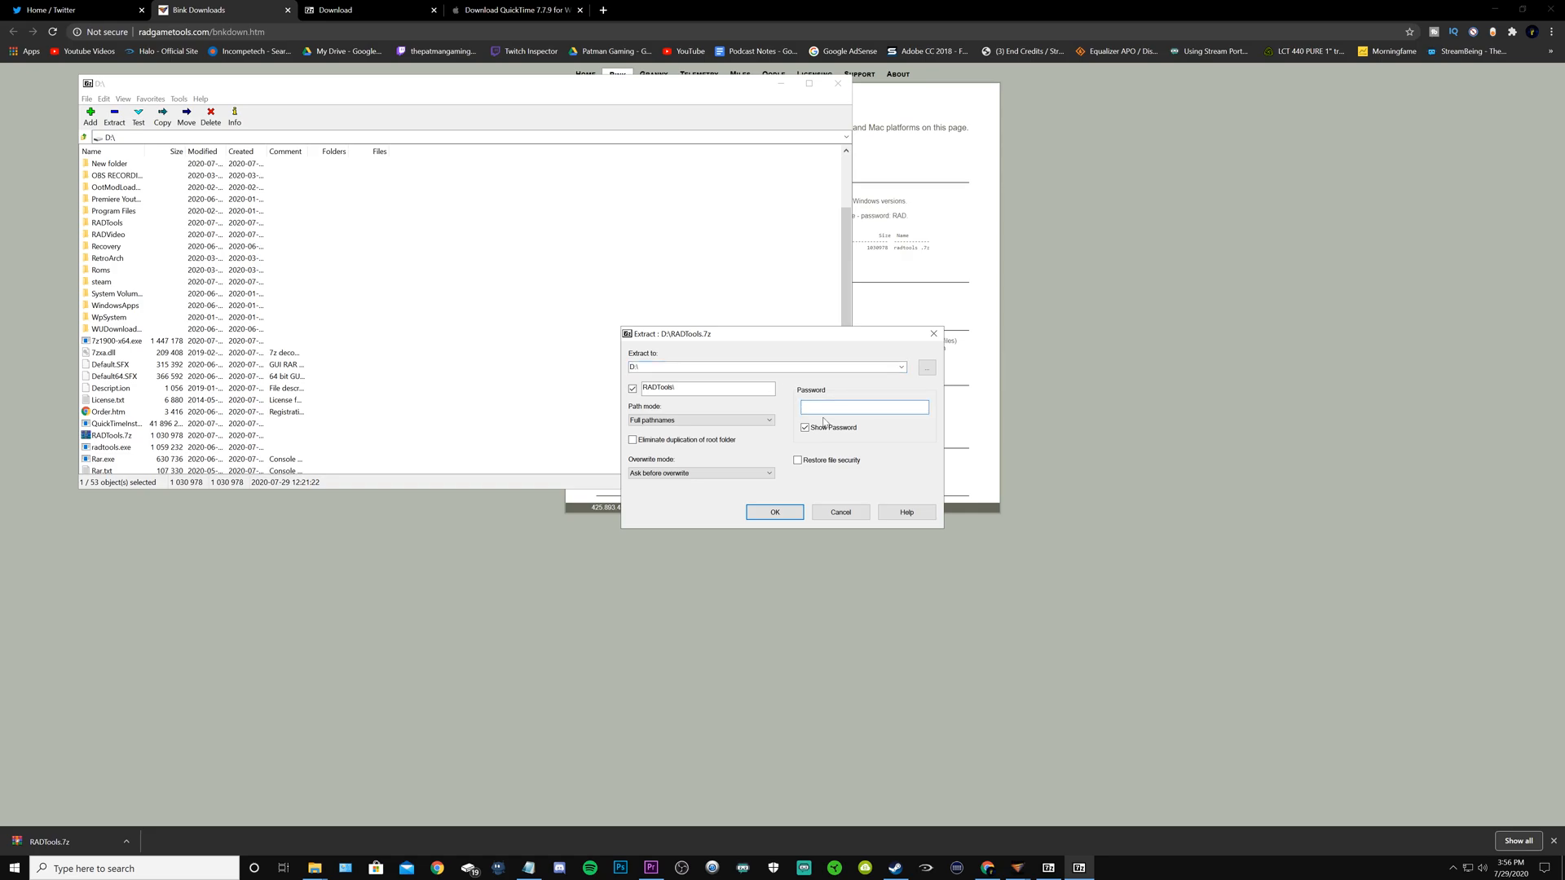
text(RAD)
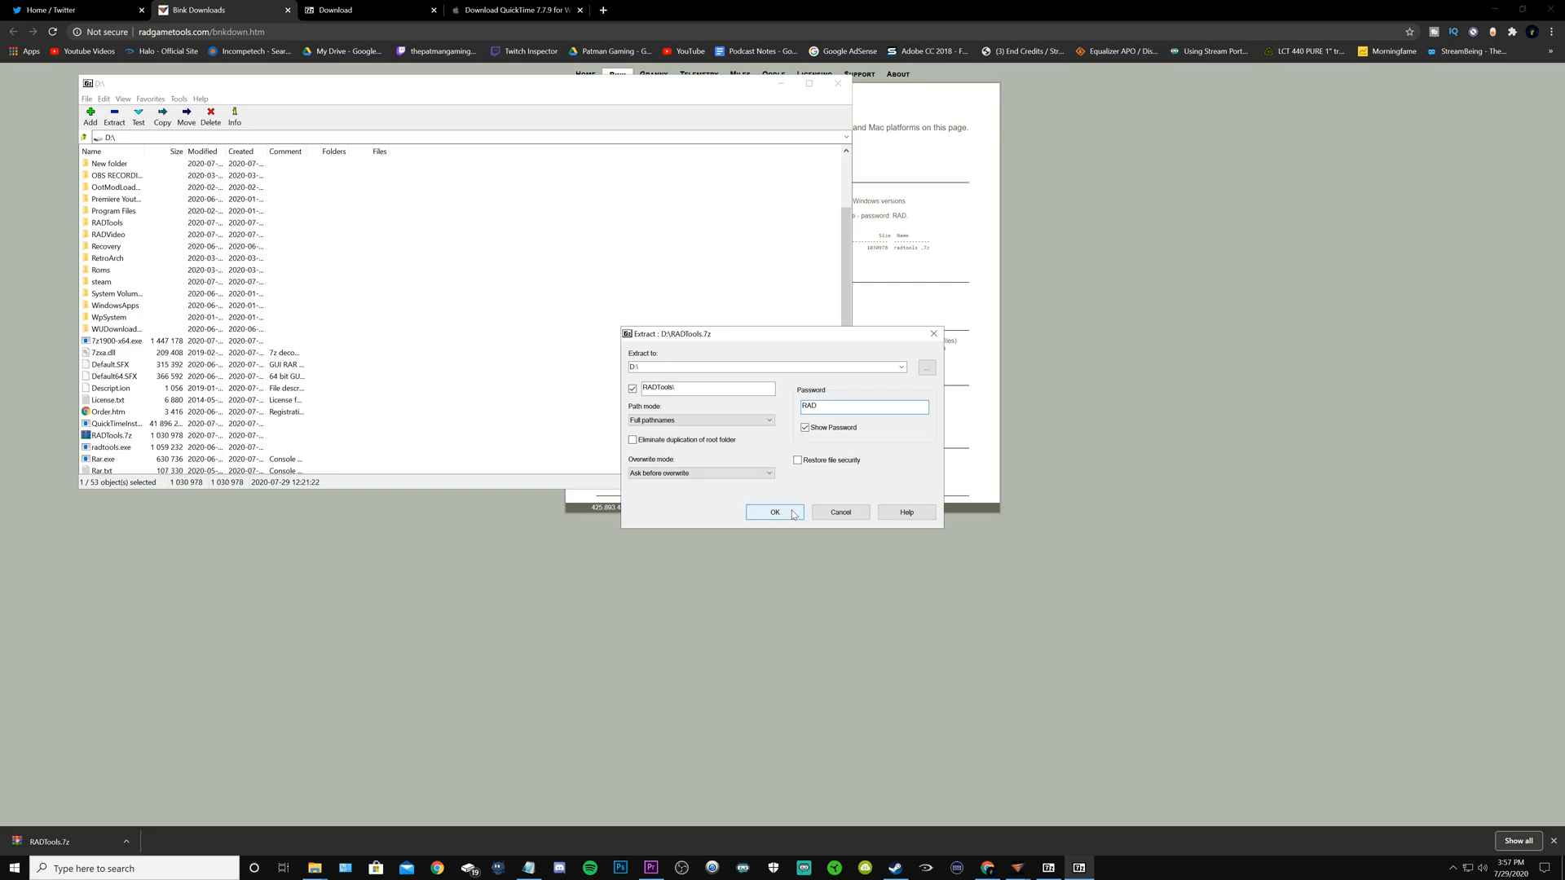
click(773, 512)
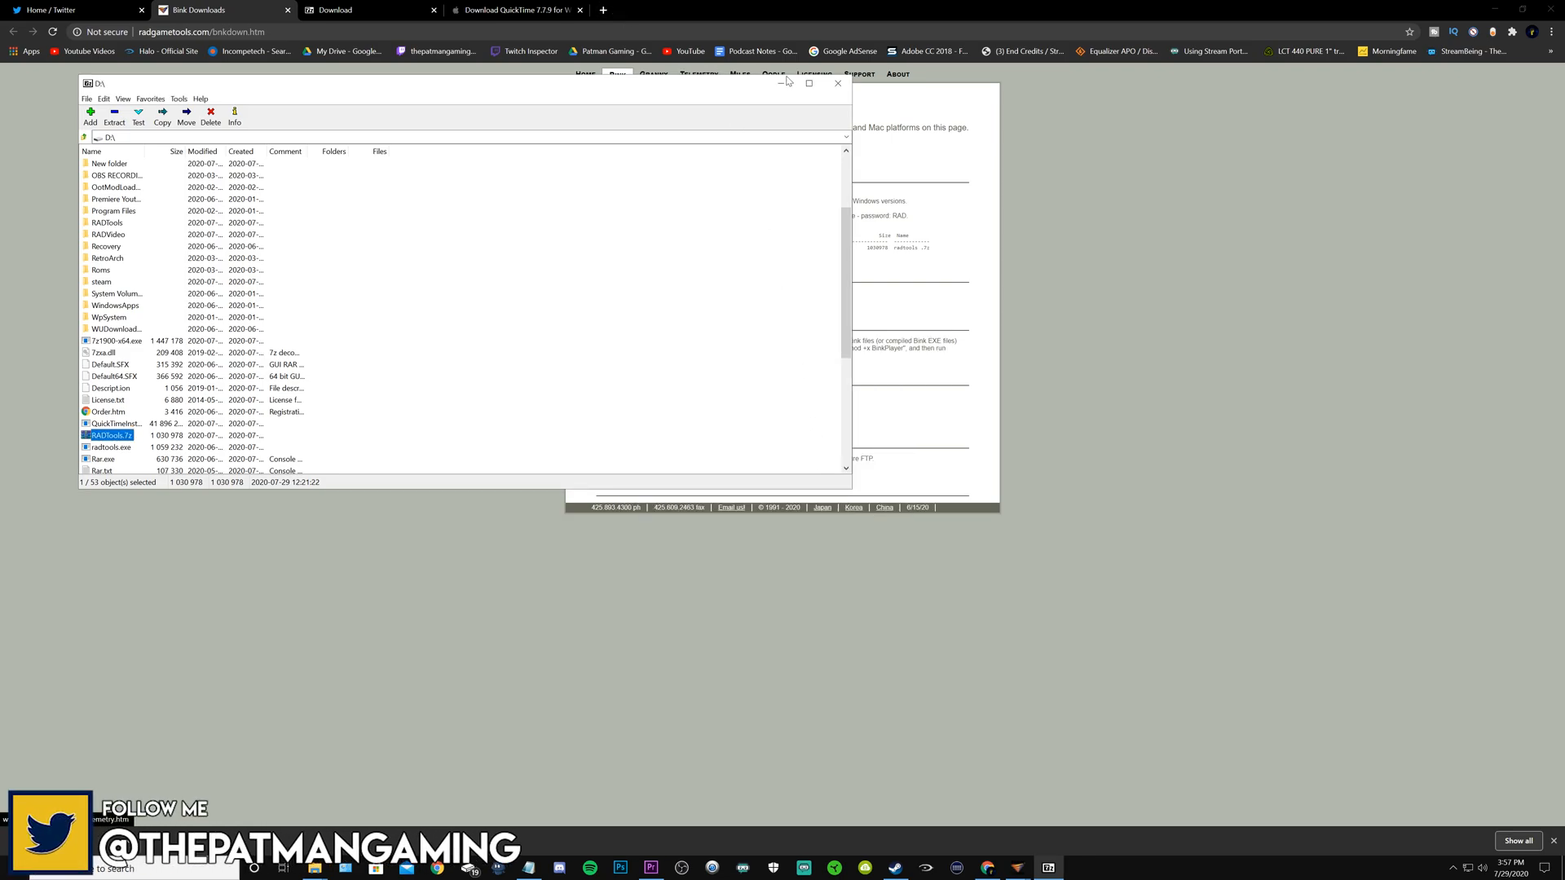
Close 7-Zip and switch to Chrome's Download QuickTime 7.7.9 for Windows tab
click(837, 83)
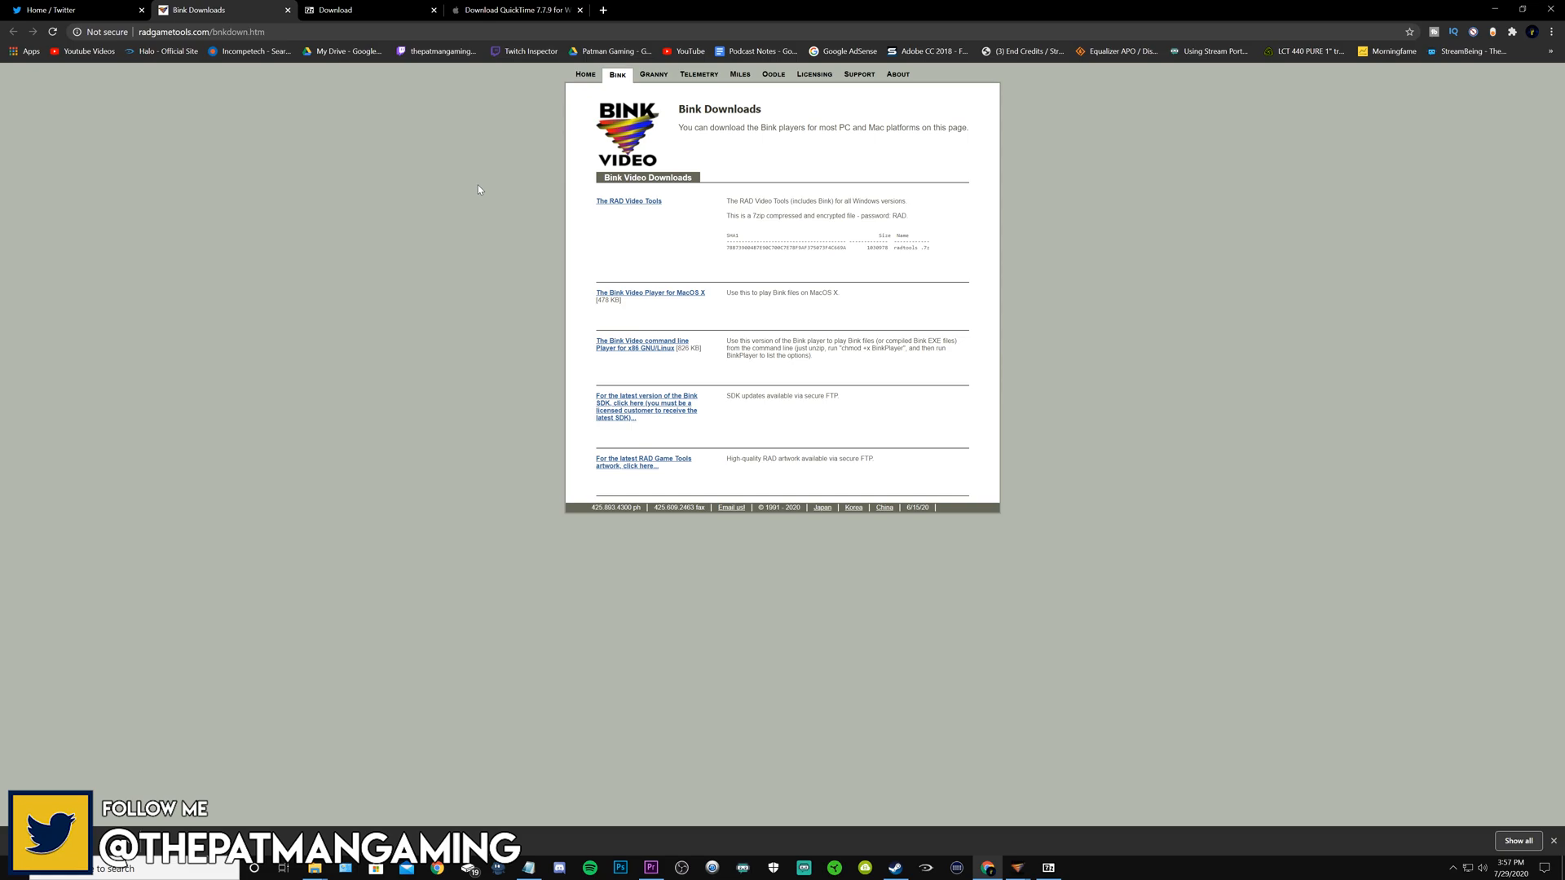
click(515, 10)
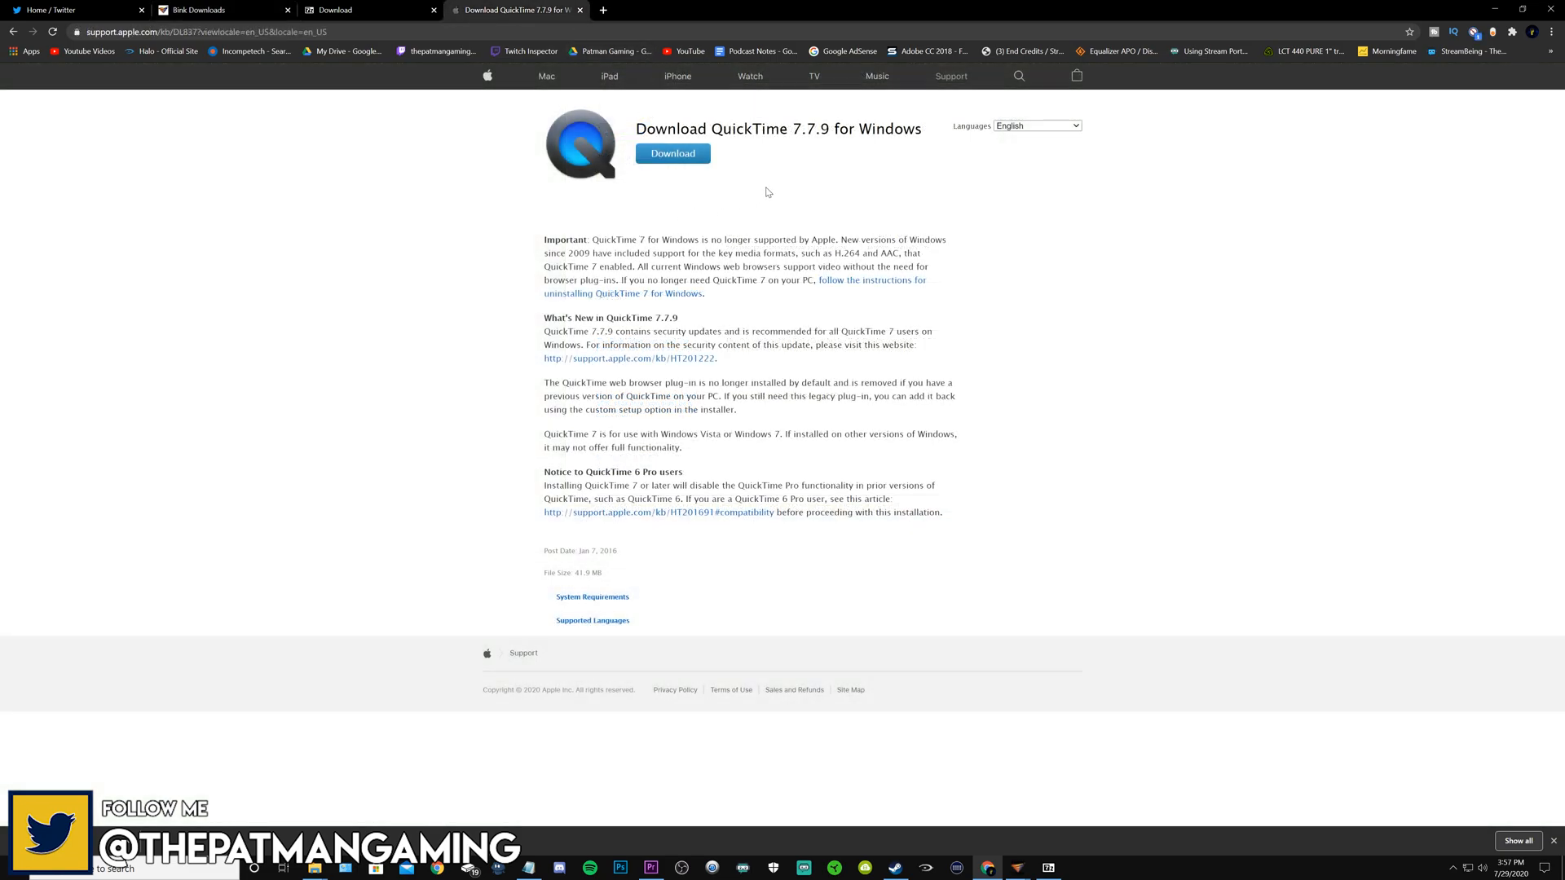
mouse_move(695, 206)
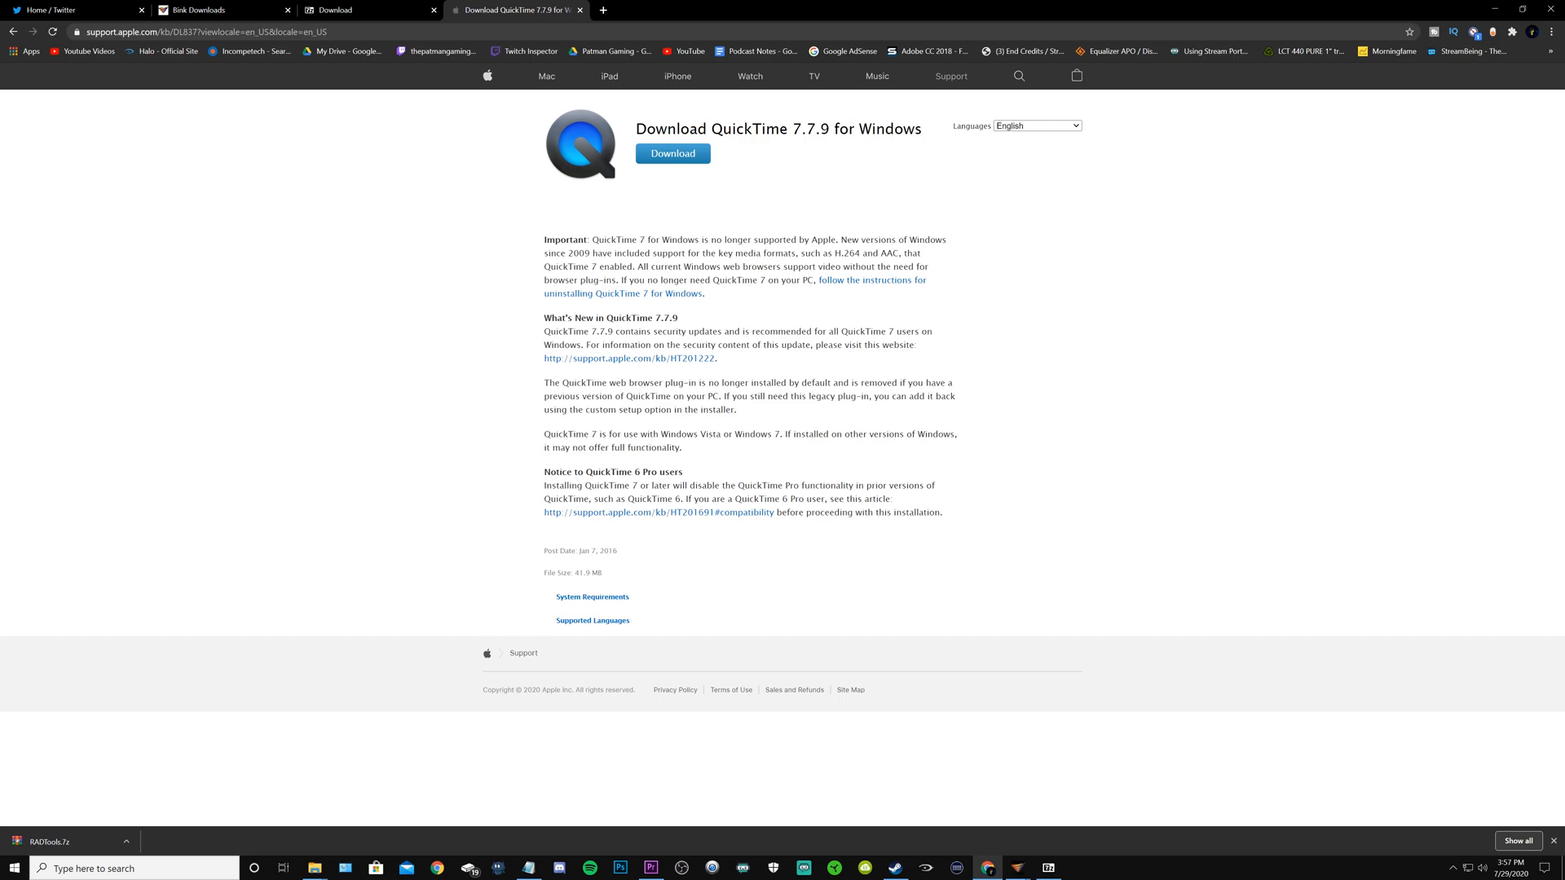
mouse_move(690, 174)
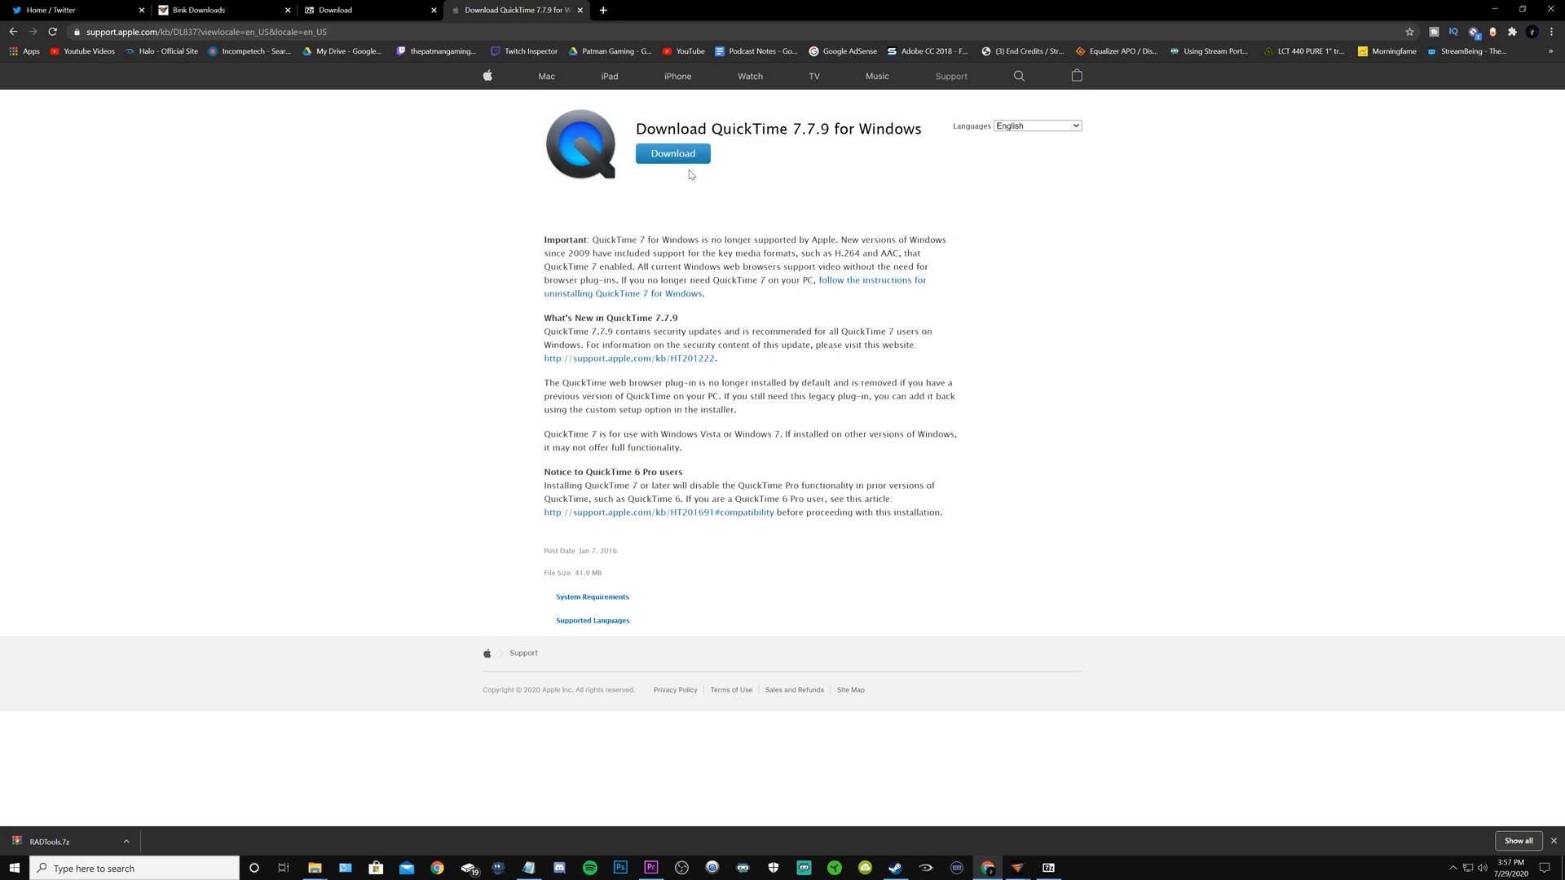
mouse_move(686, 170)
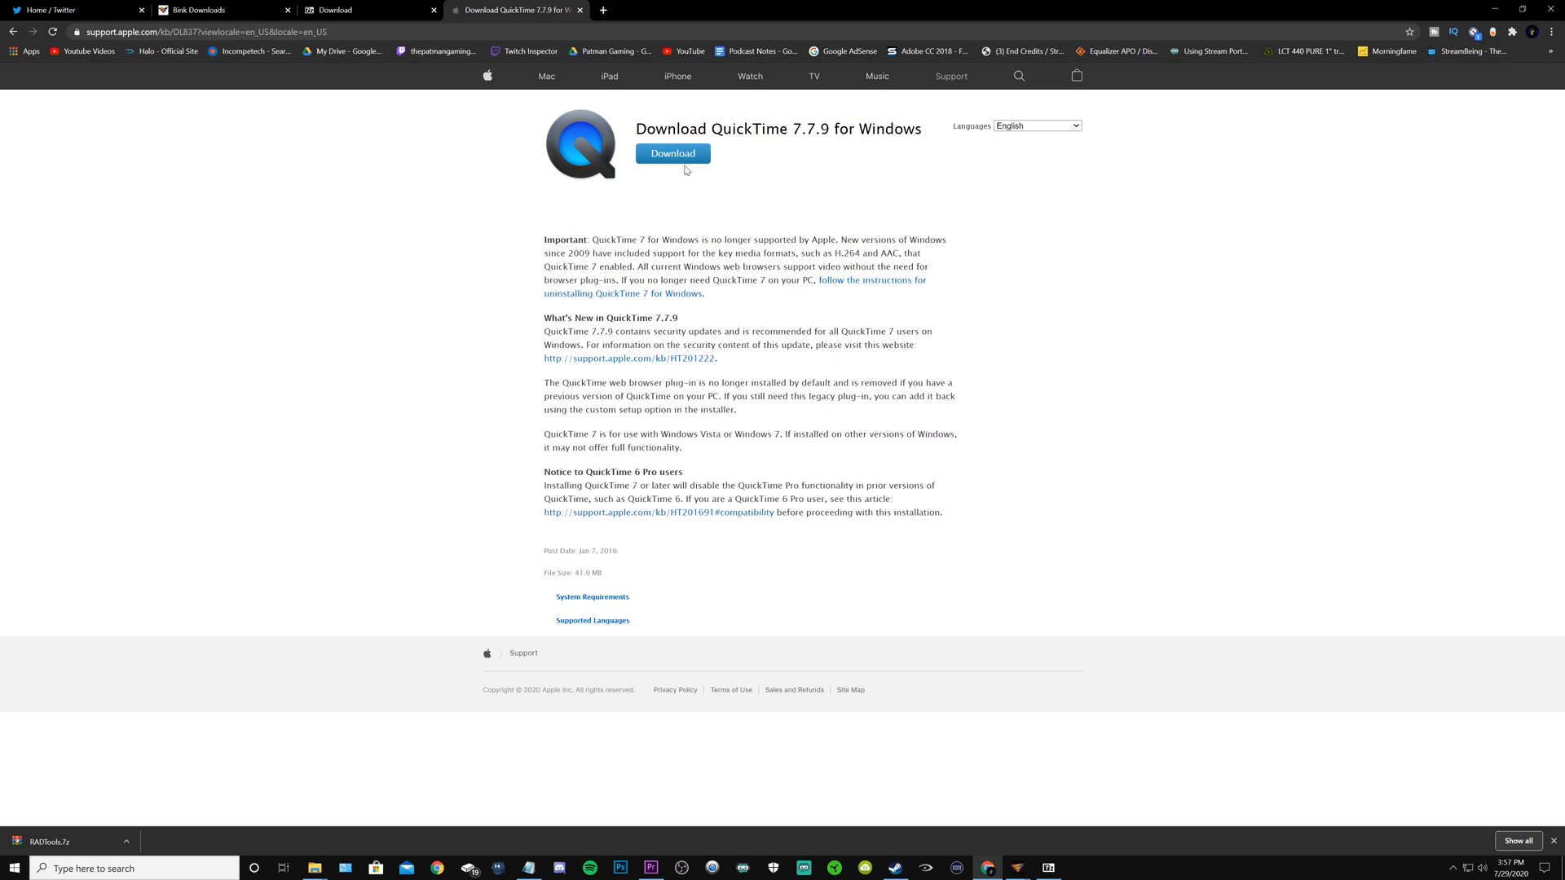
mouse_move(452, 458)
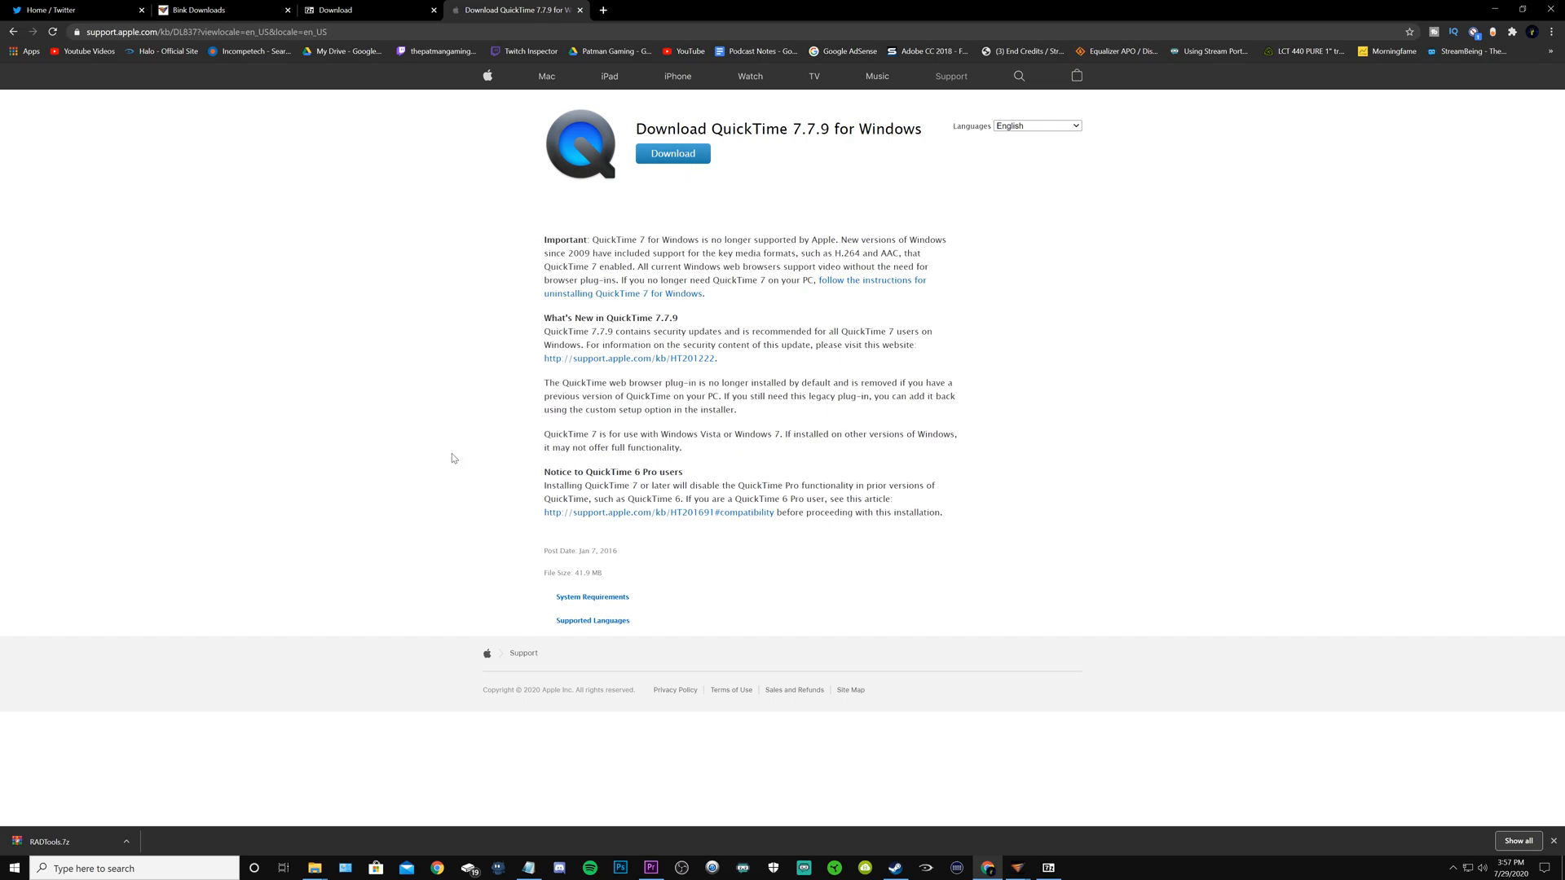
mouse_move(454, 484)
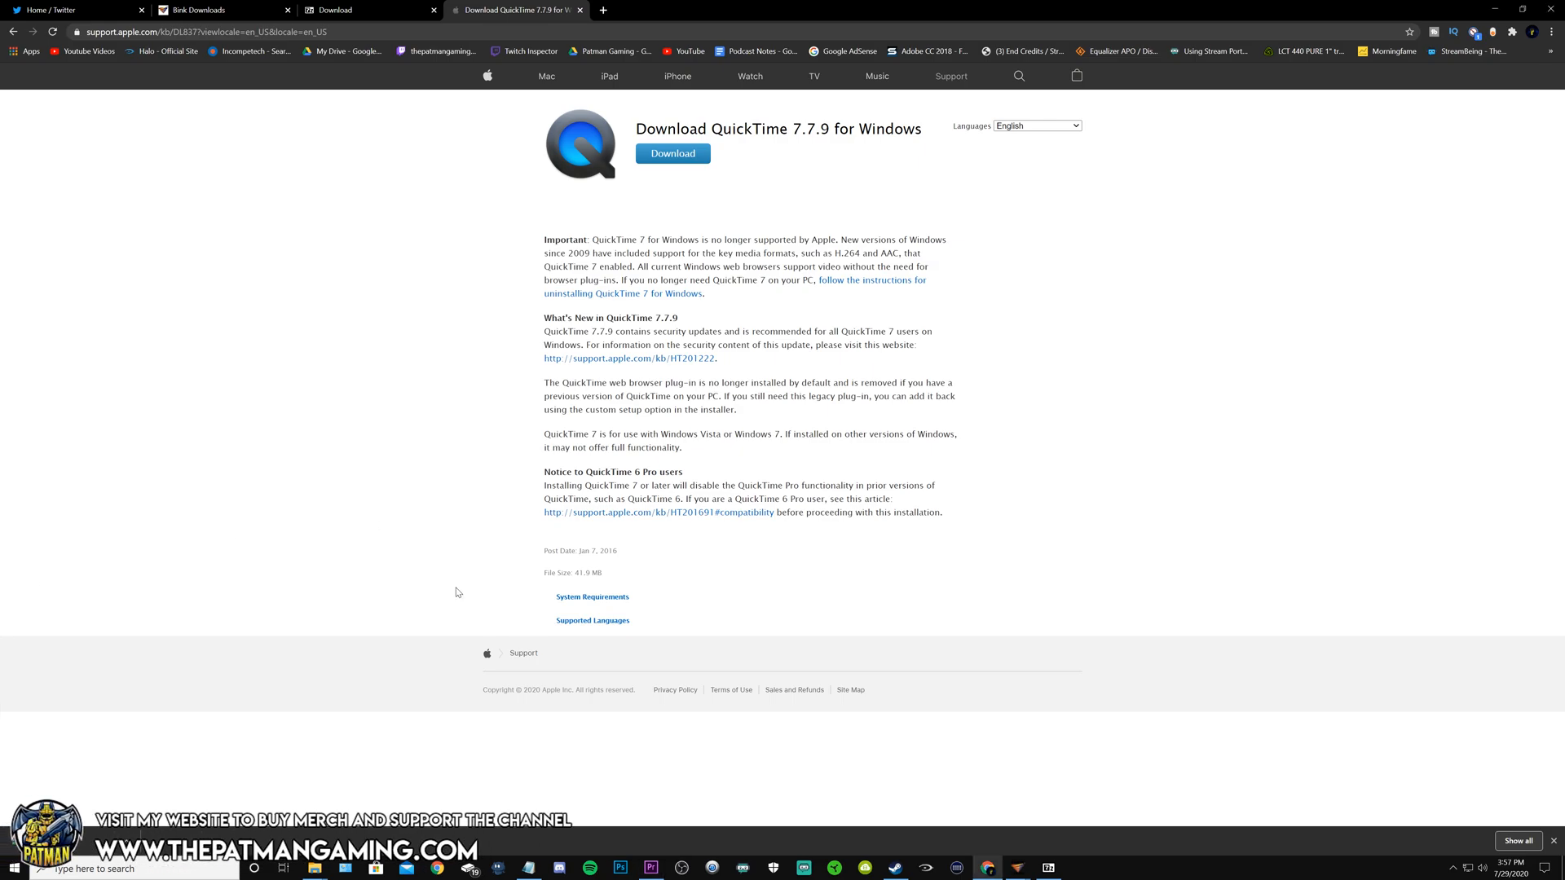
mouse_move(1017, 868)
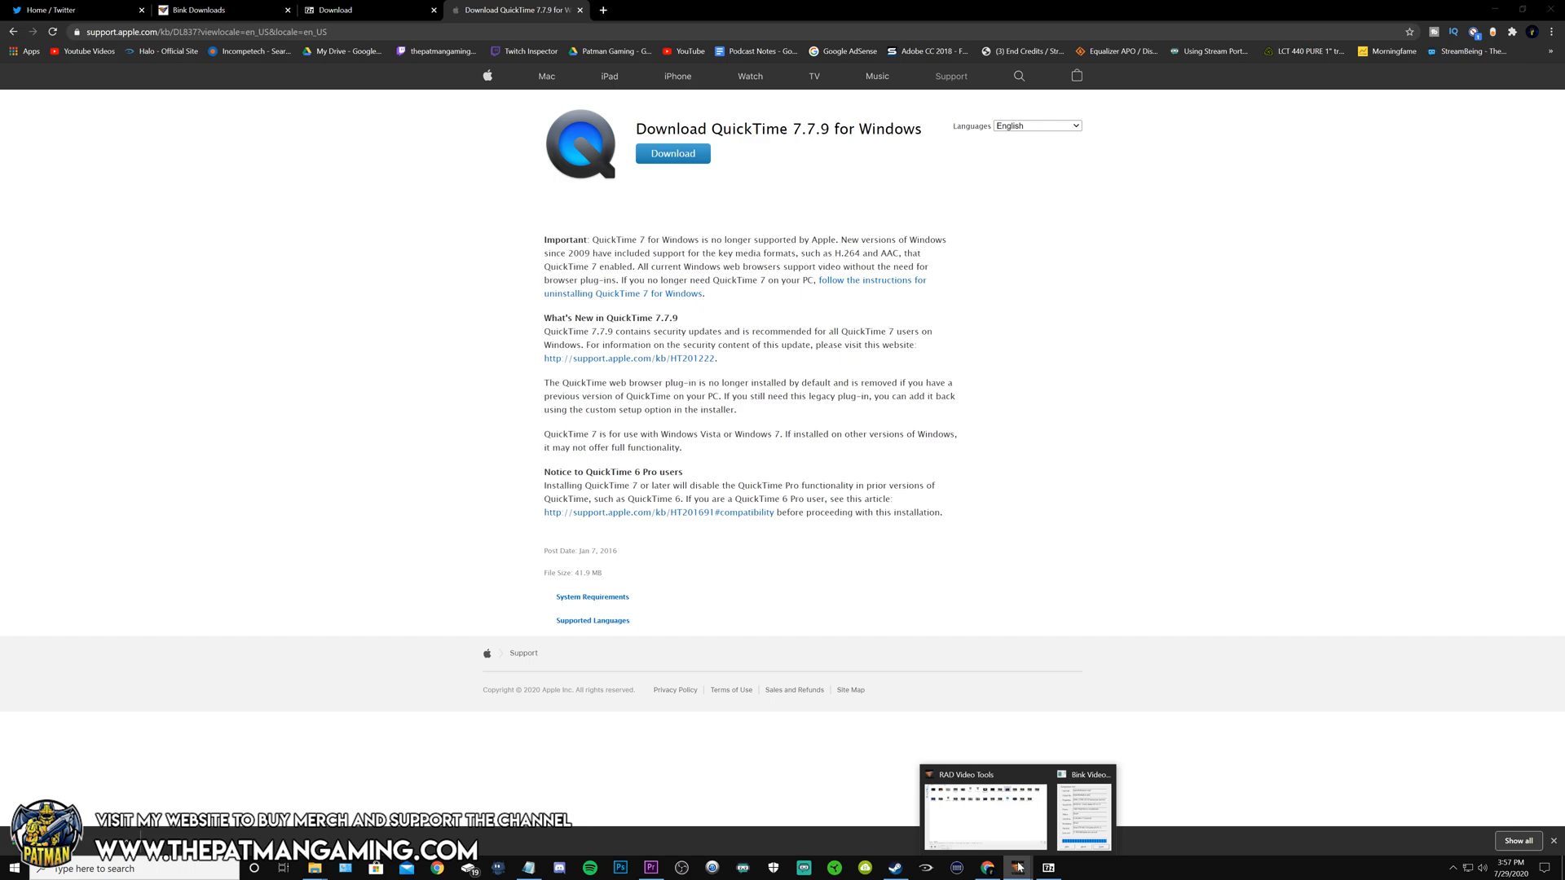
Select infinitemccscreen_2 in youutubevideos and open its Bink Compressor, output infinitemccscreen_2.bik
click(983, 808)
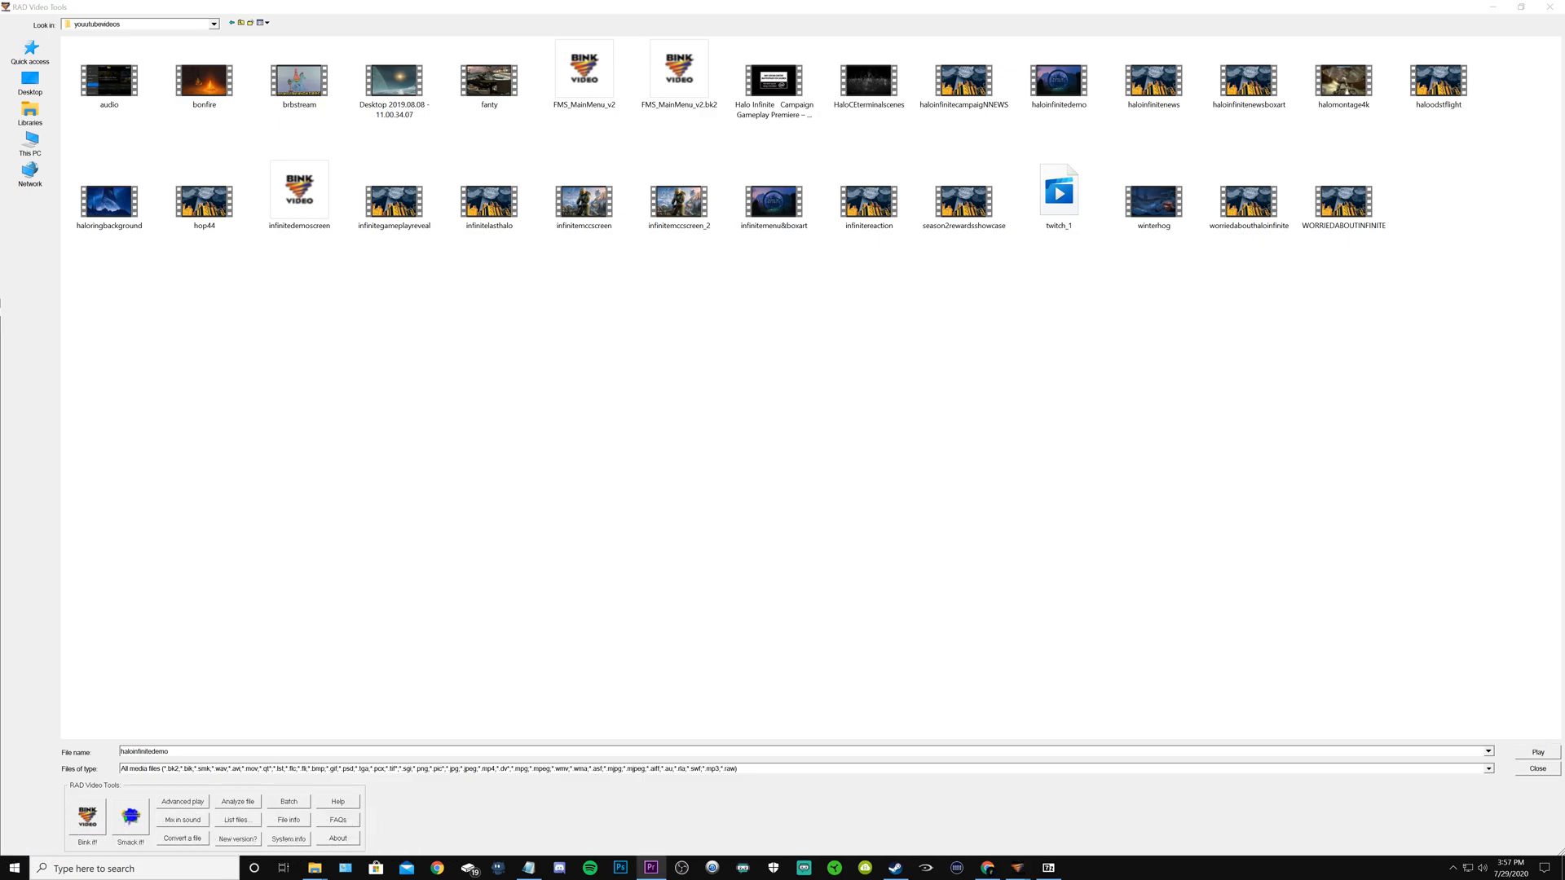
mouse_move(534, 321)
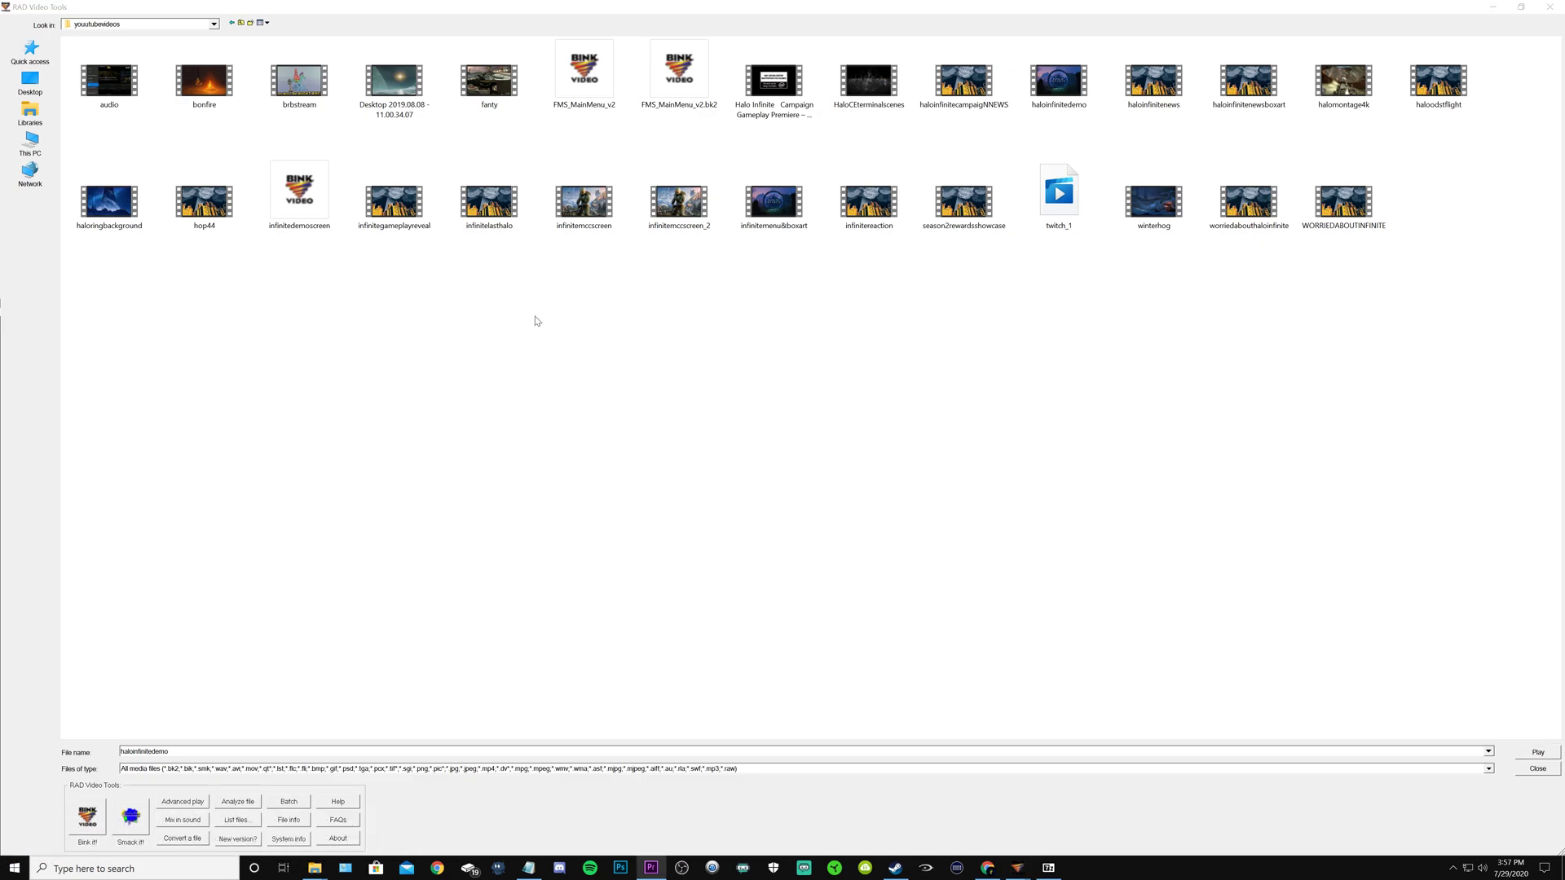
click(961, 80)
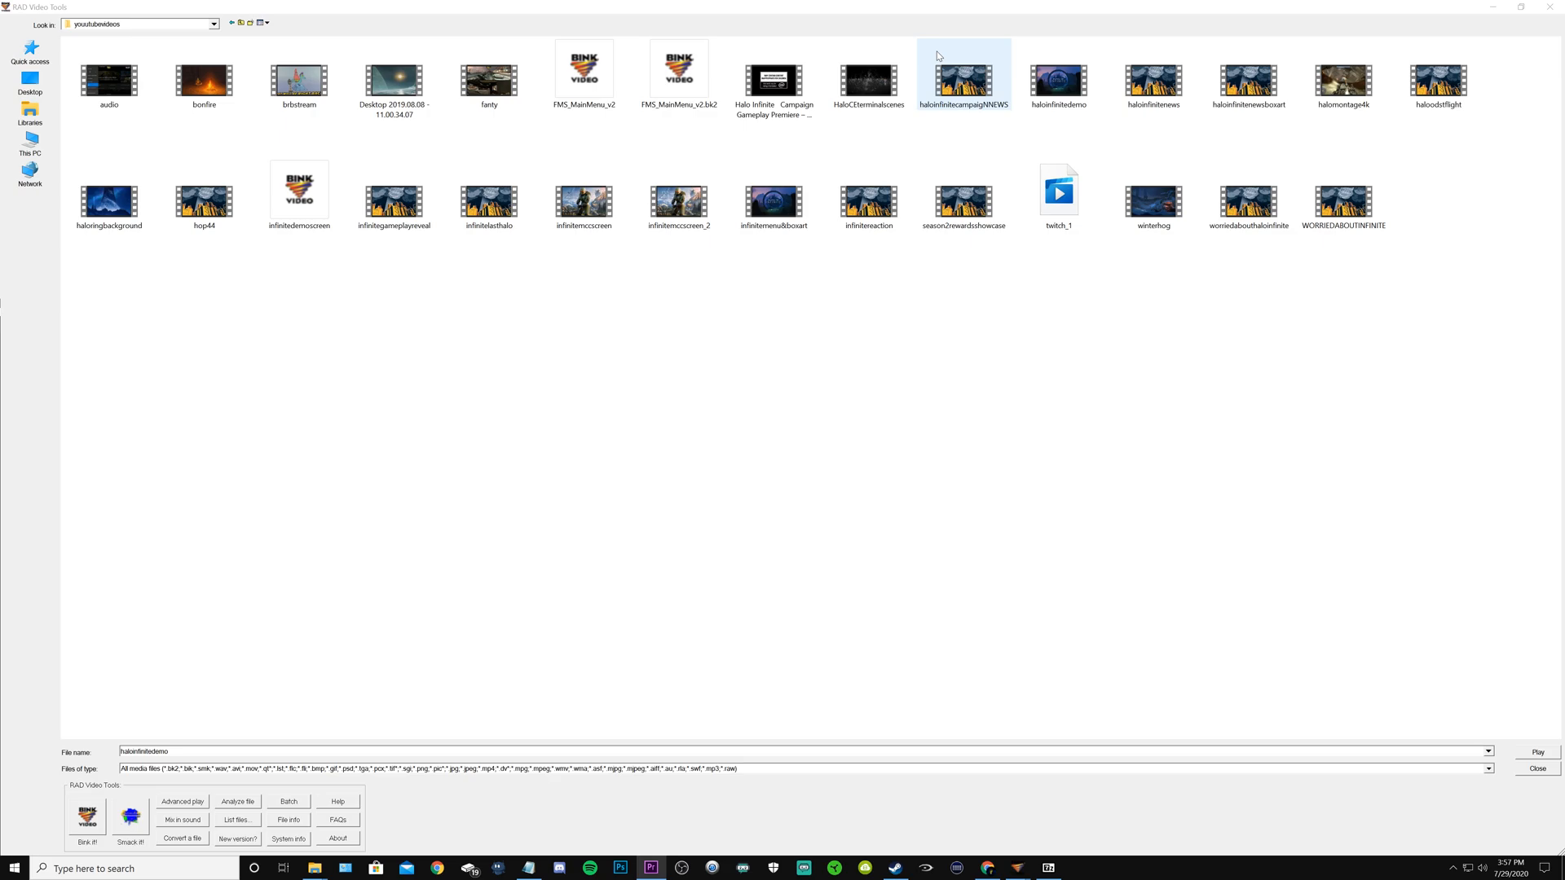
click(583, 188)
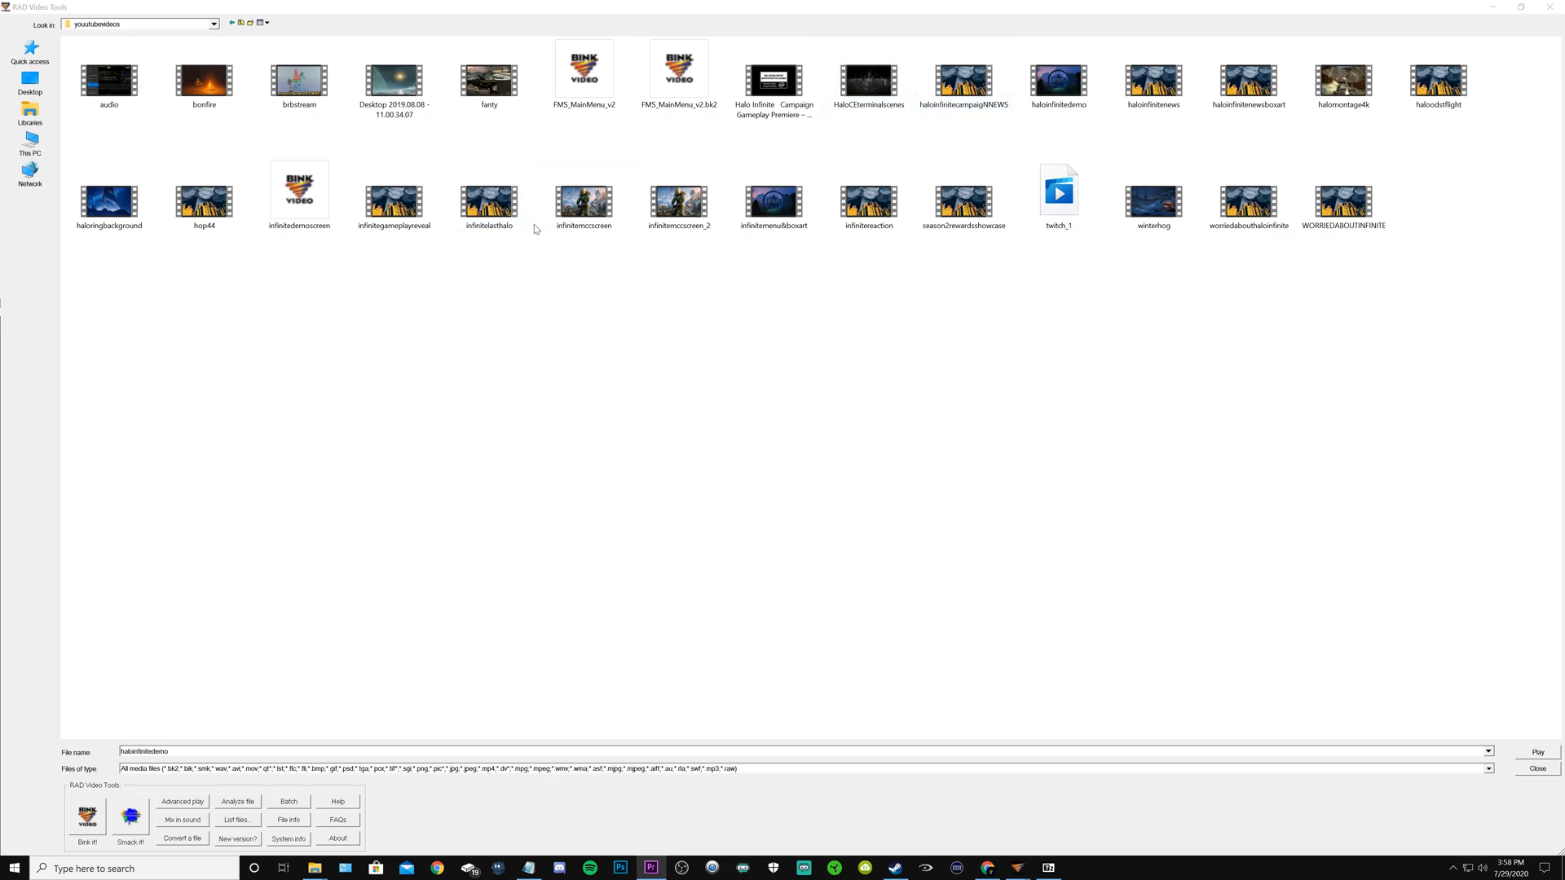
click(582, 192)
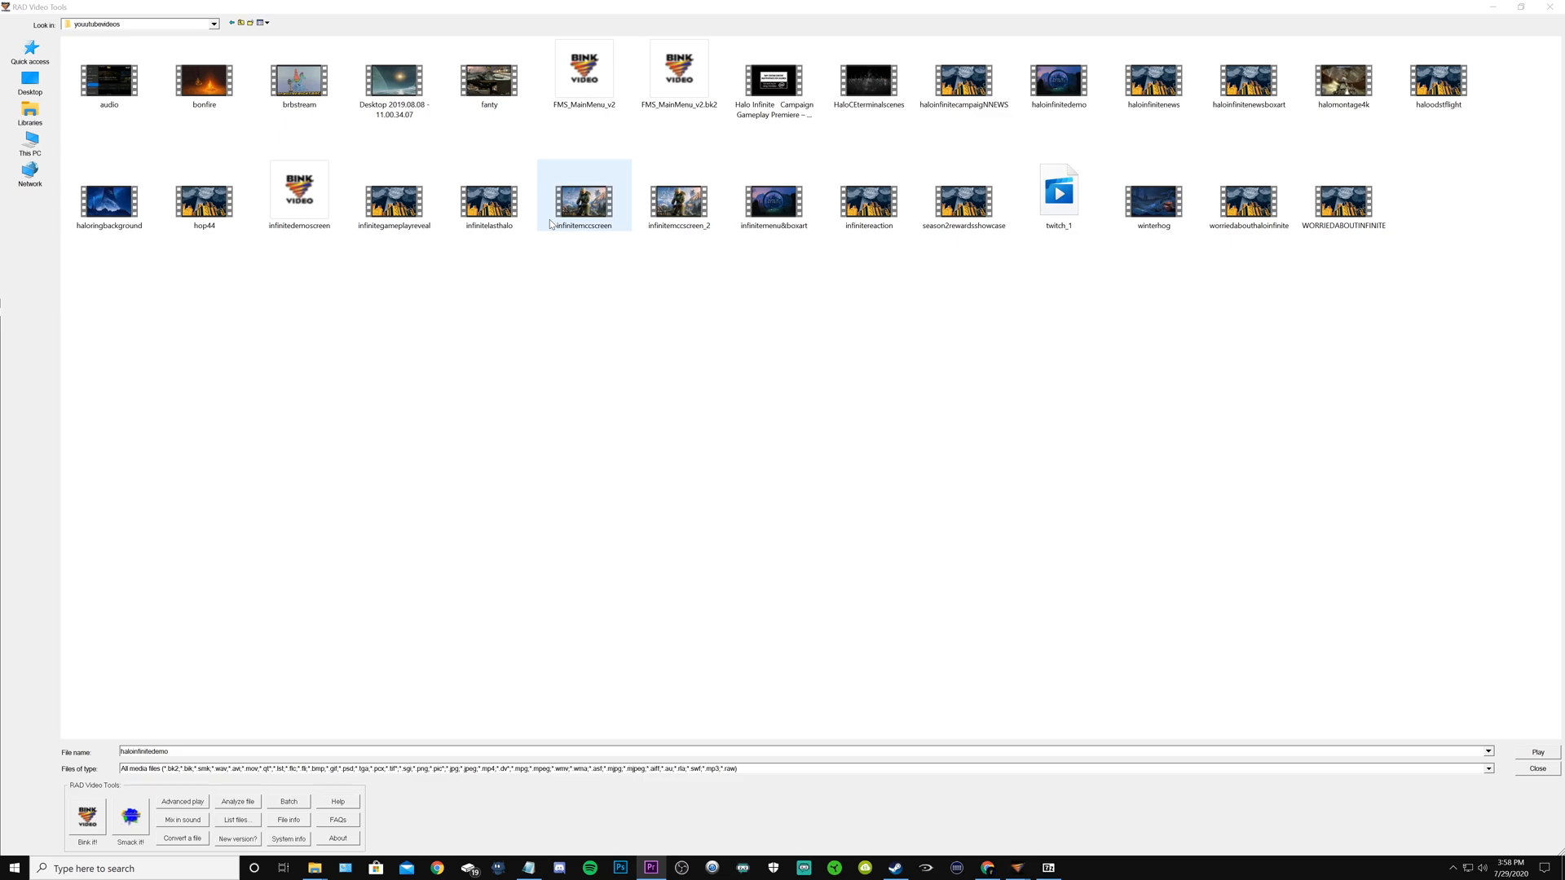
click(488, 199)
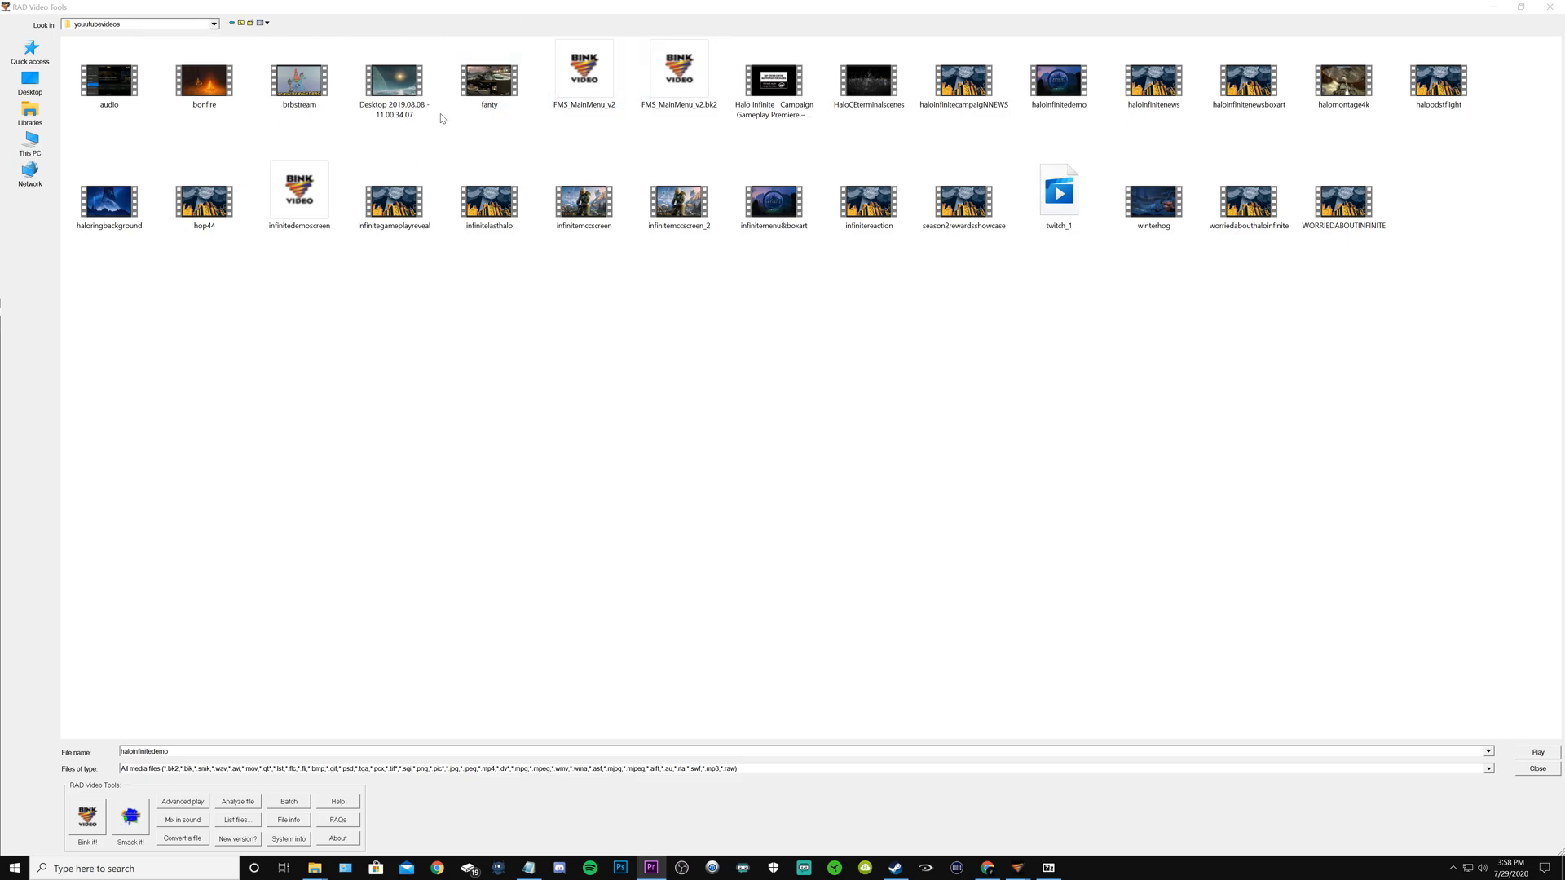
click(1058, 80)
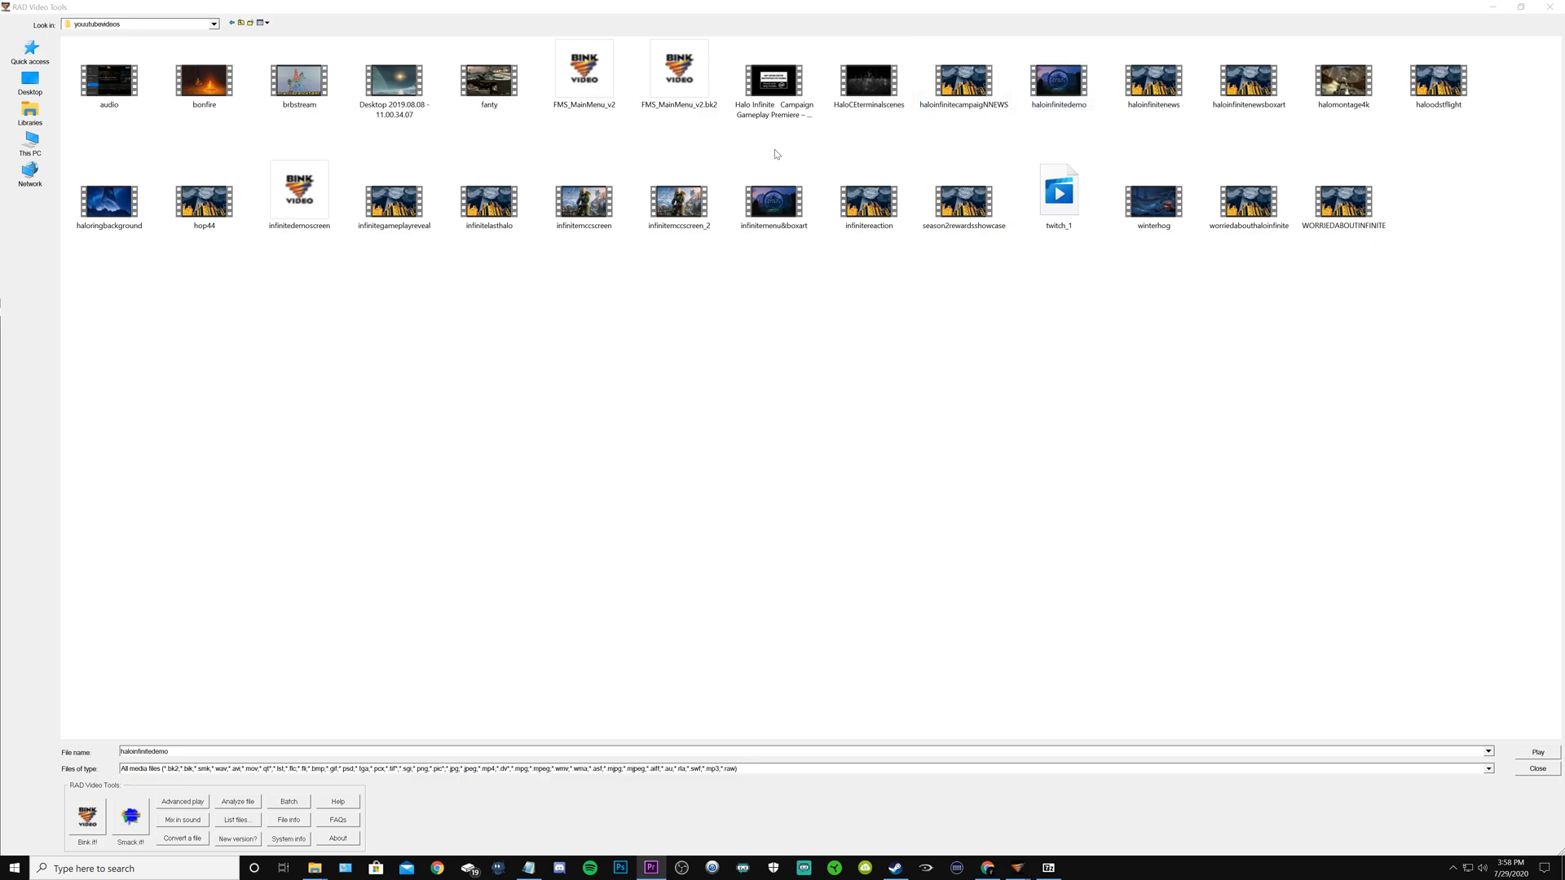
click(678, 190)
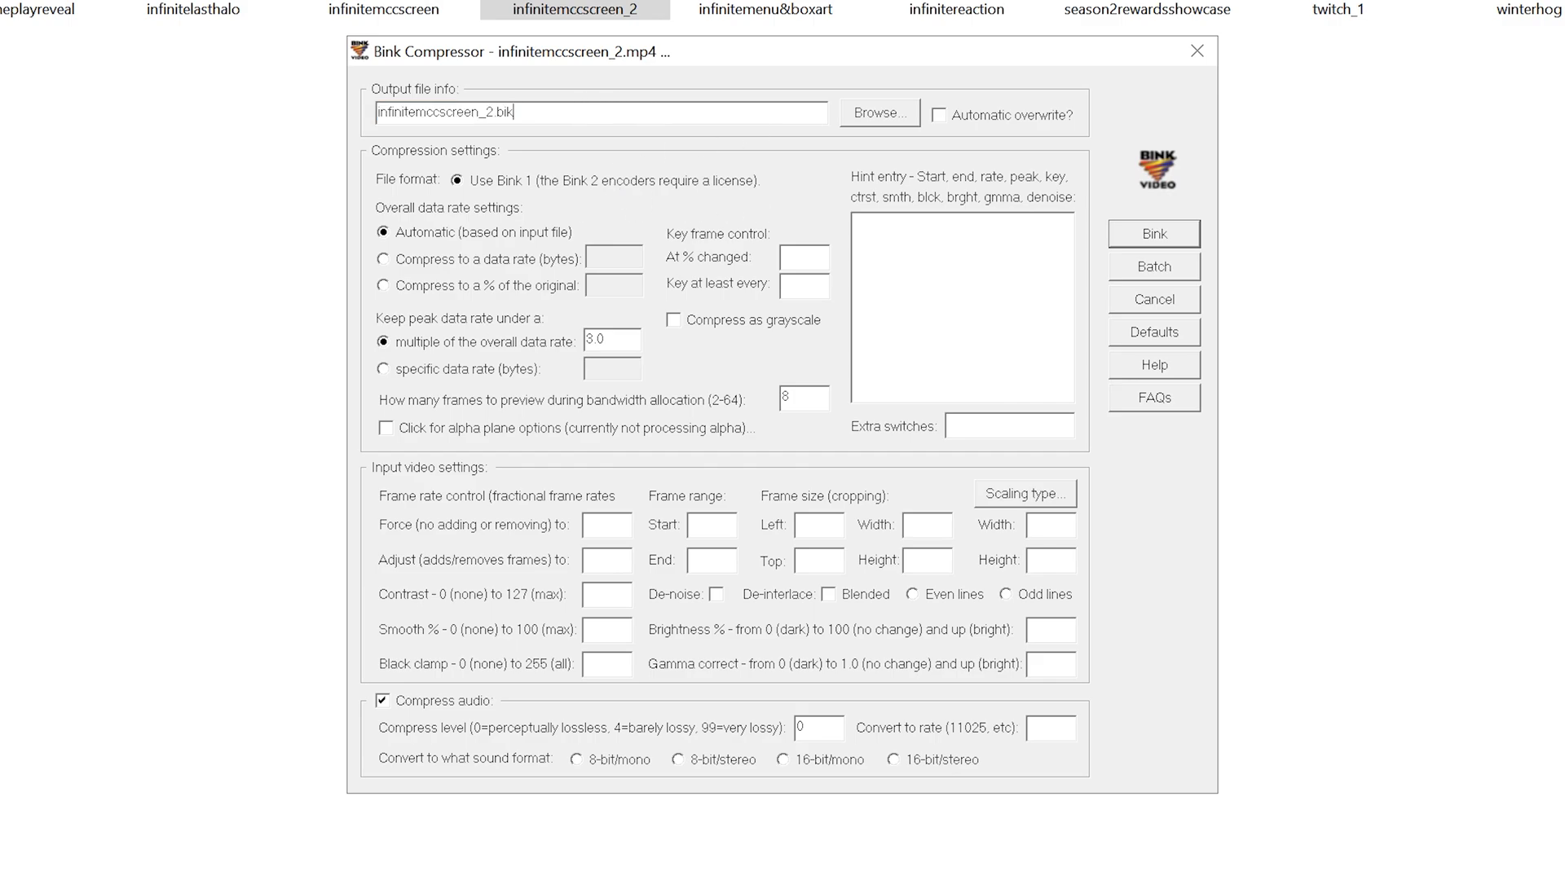
Change the output extension from .bik to .bk2 and start the Bink compression
key(Backspace)
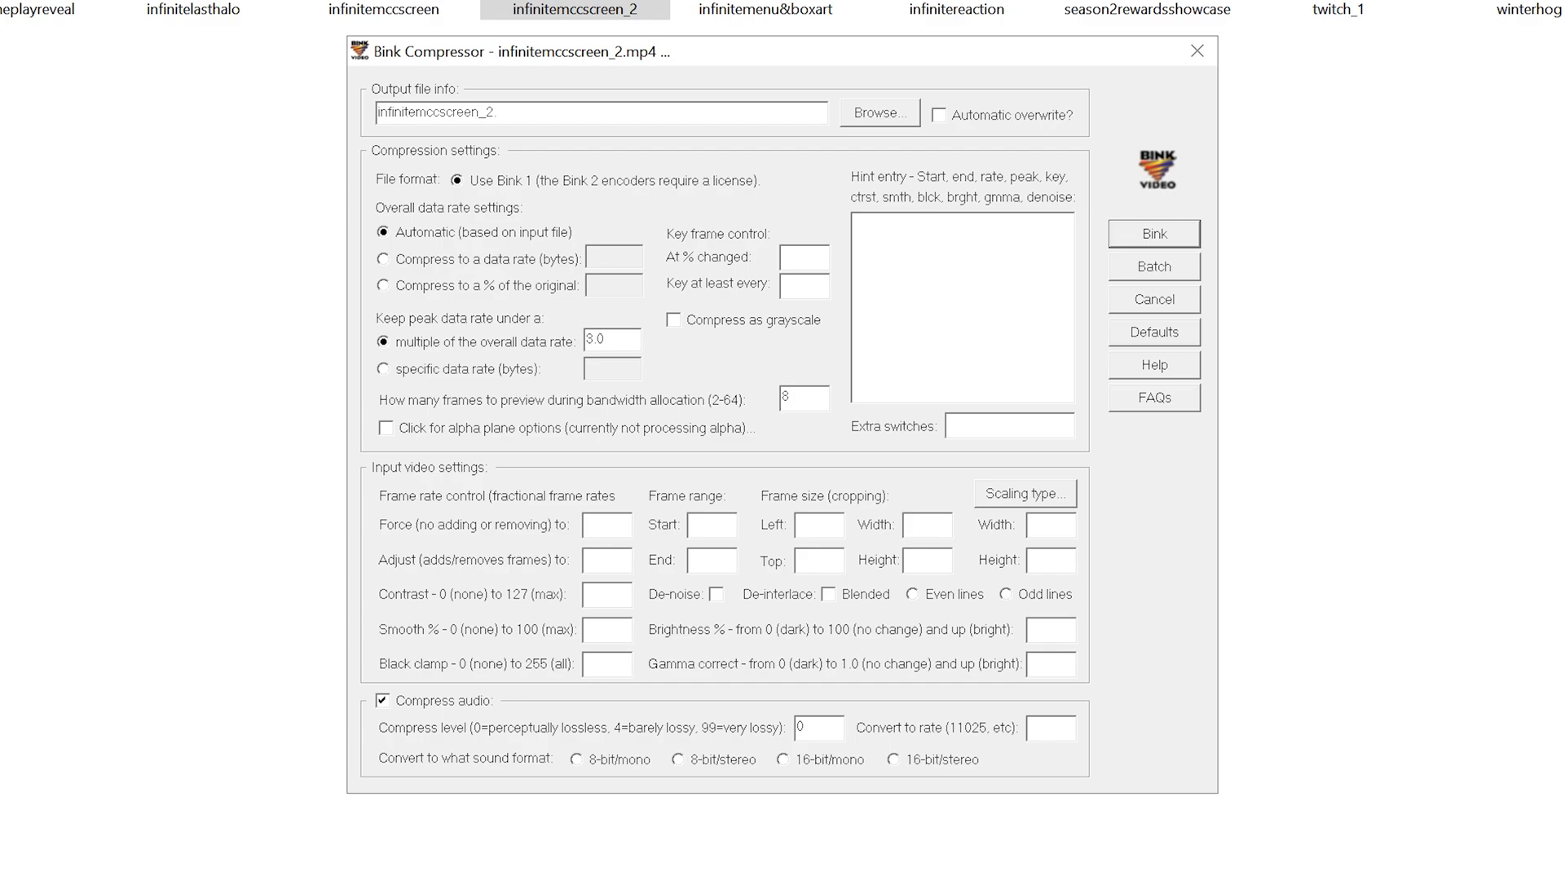
text(b)
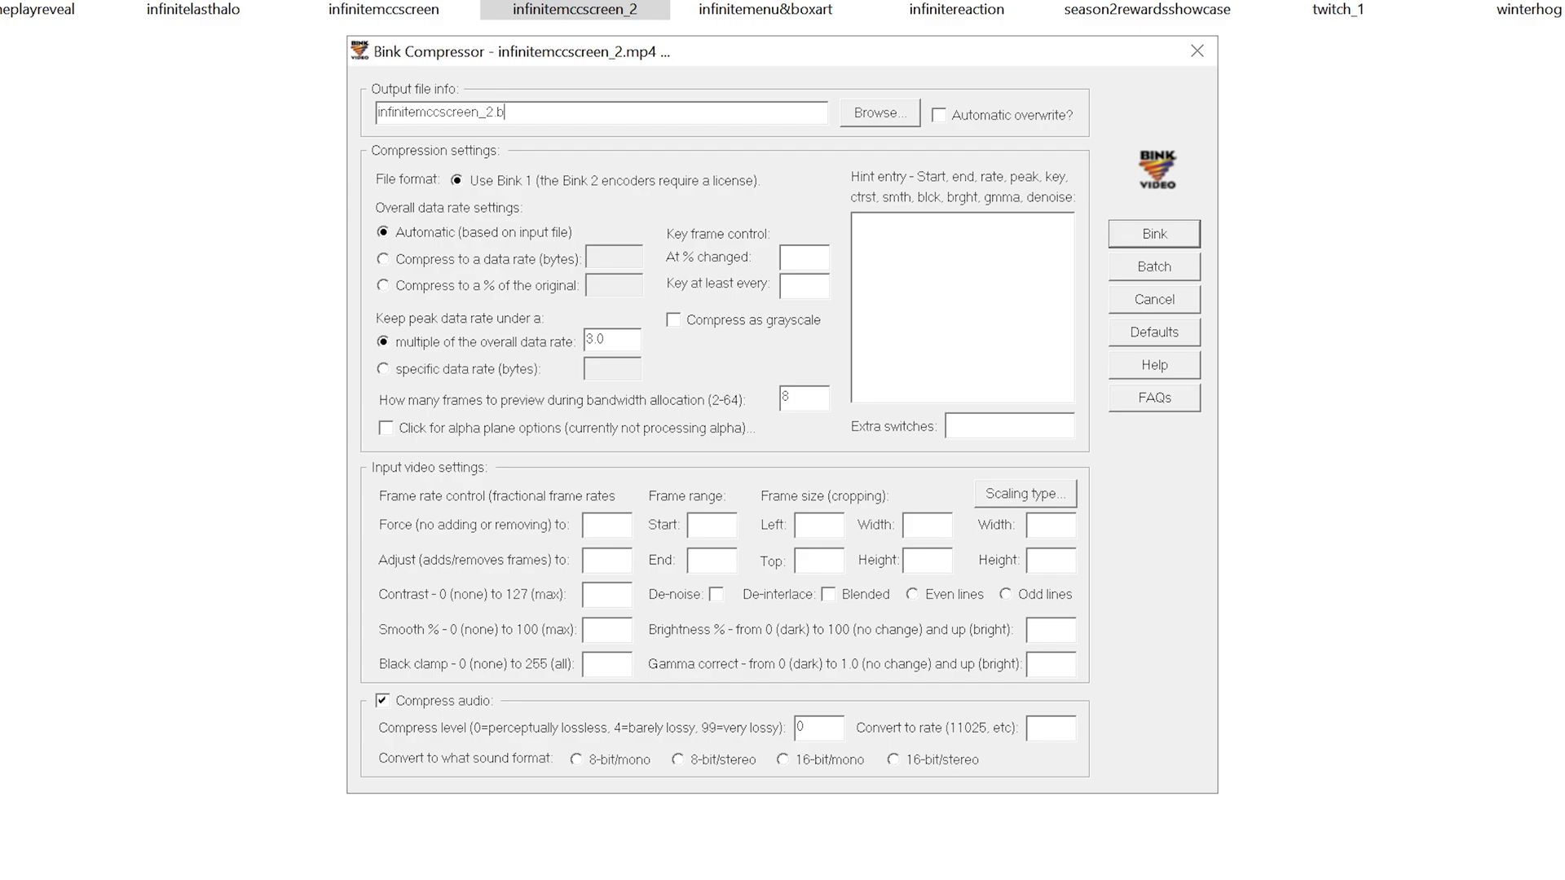
text(k2)
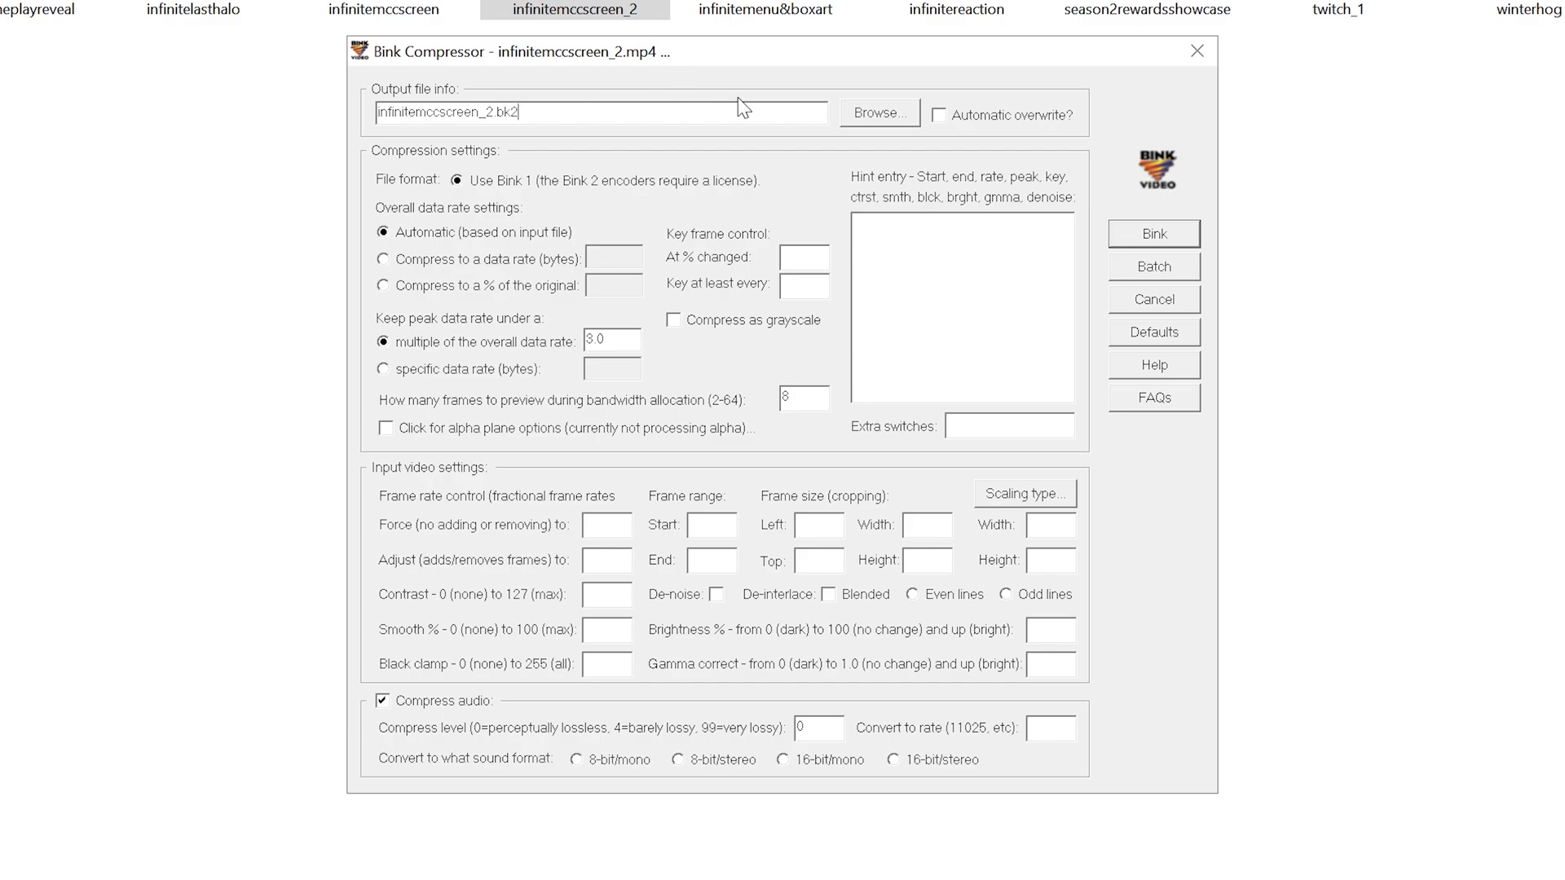
mouse_move(774, 321)
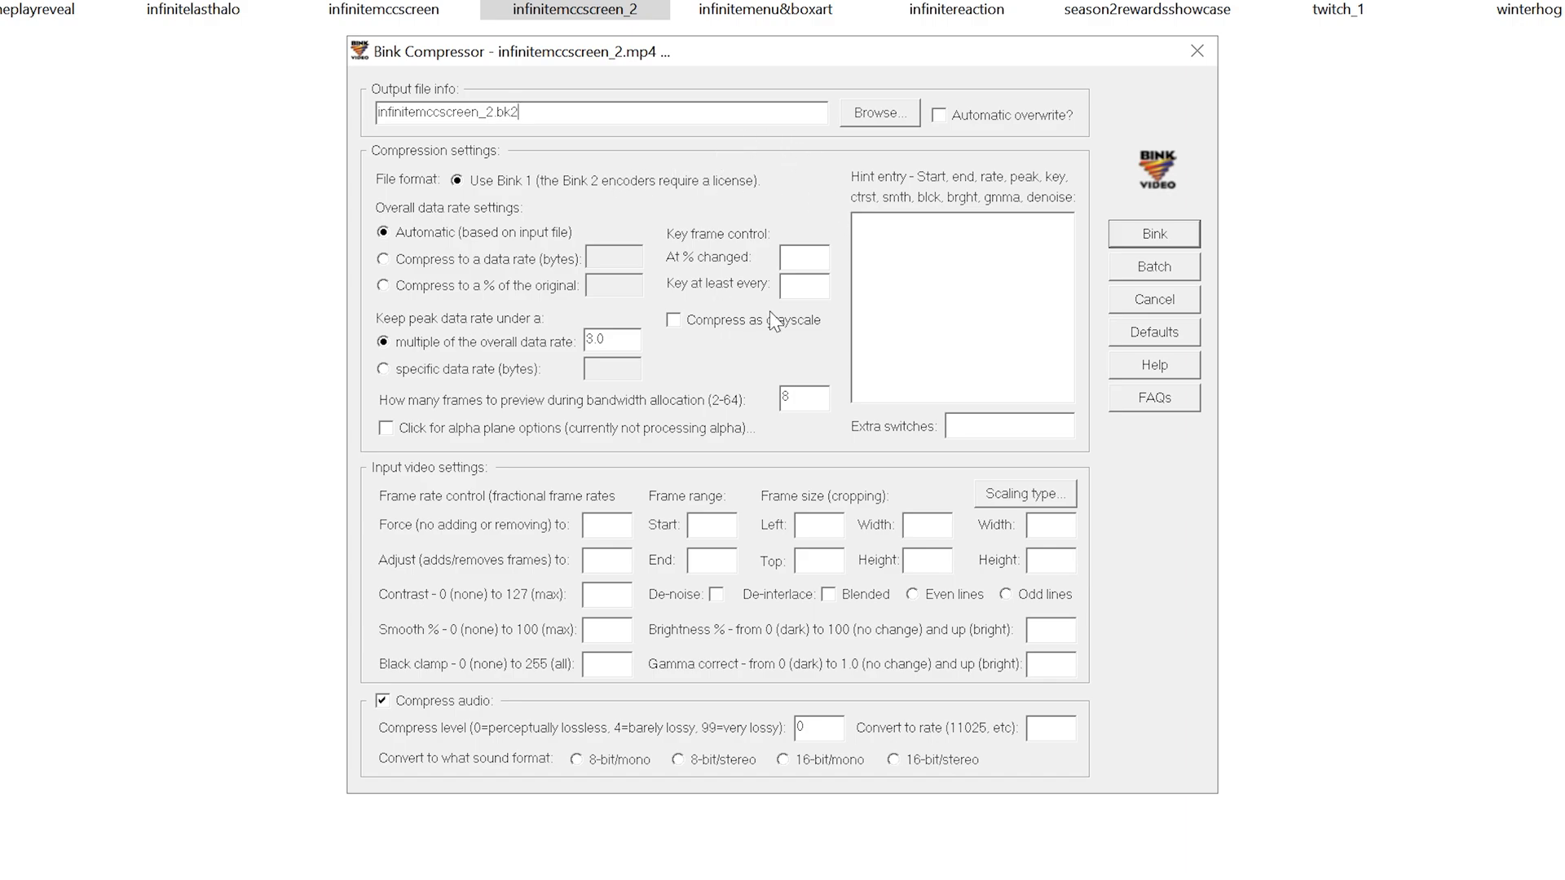
mouse_move(544, 290)
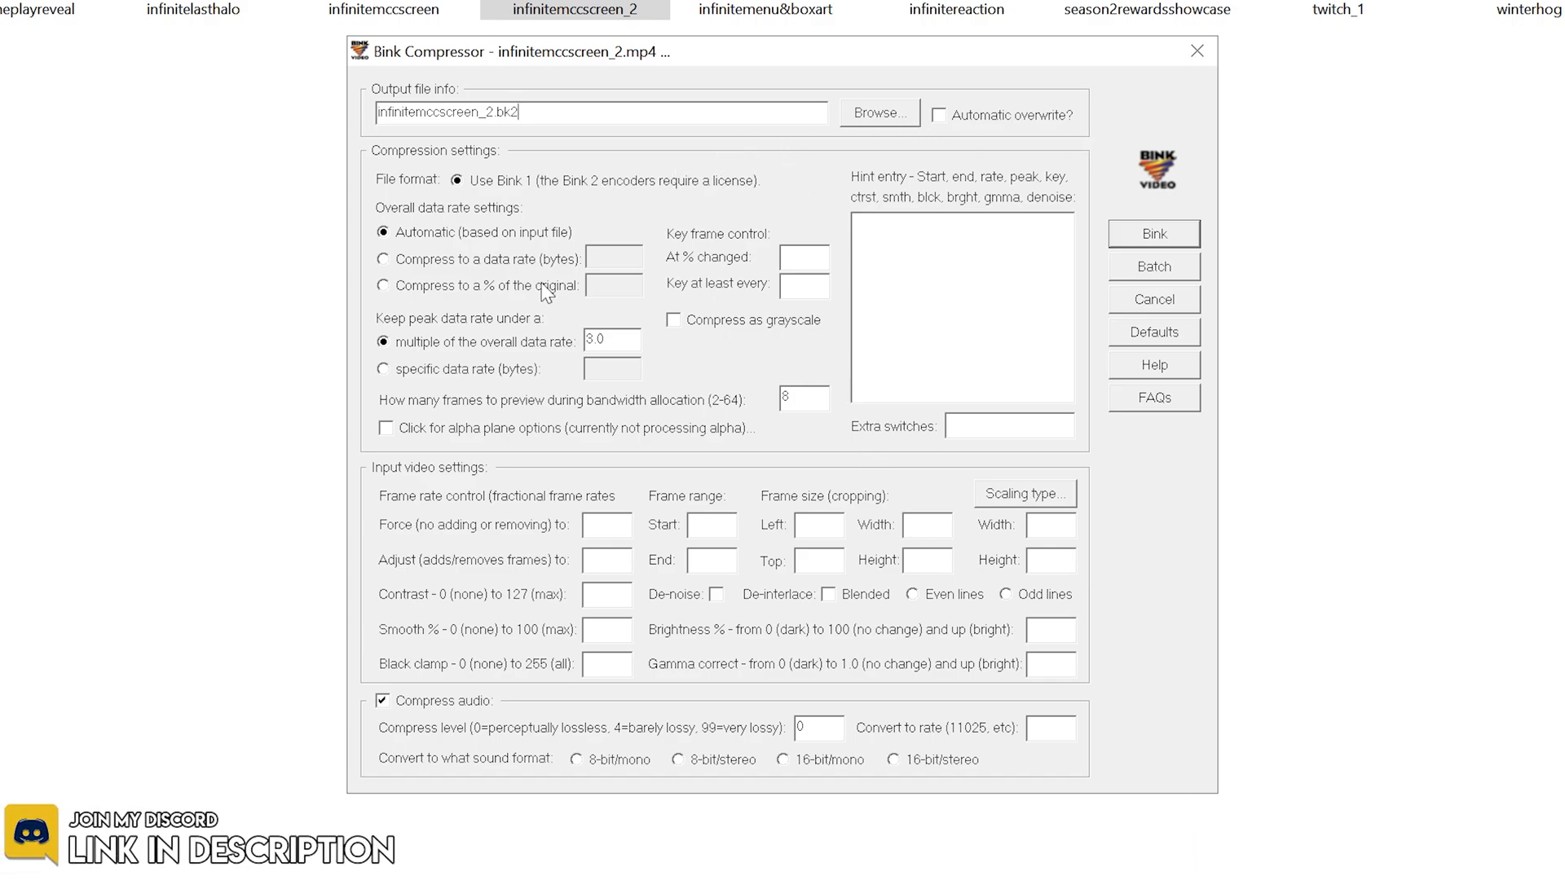
mouse_move(891, 753)
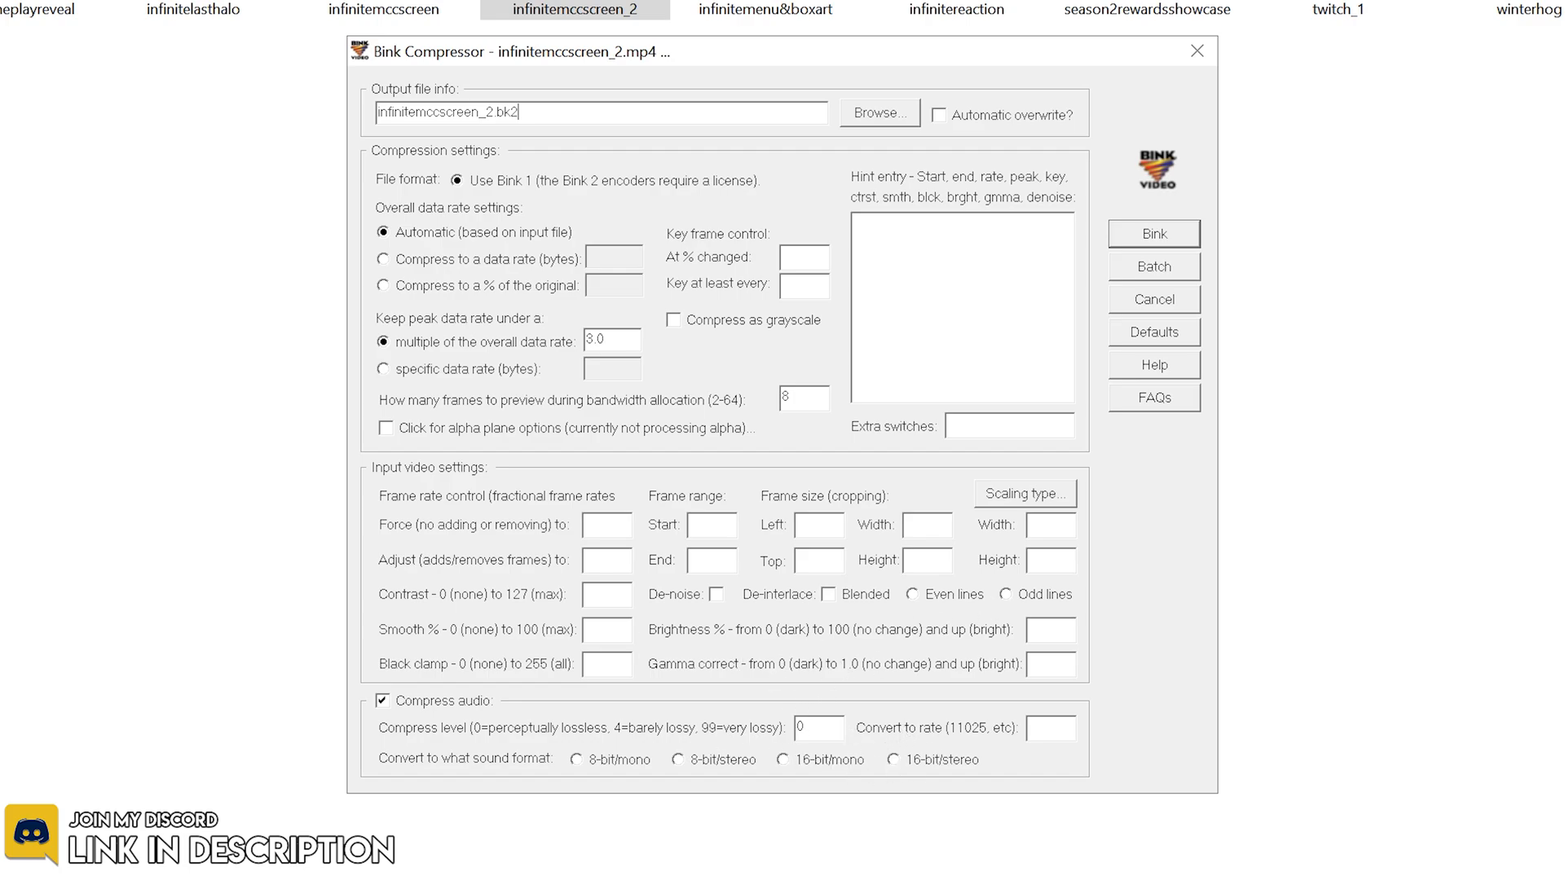
mouse_move(779, 730)
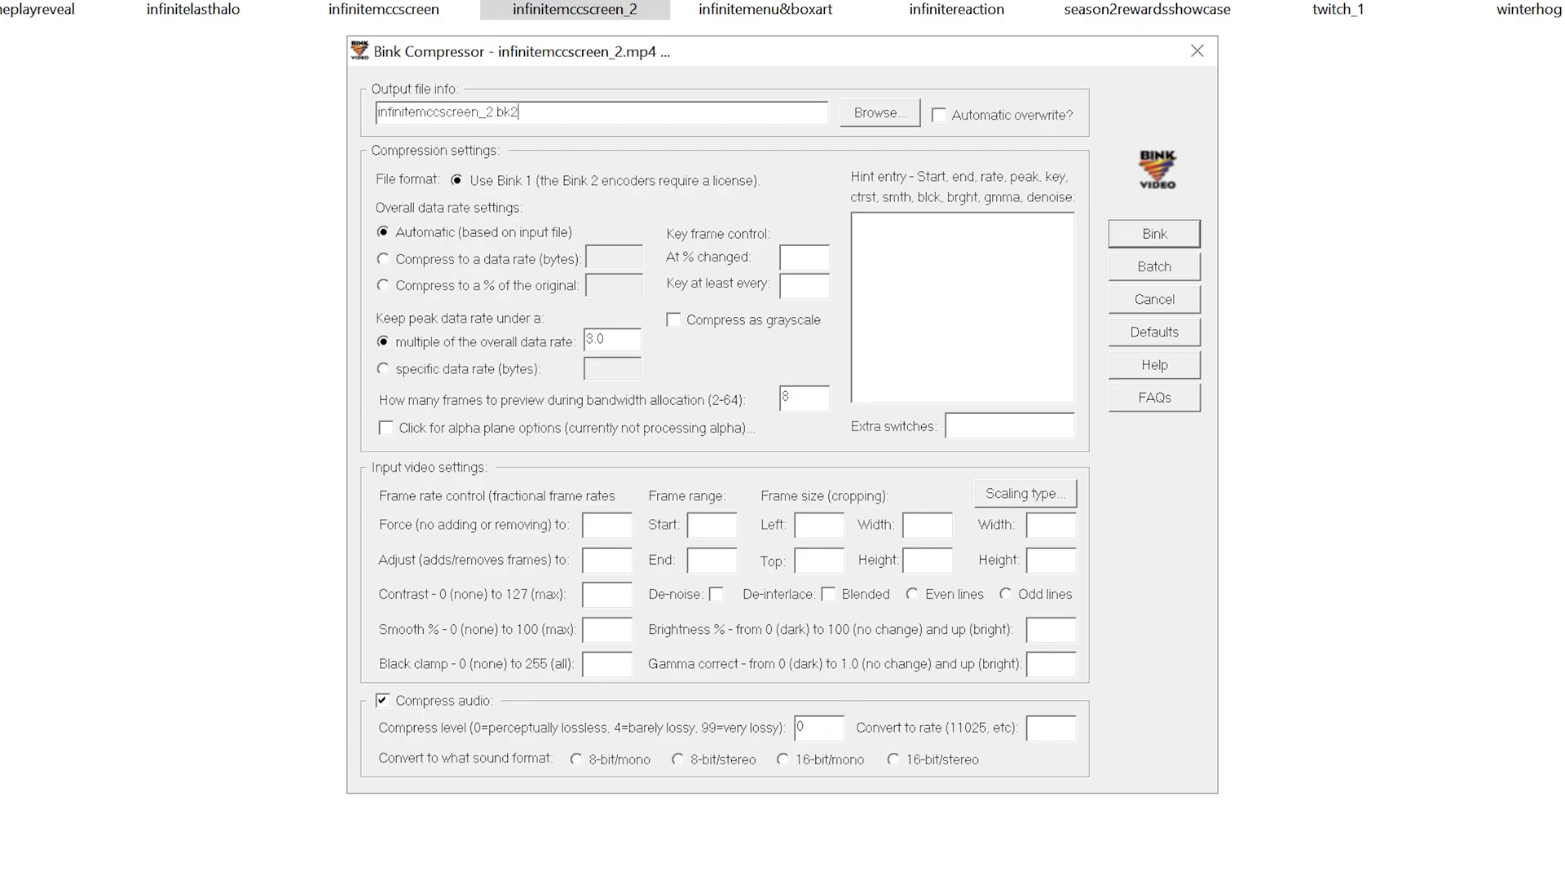
mouse_move(756, 621)
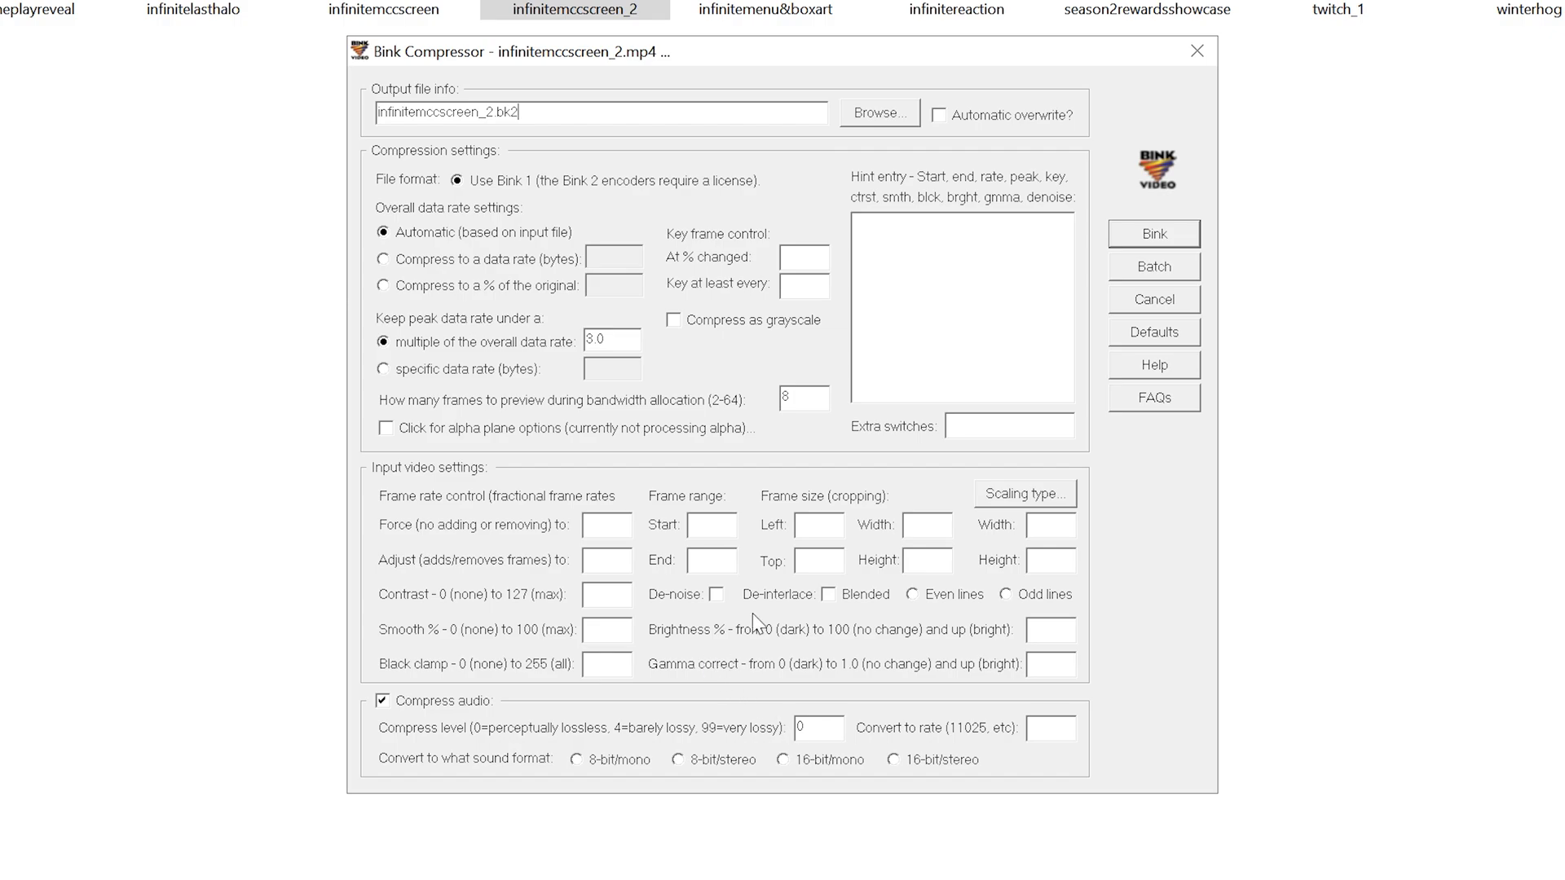
mouse_move(758, 623)
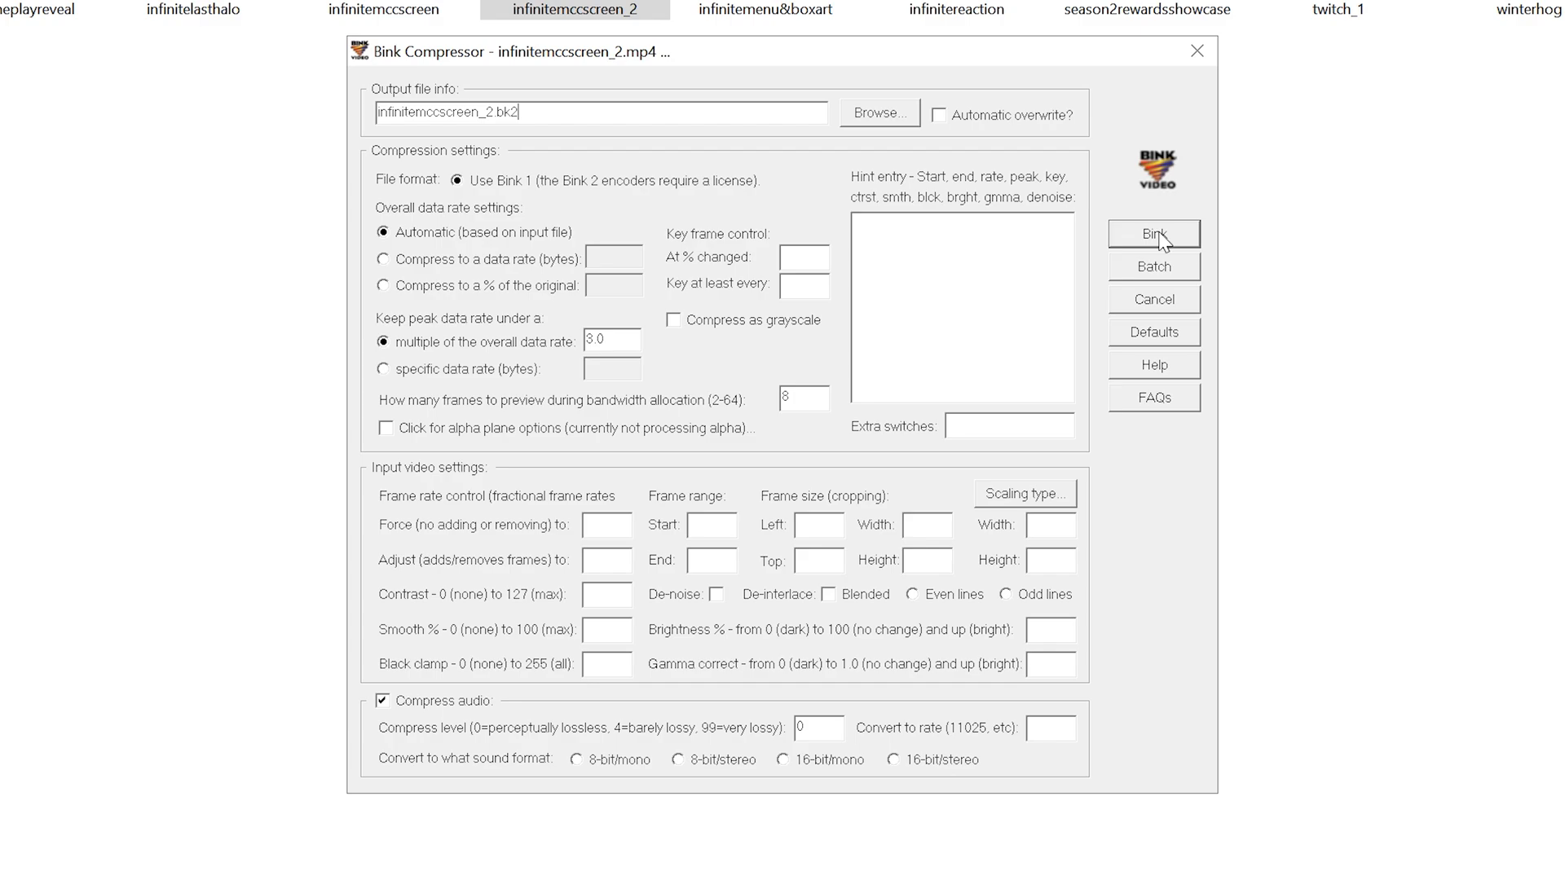
click(1154, 234)
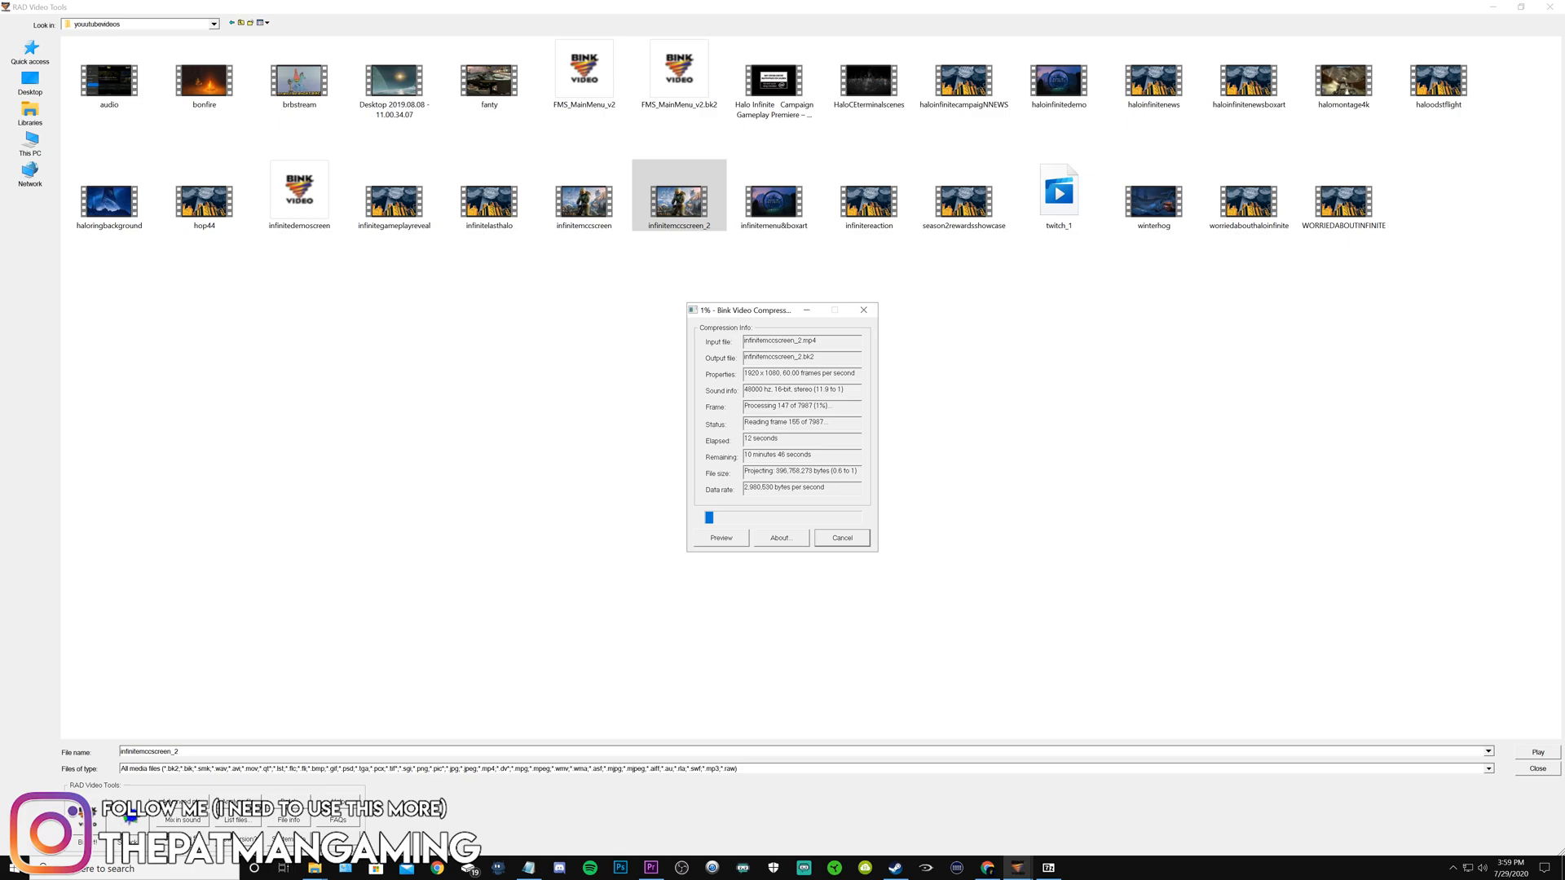
click(840, 537)
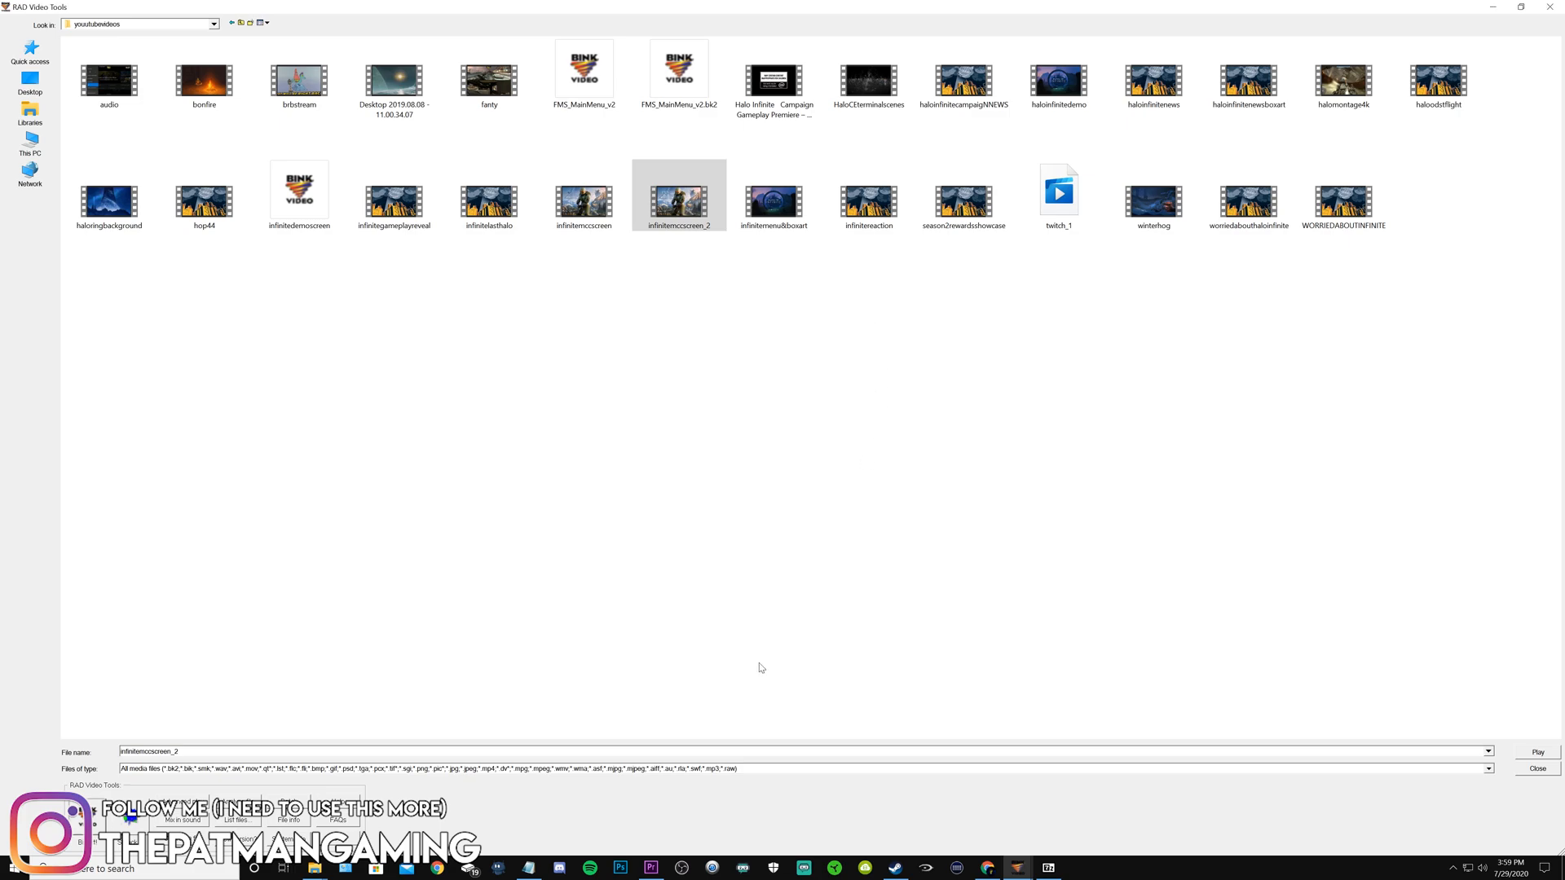
mouse_move(898, 867)
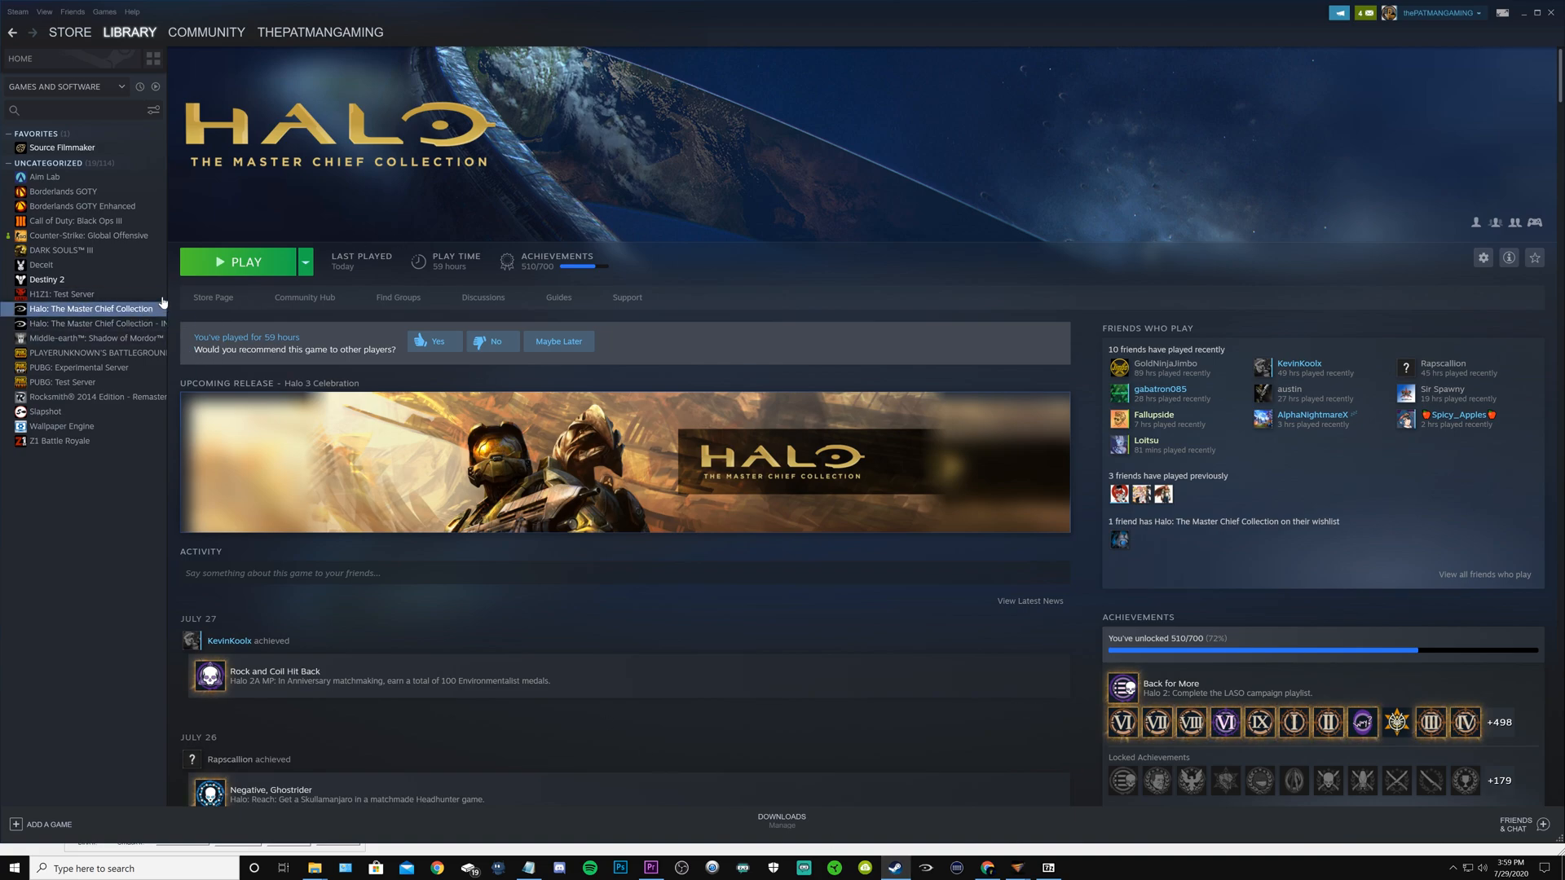
mouse_move(143, 310)
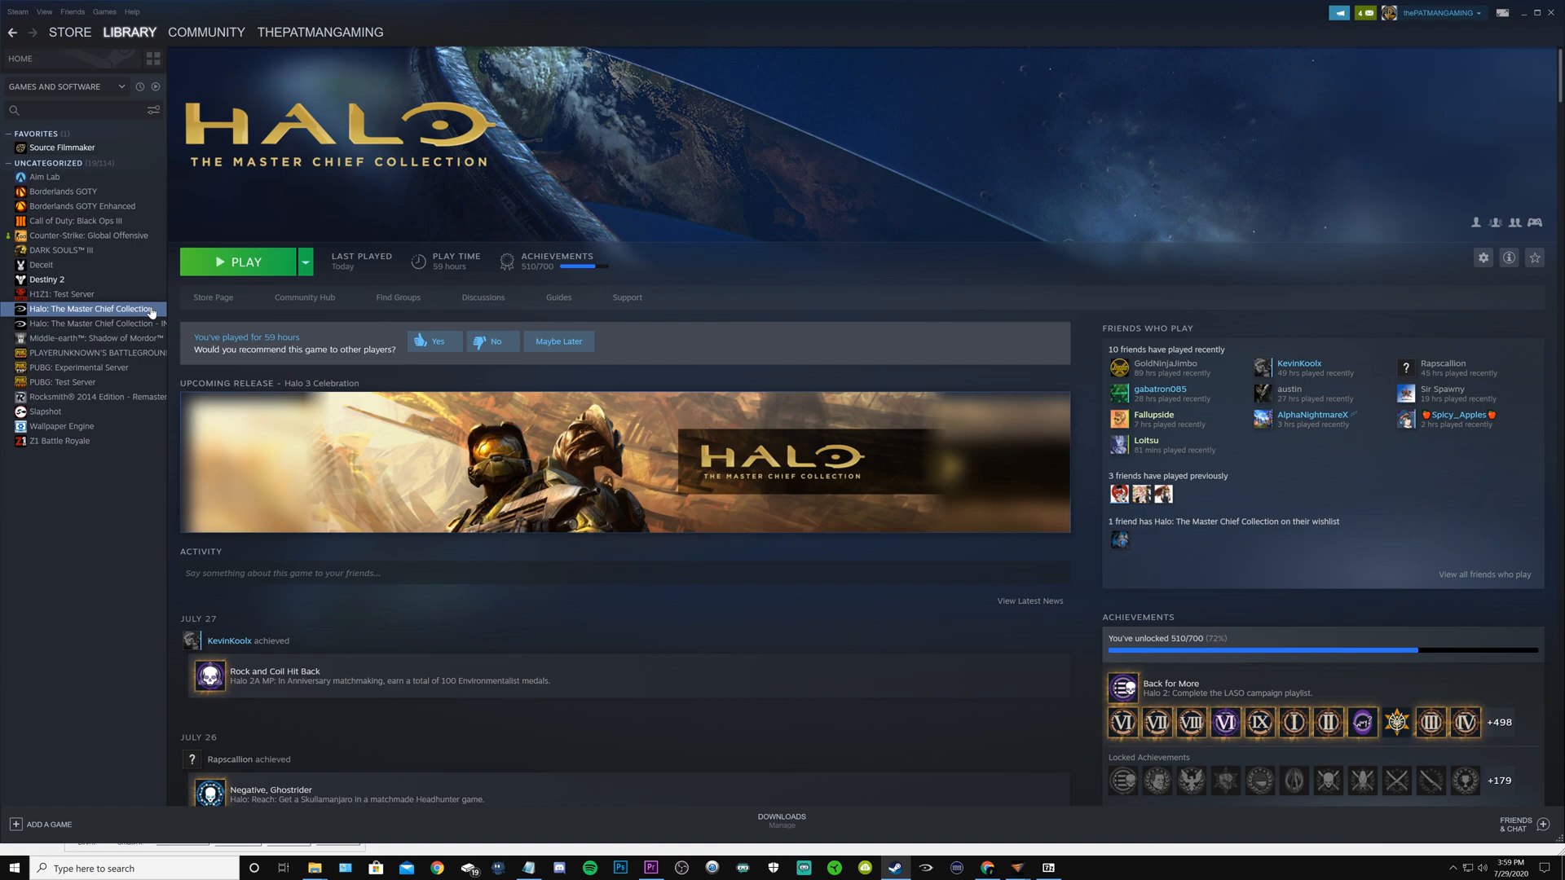
Use Manage > Browse local files on Halo: The Master Chief Collection
right_click(92, 308)
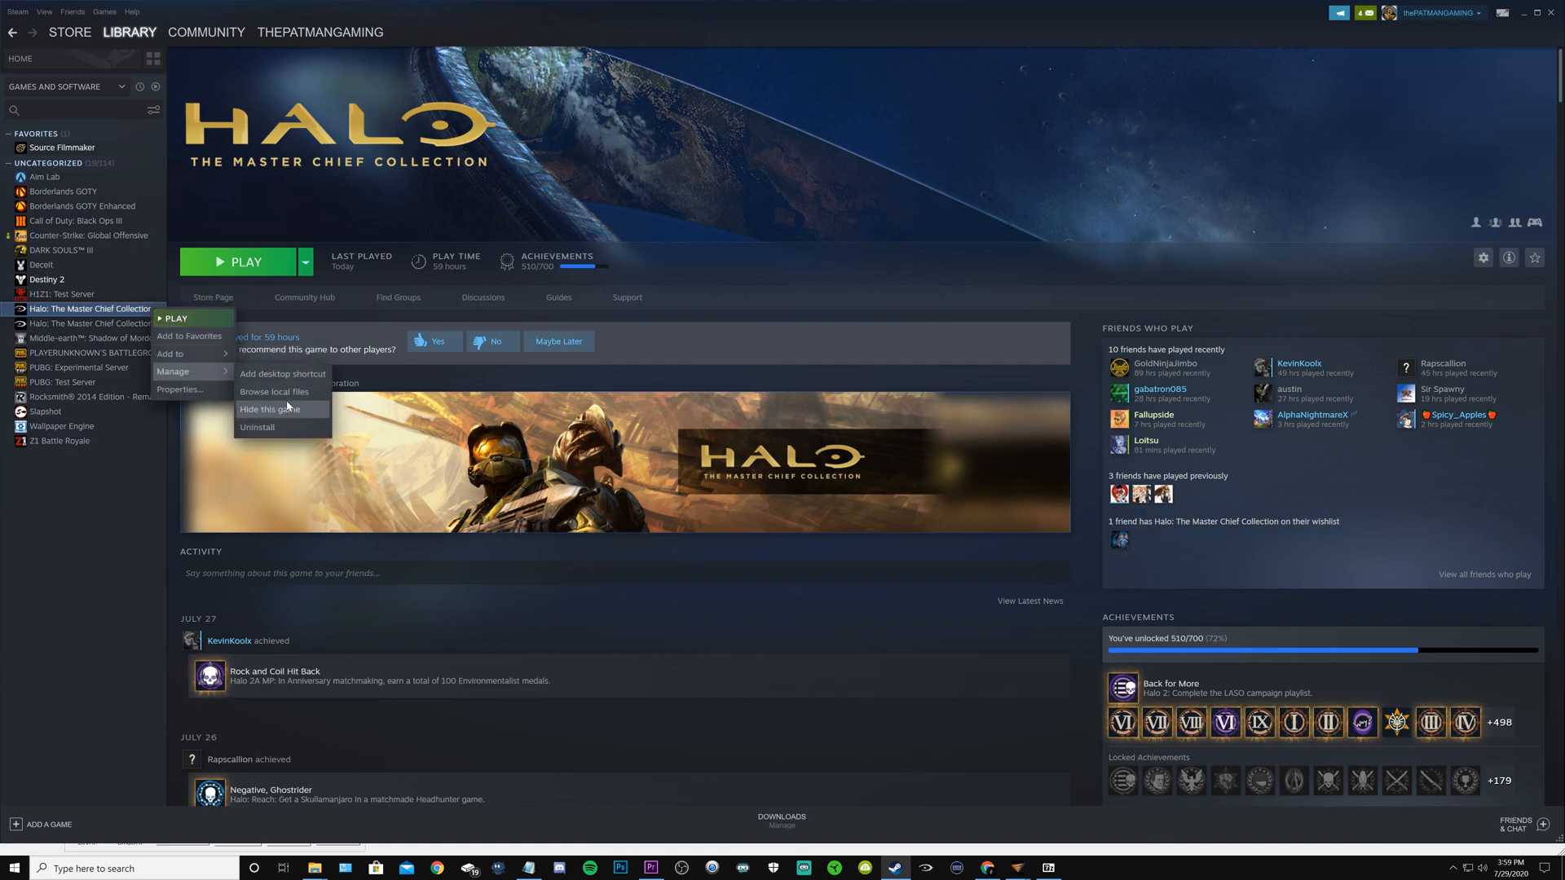
mouse_move(289, 391)
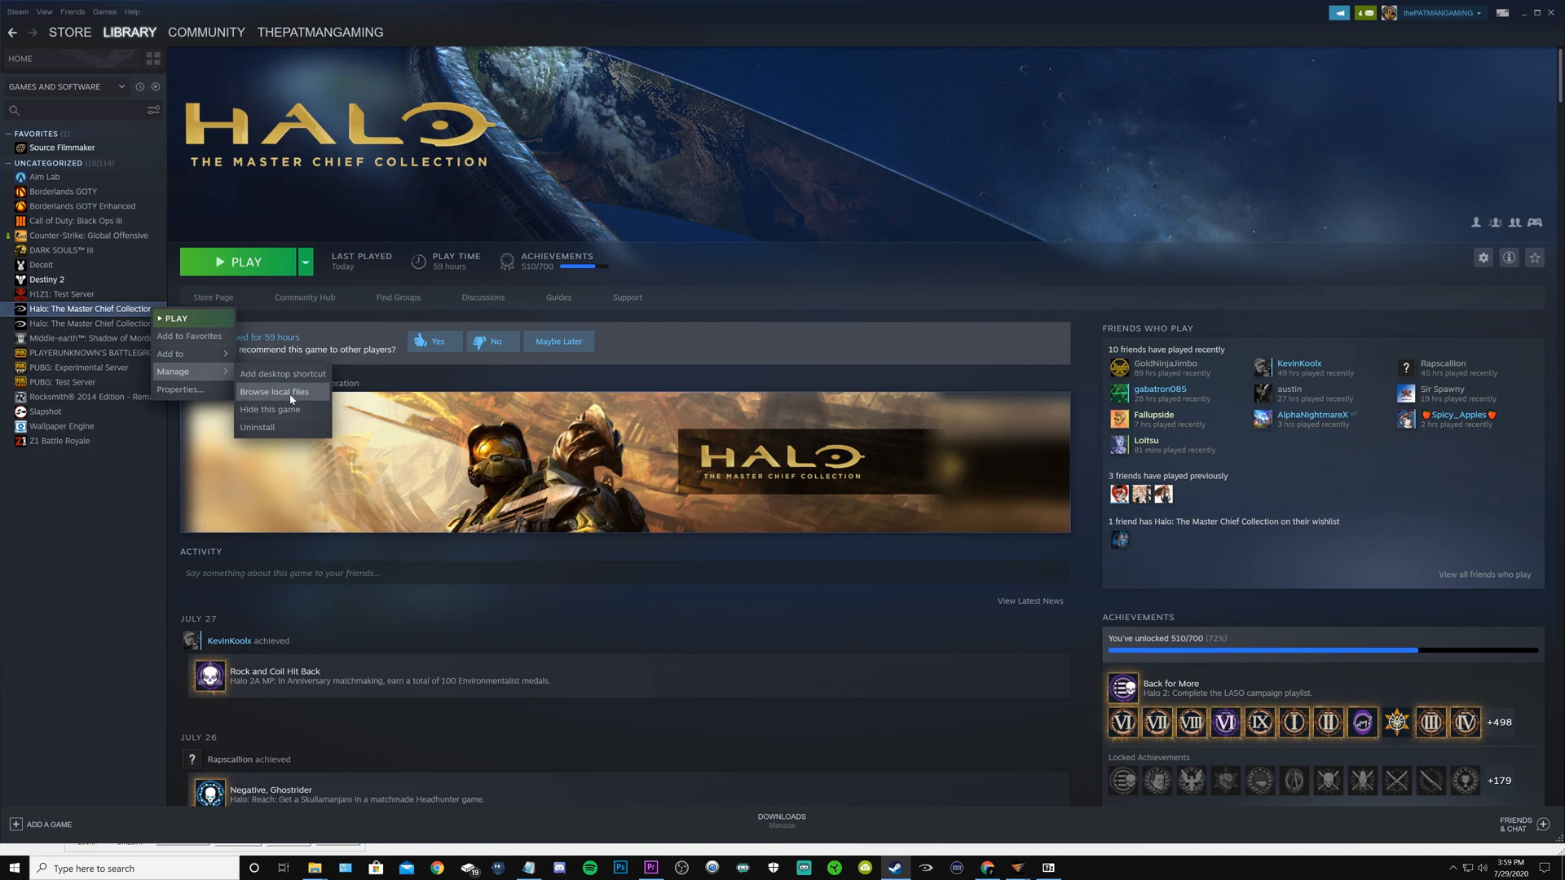
click(275, 392)
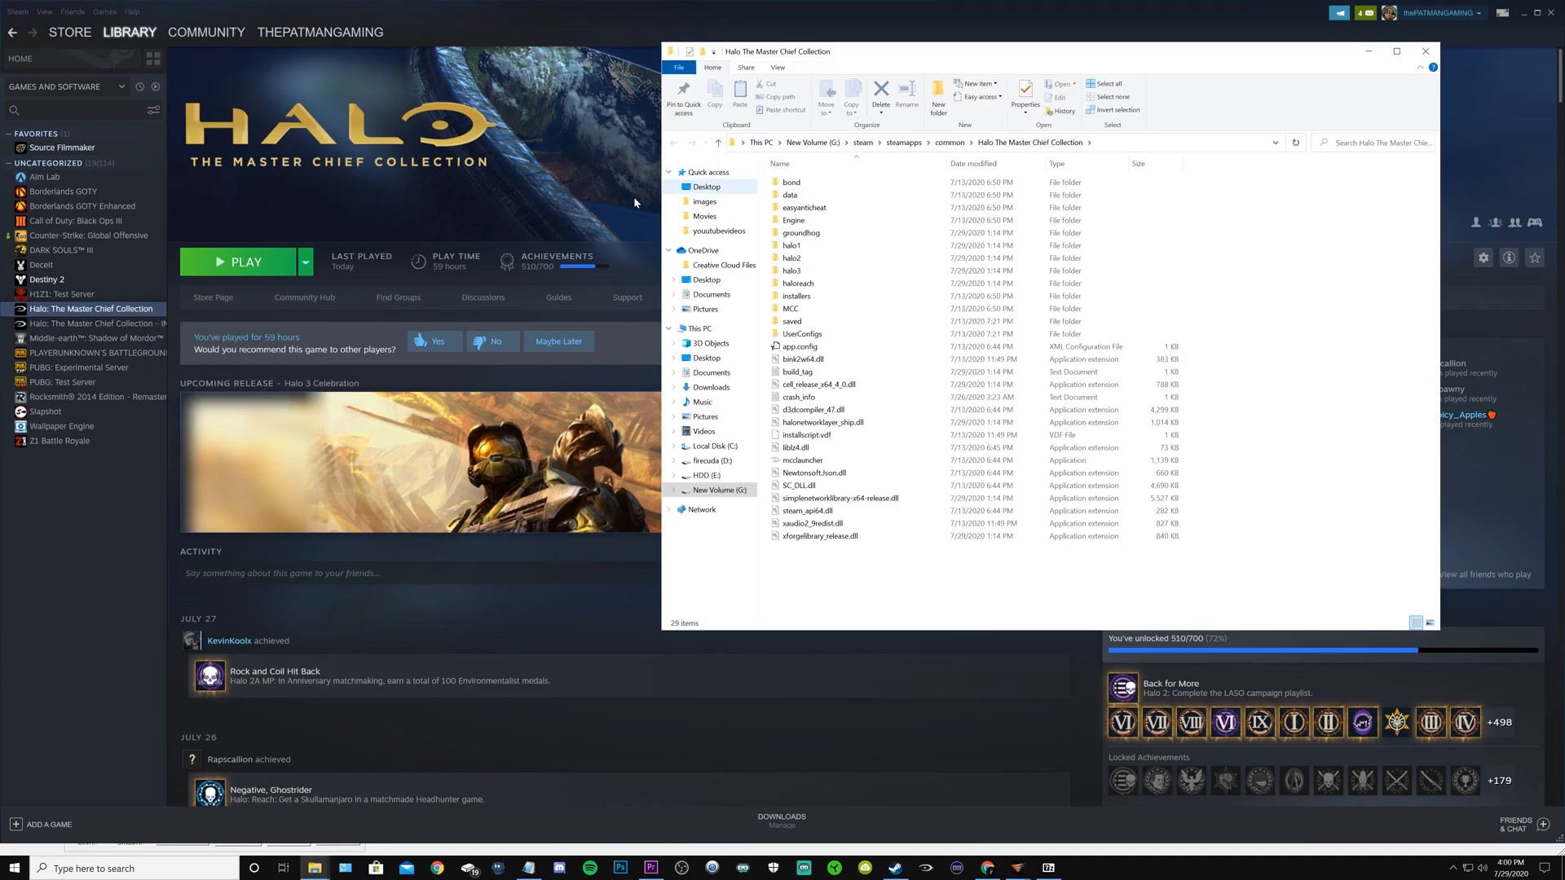
Navigate into MCC\Content\Movies and select FMS_MainMenu_v2(1), then FMS_MainMenu_v2
click(798, 283)
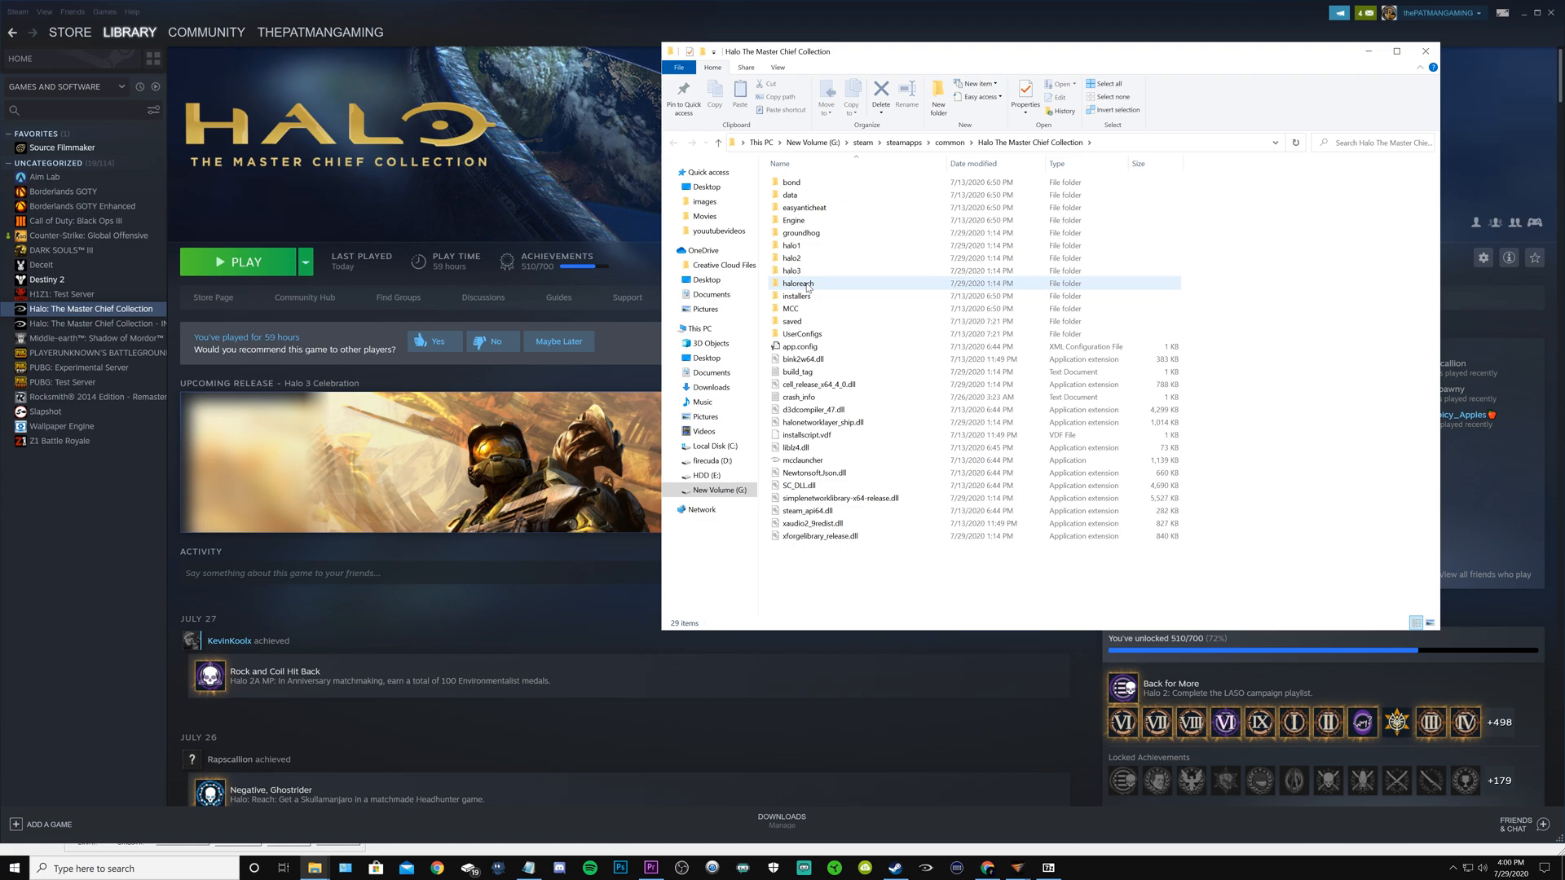
mouse_move(789, 308)
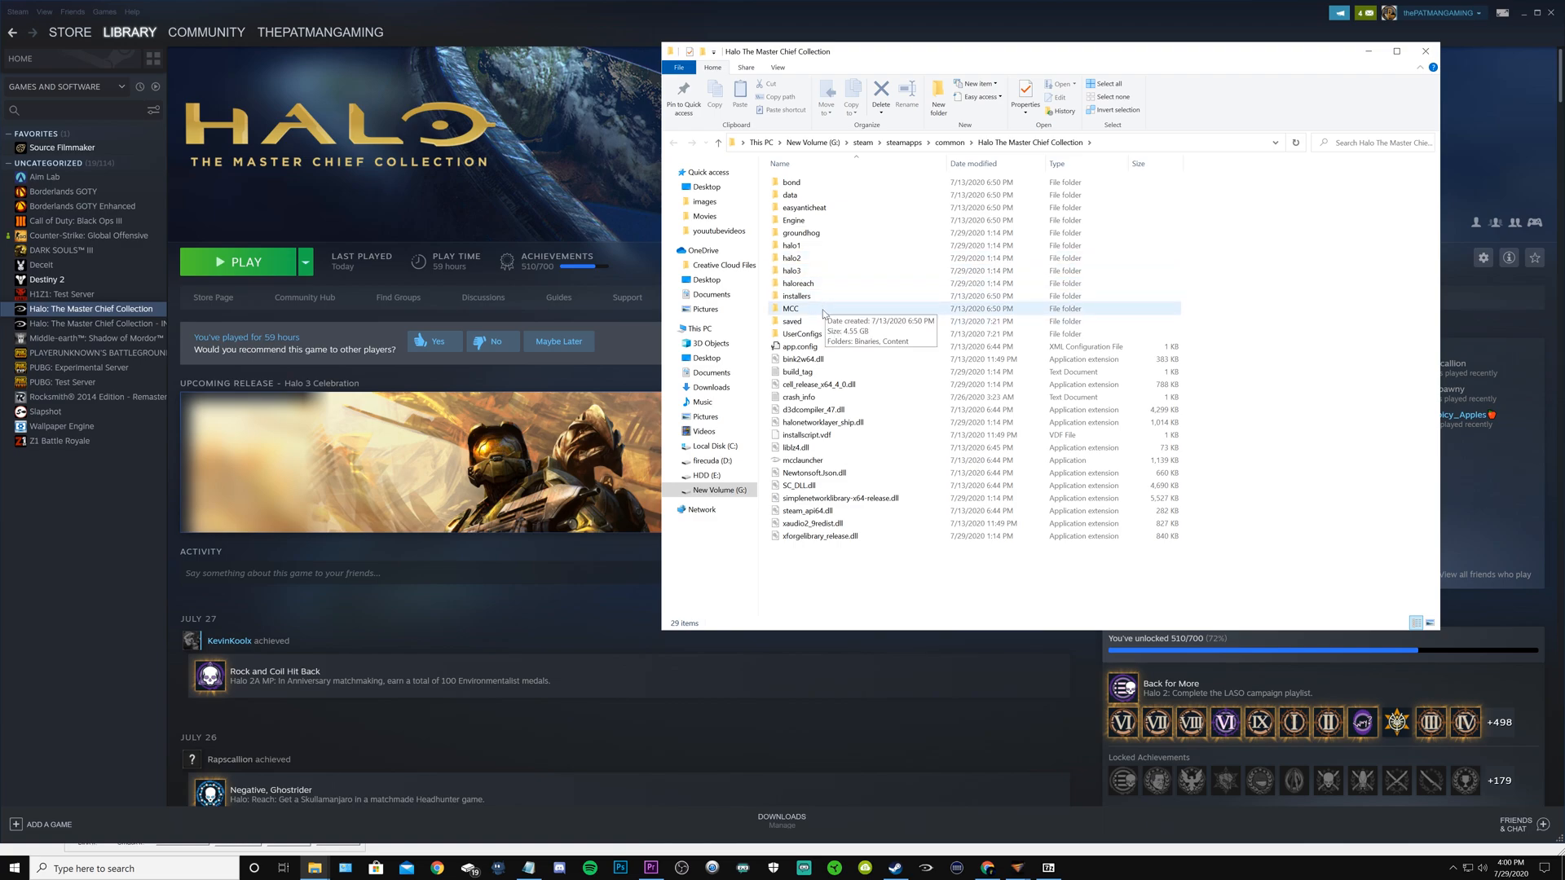
double_click(790, 308)
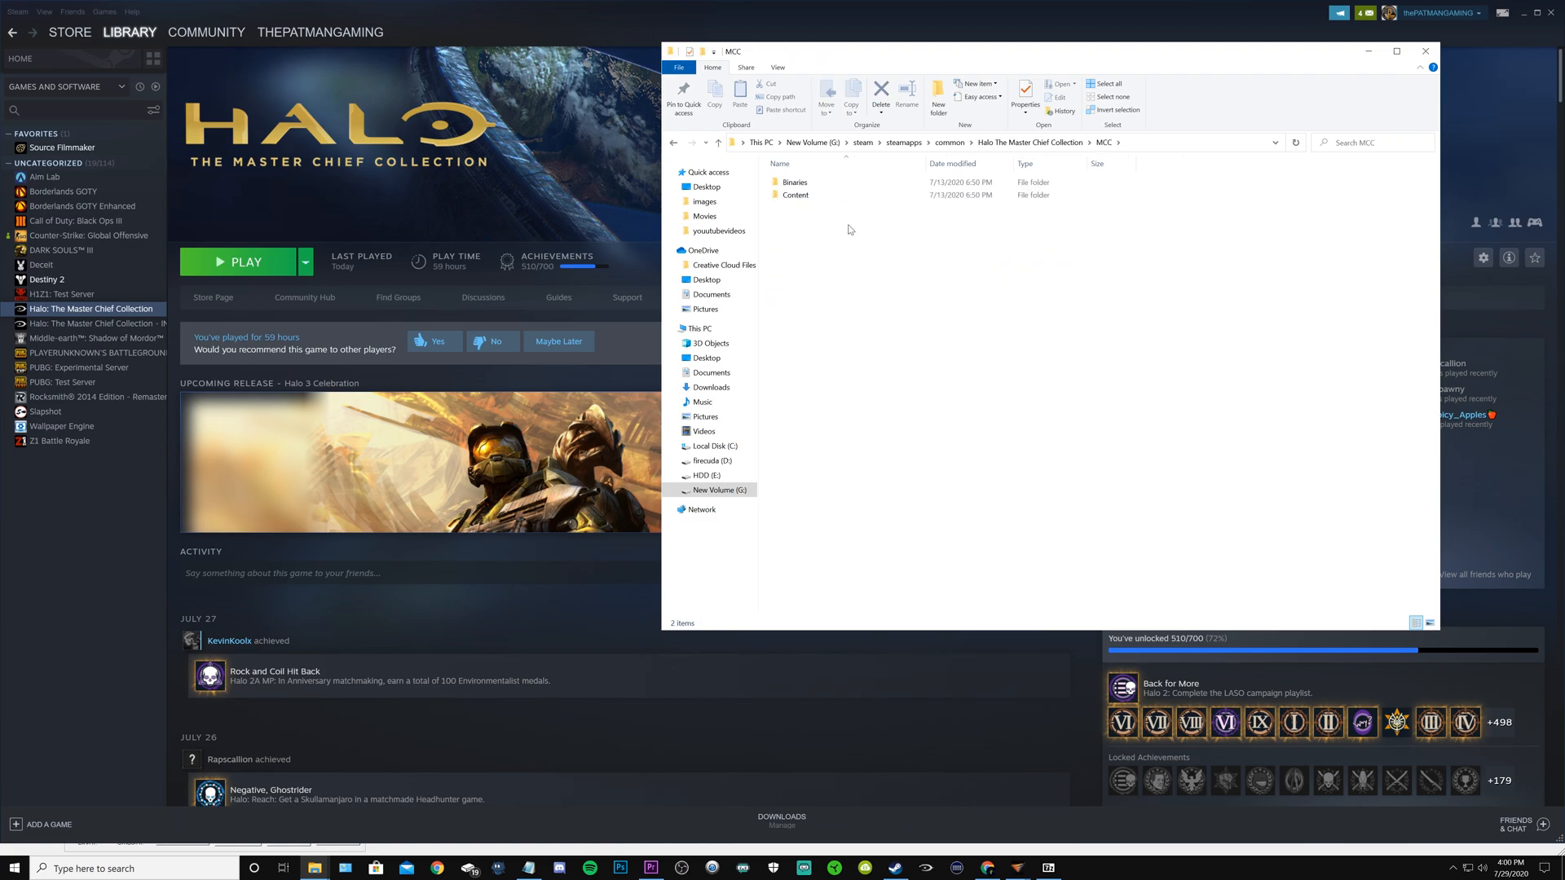
double_click(796, 195)
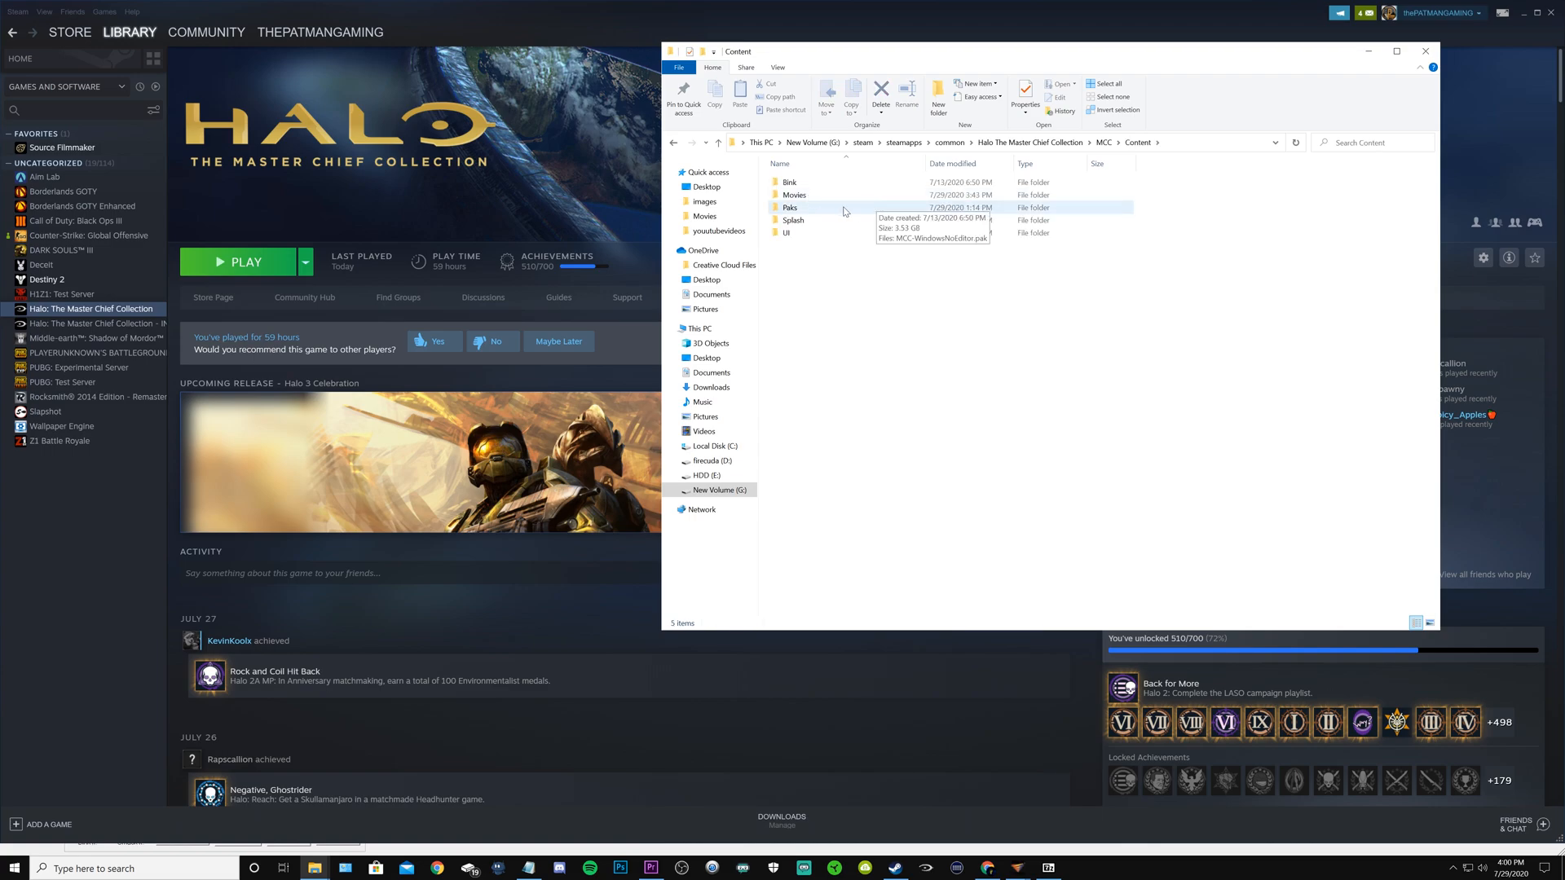
double_click(794, 195)
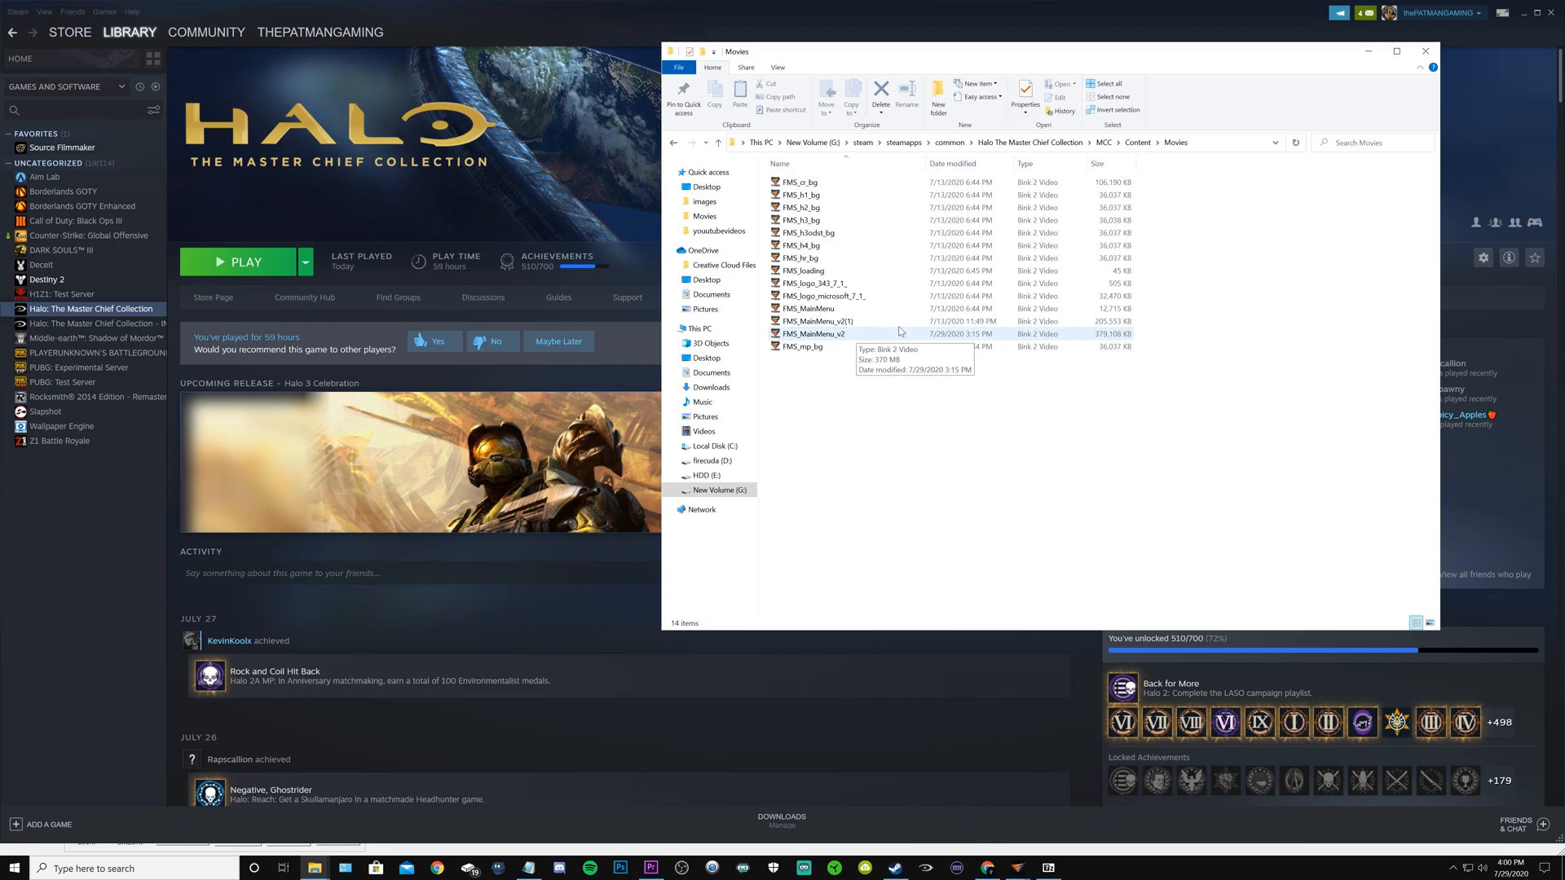
click(819, 320)
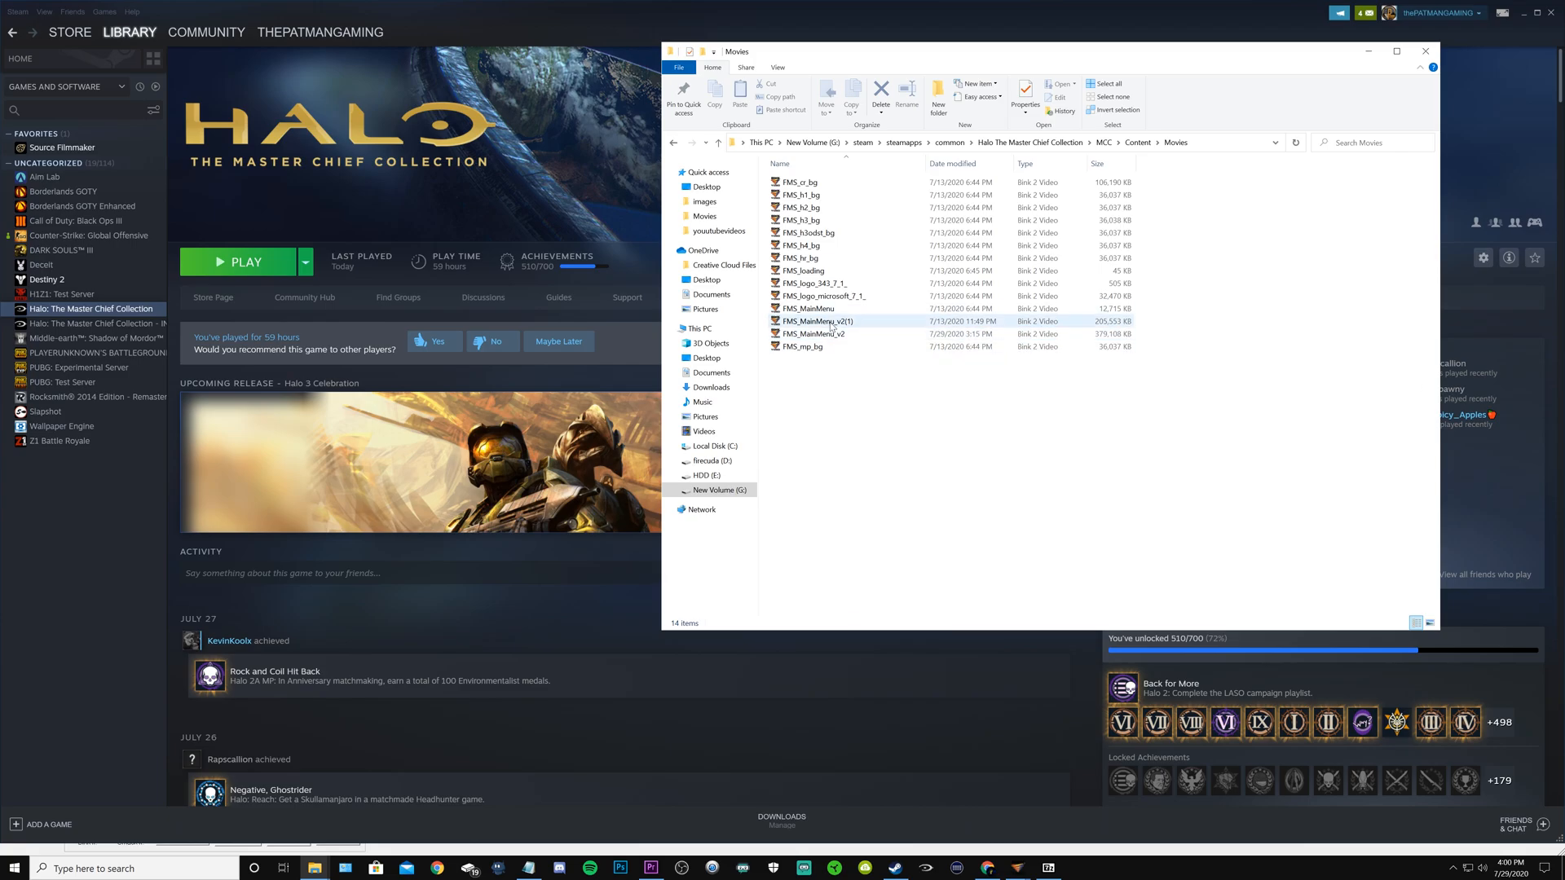
click(848, 333)
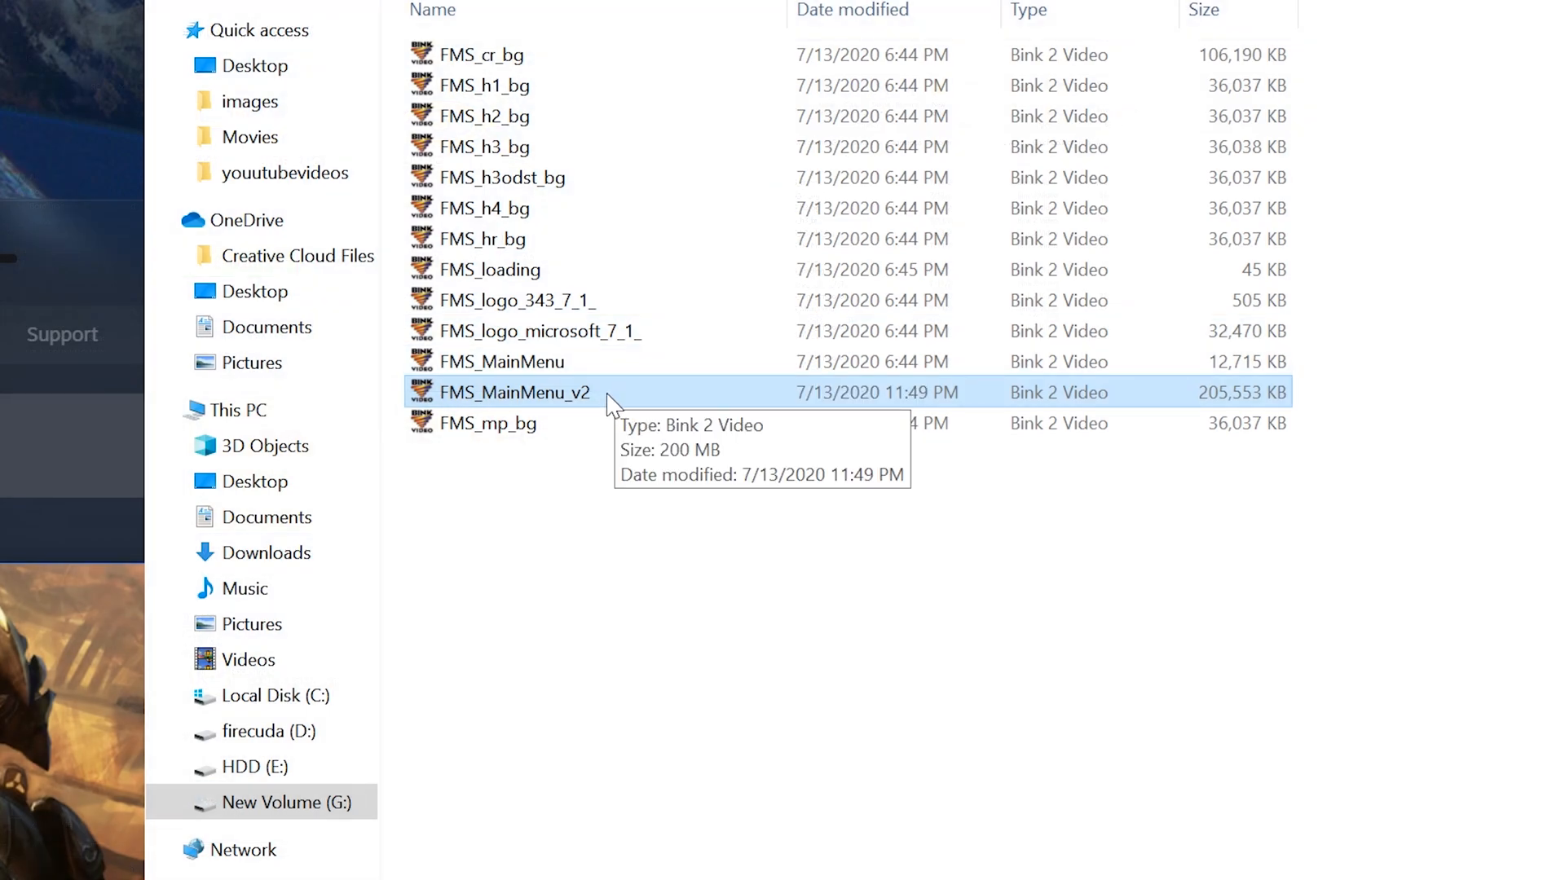
mouse_move(608, 408)
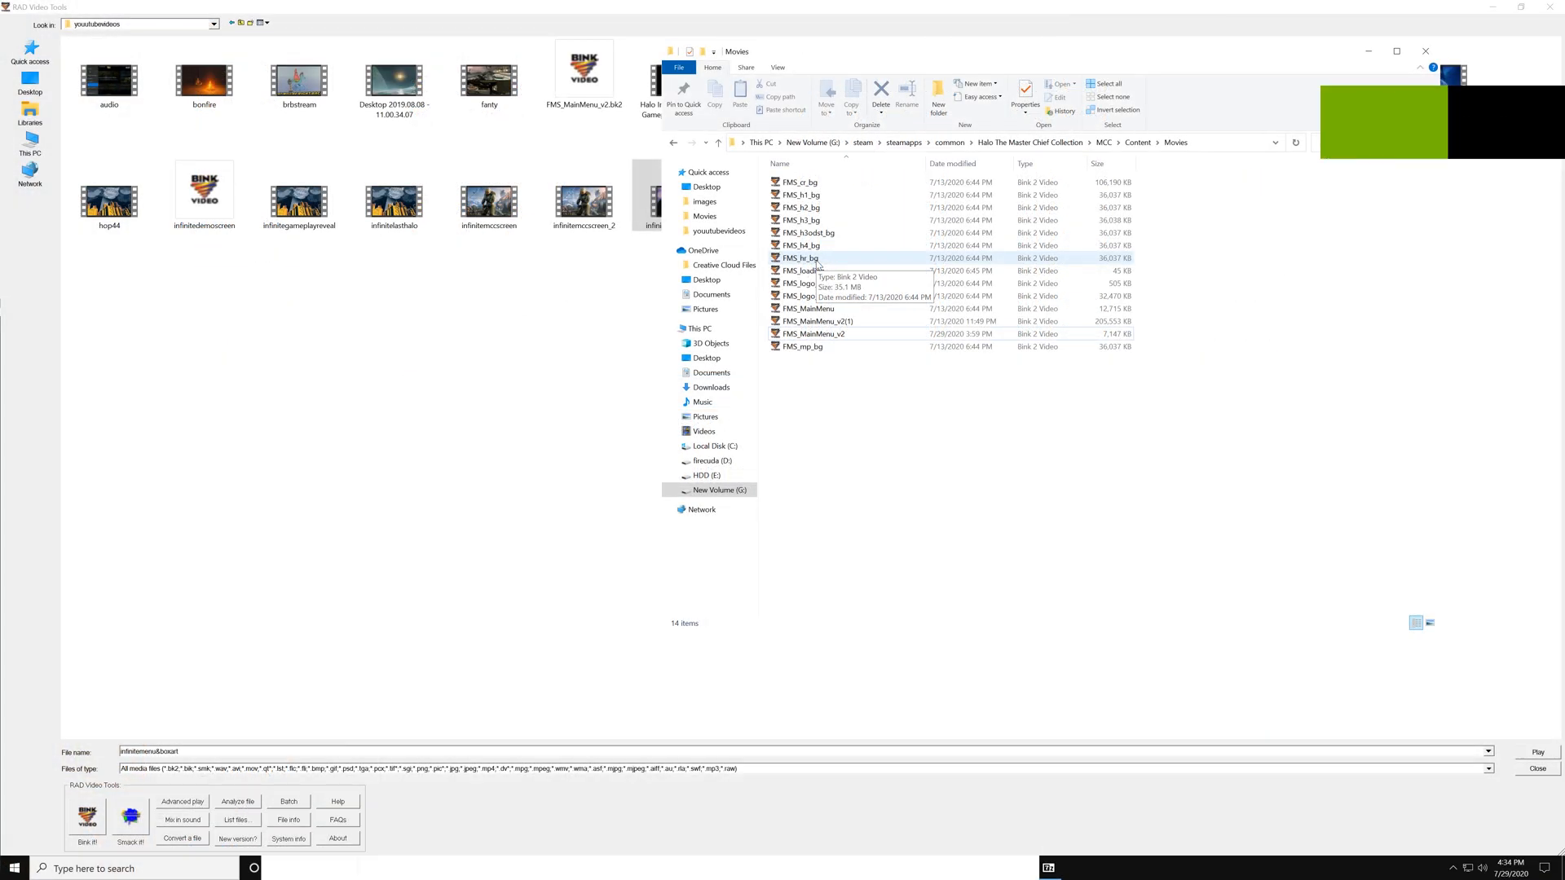
Play FMS_hr_bg in the Bink Video Player, then close the preview
double_click(800, 258)
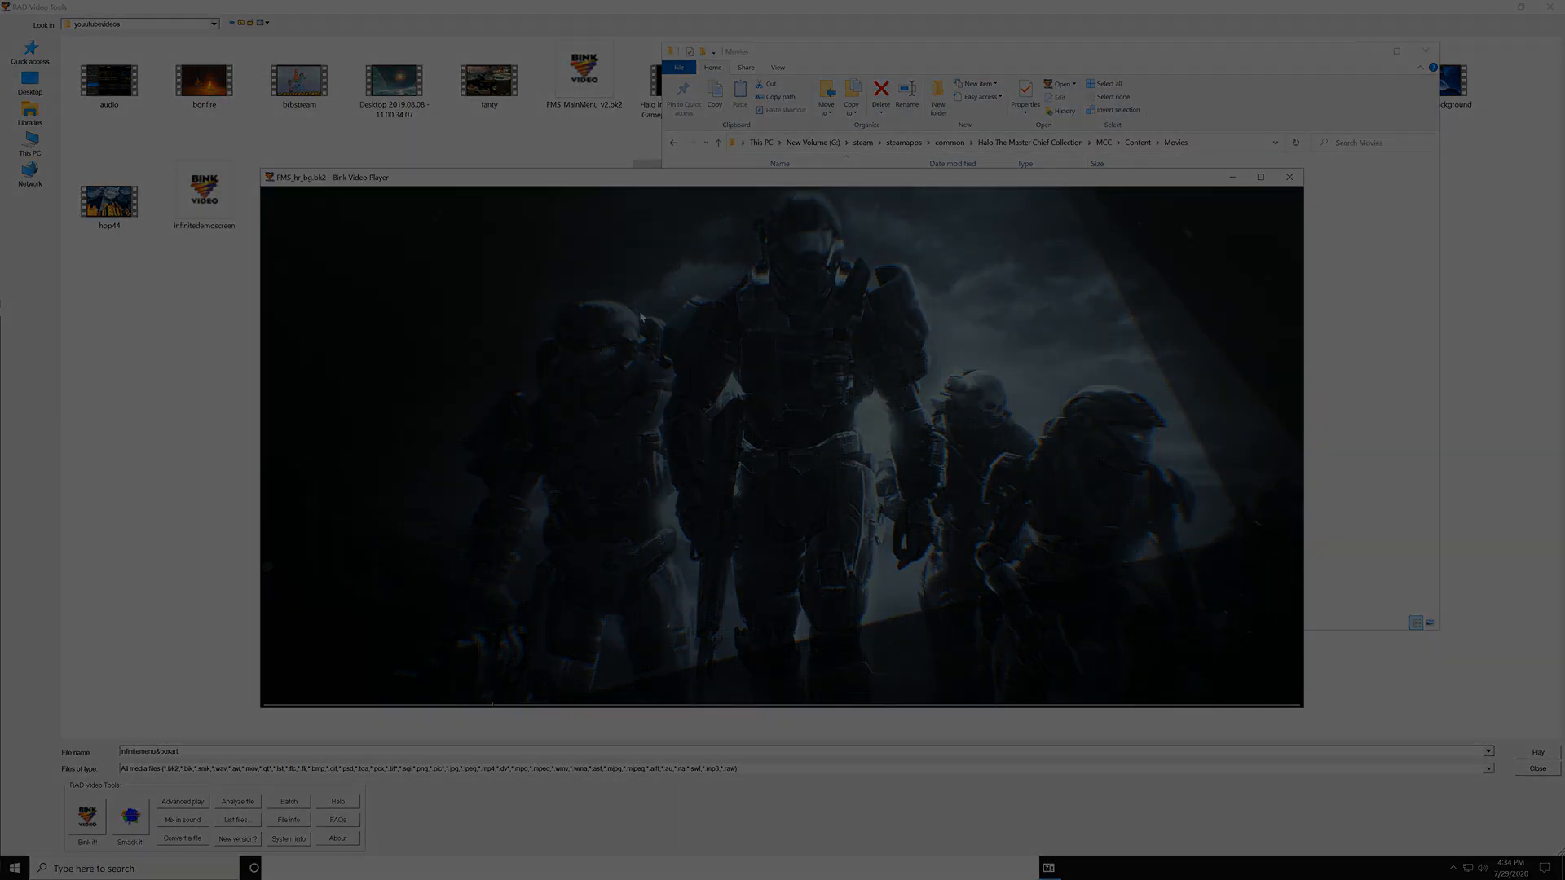
click(1288, 177)
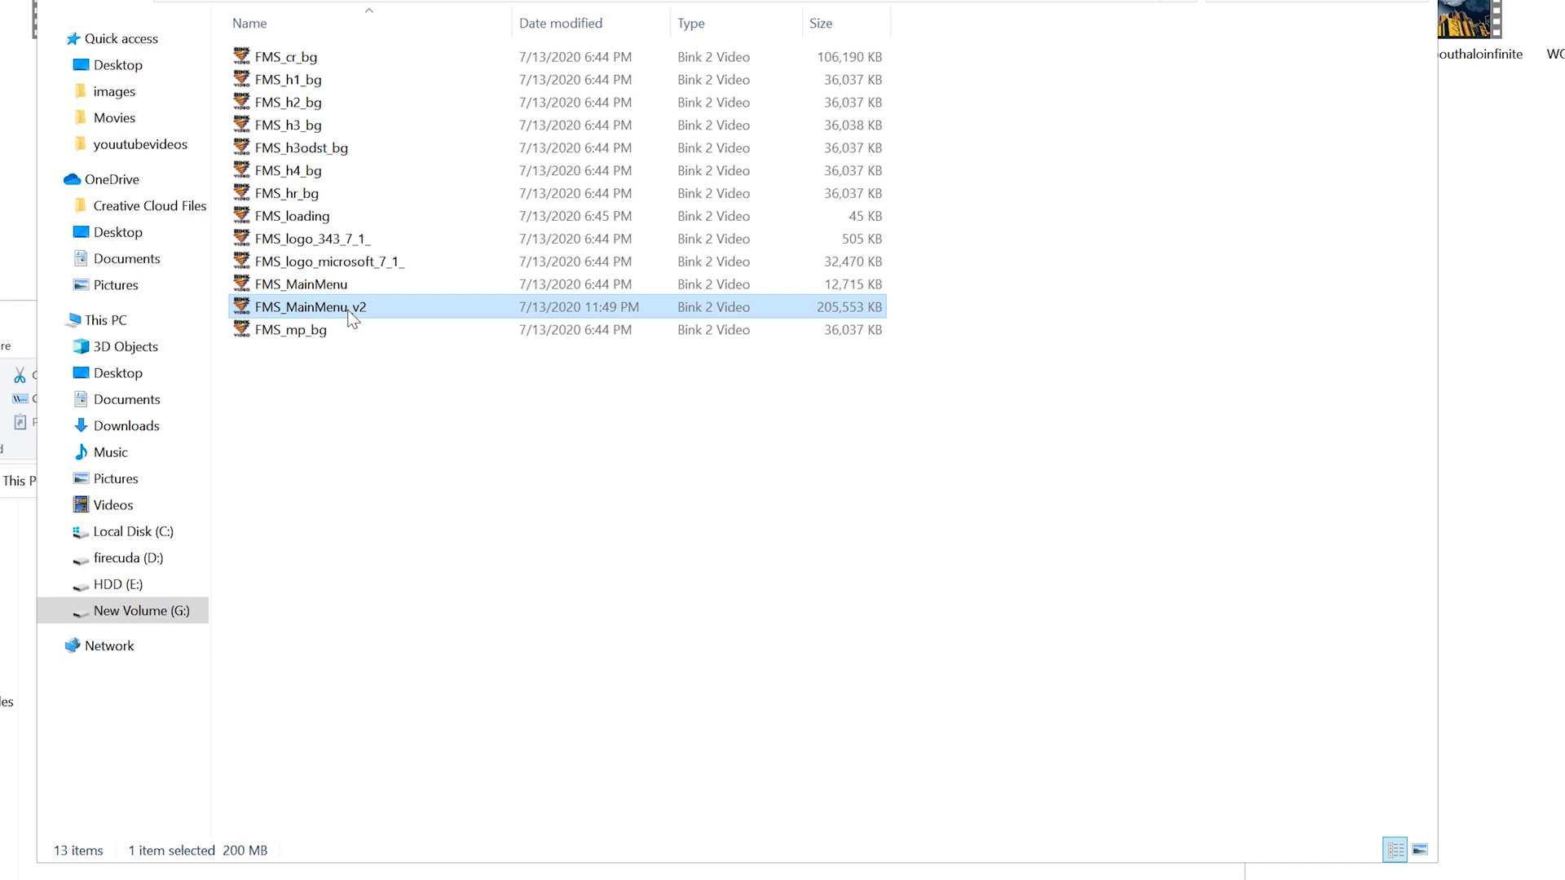
mouse_move(368, 312)
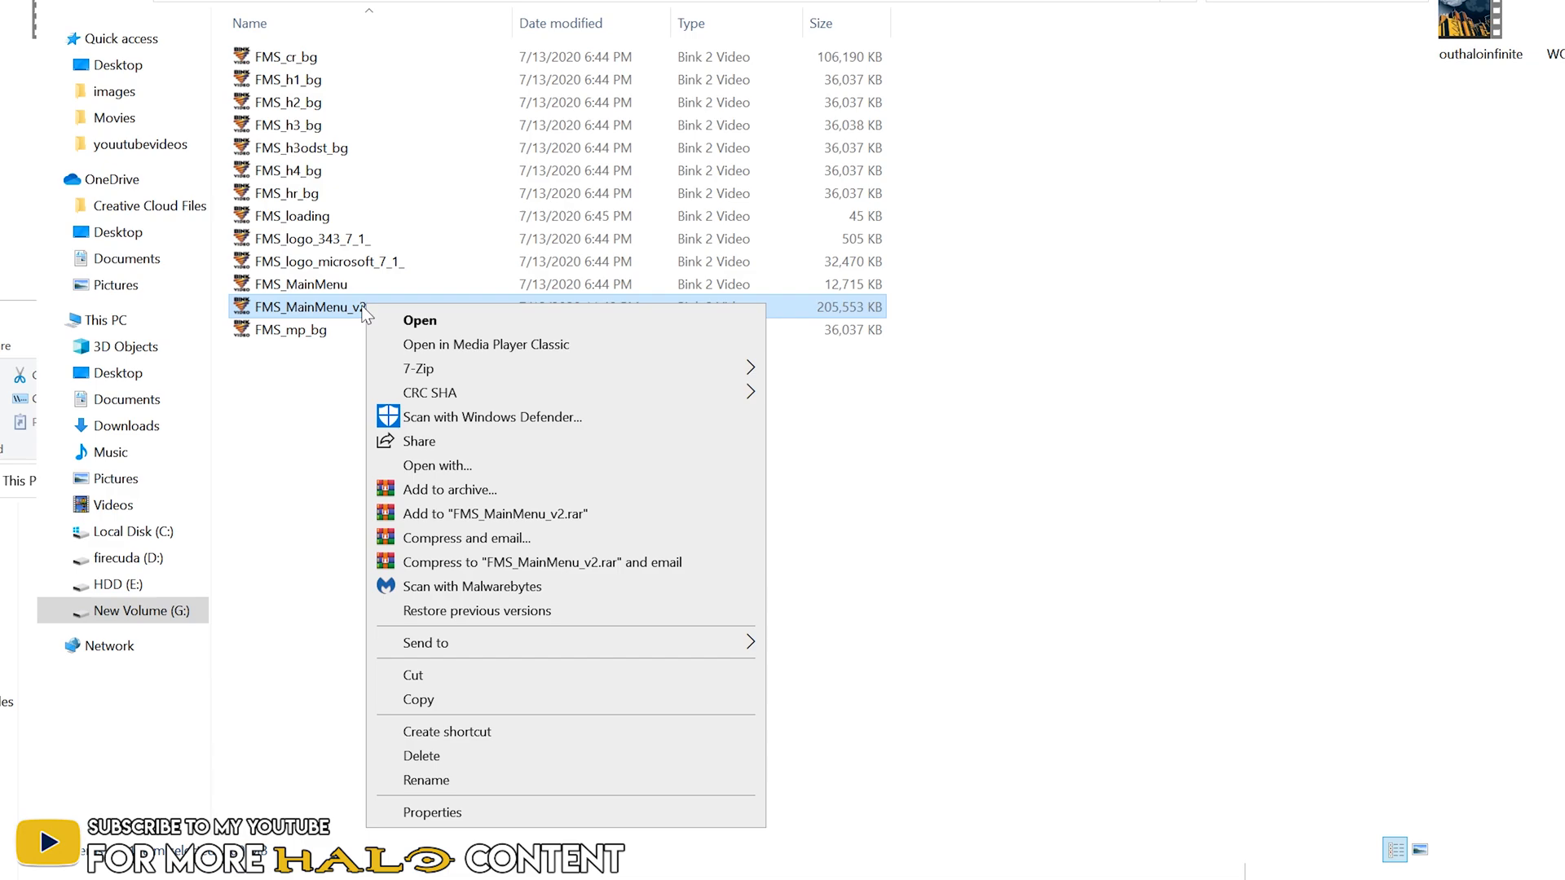
Confirm the FMS_MainMenu_v2 name from the text context menu and reselect the file
click(425, 779)
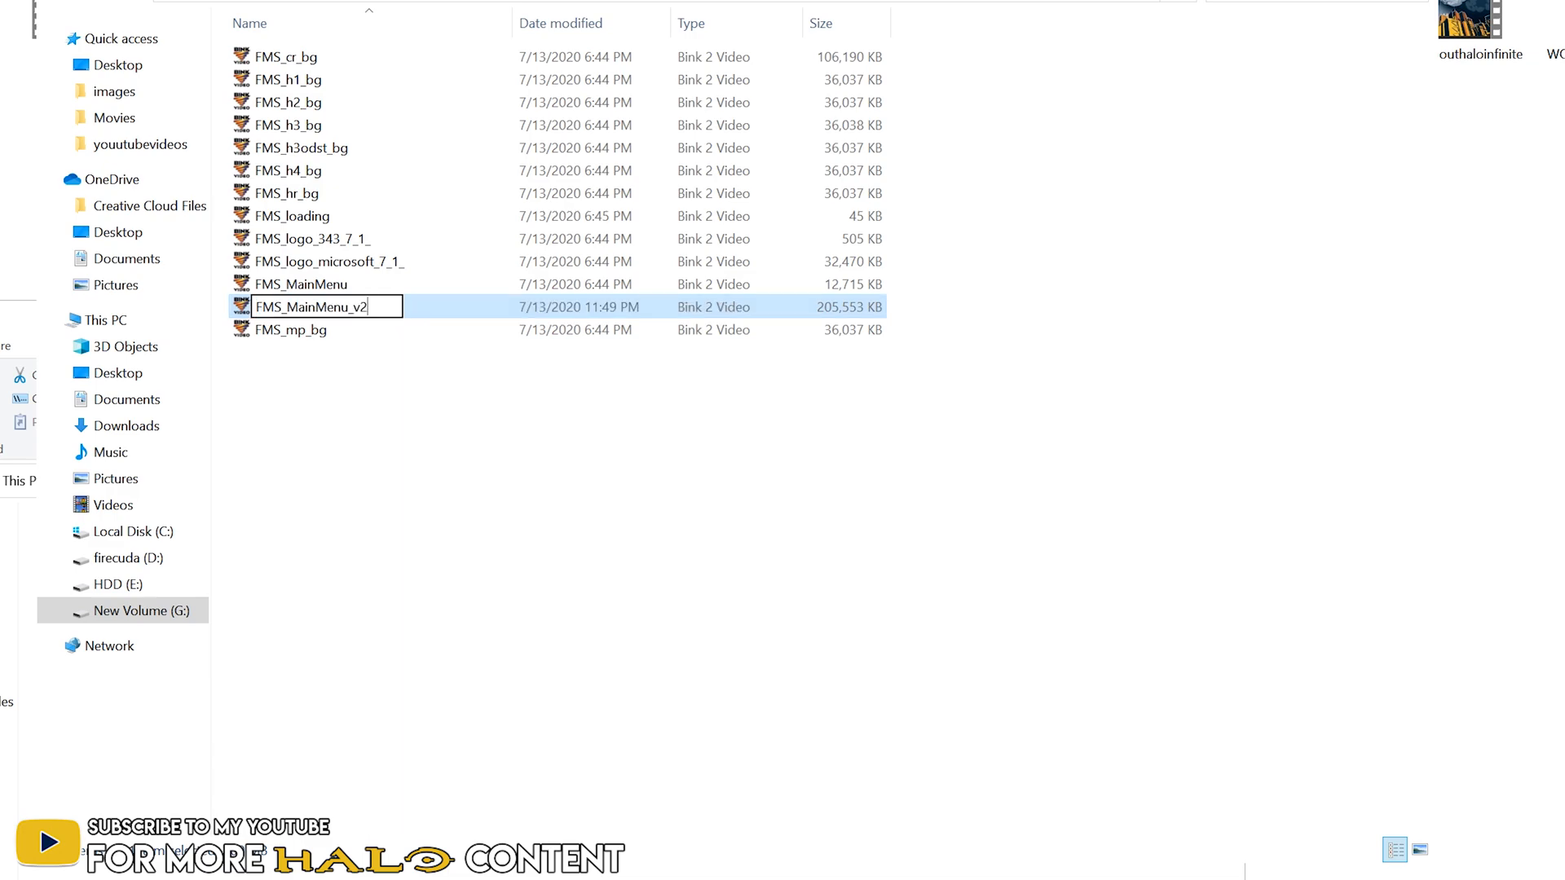
right_click(324, 306)
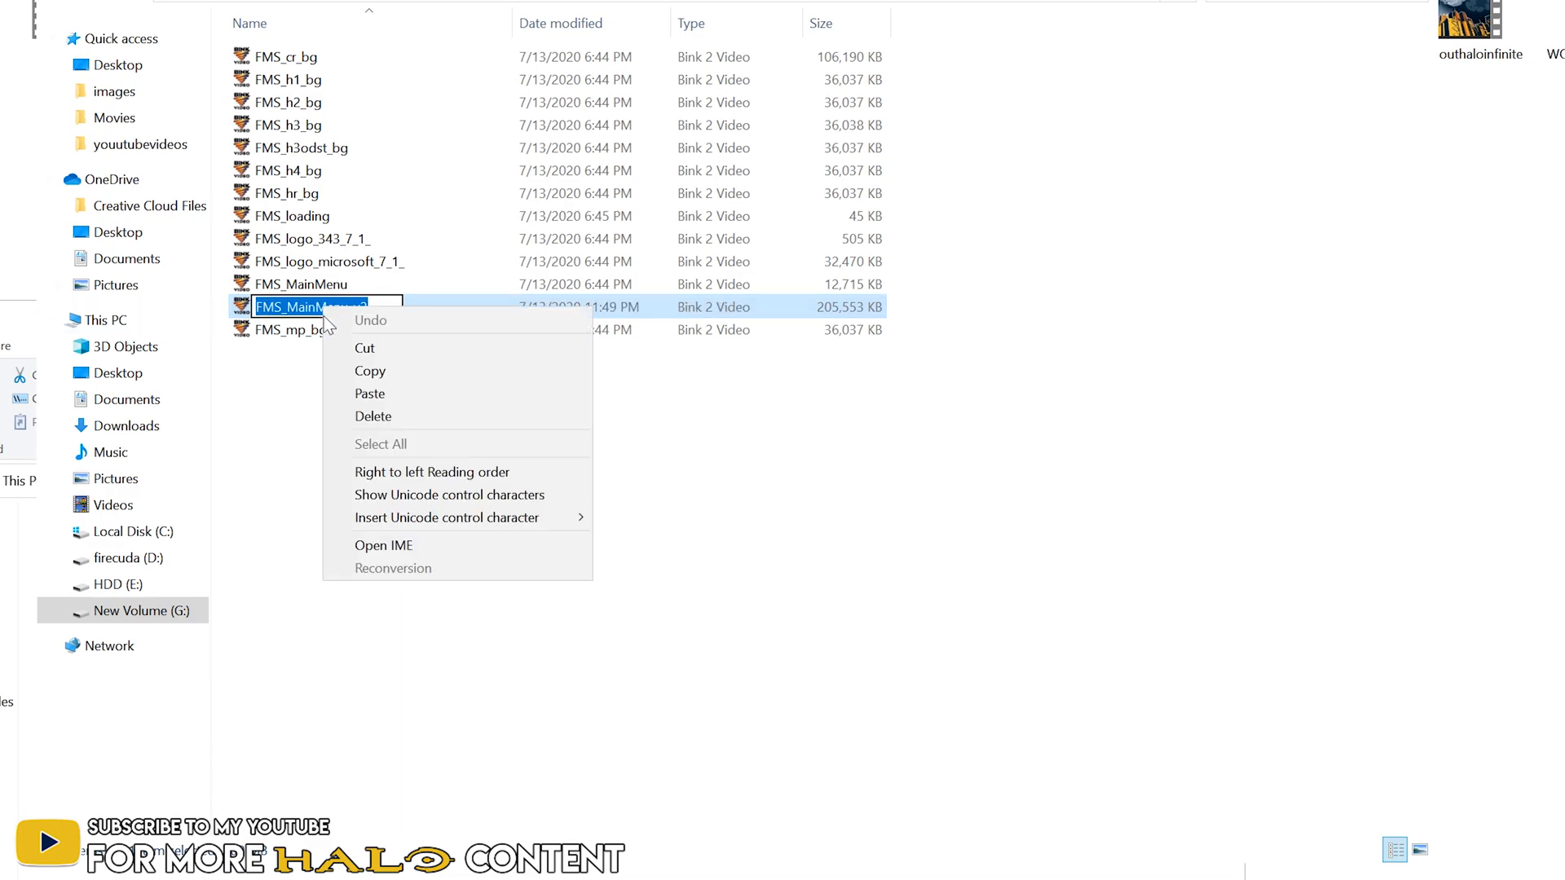
click(389, 433)
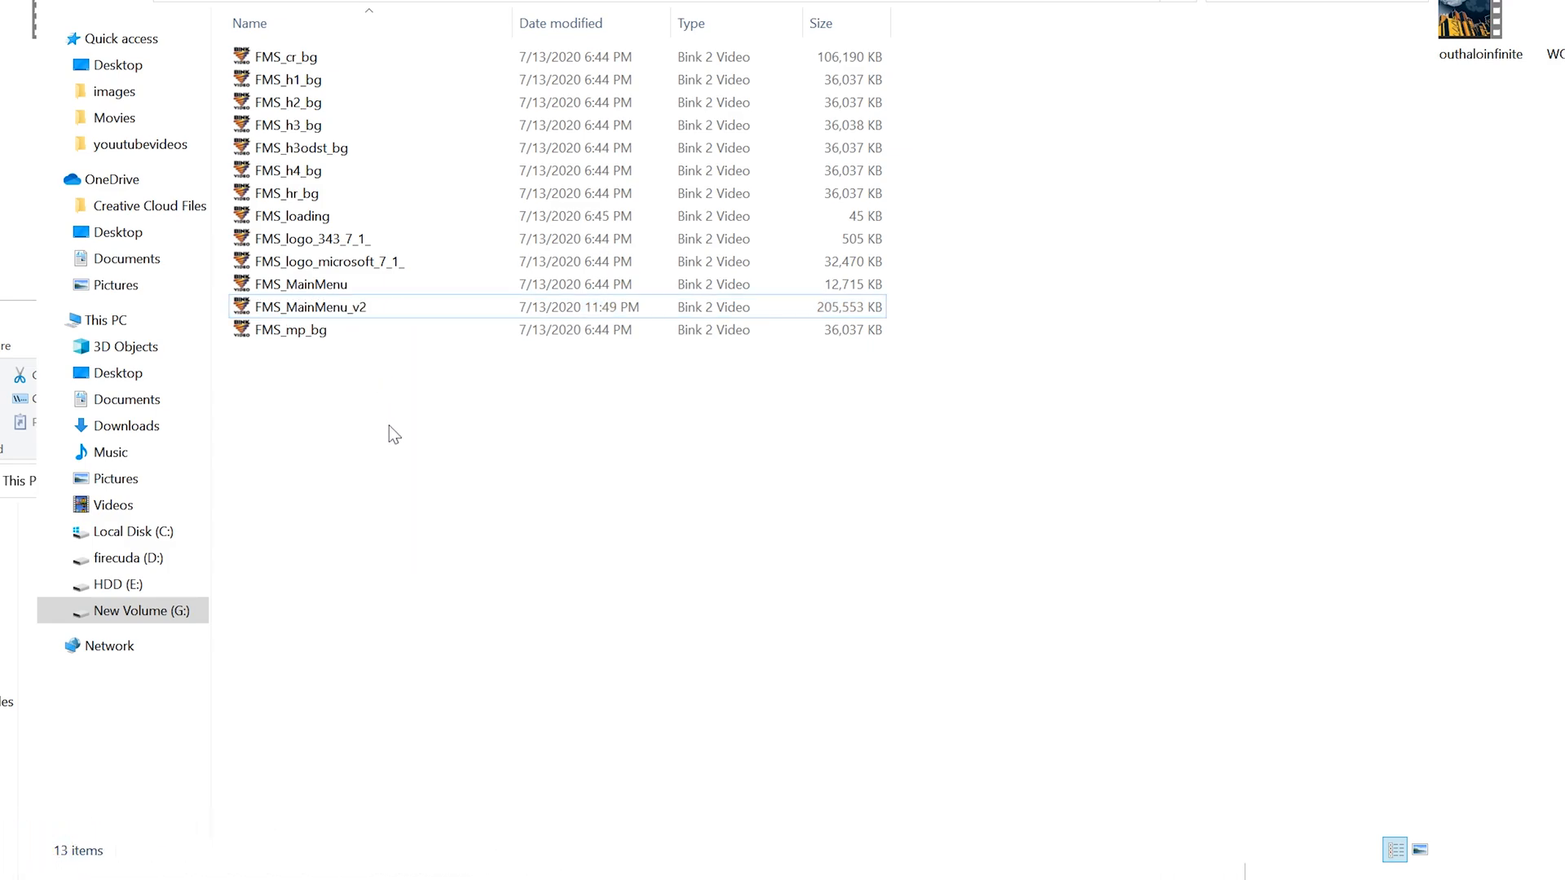
click(310, 306)
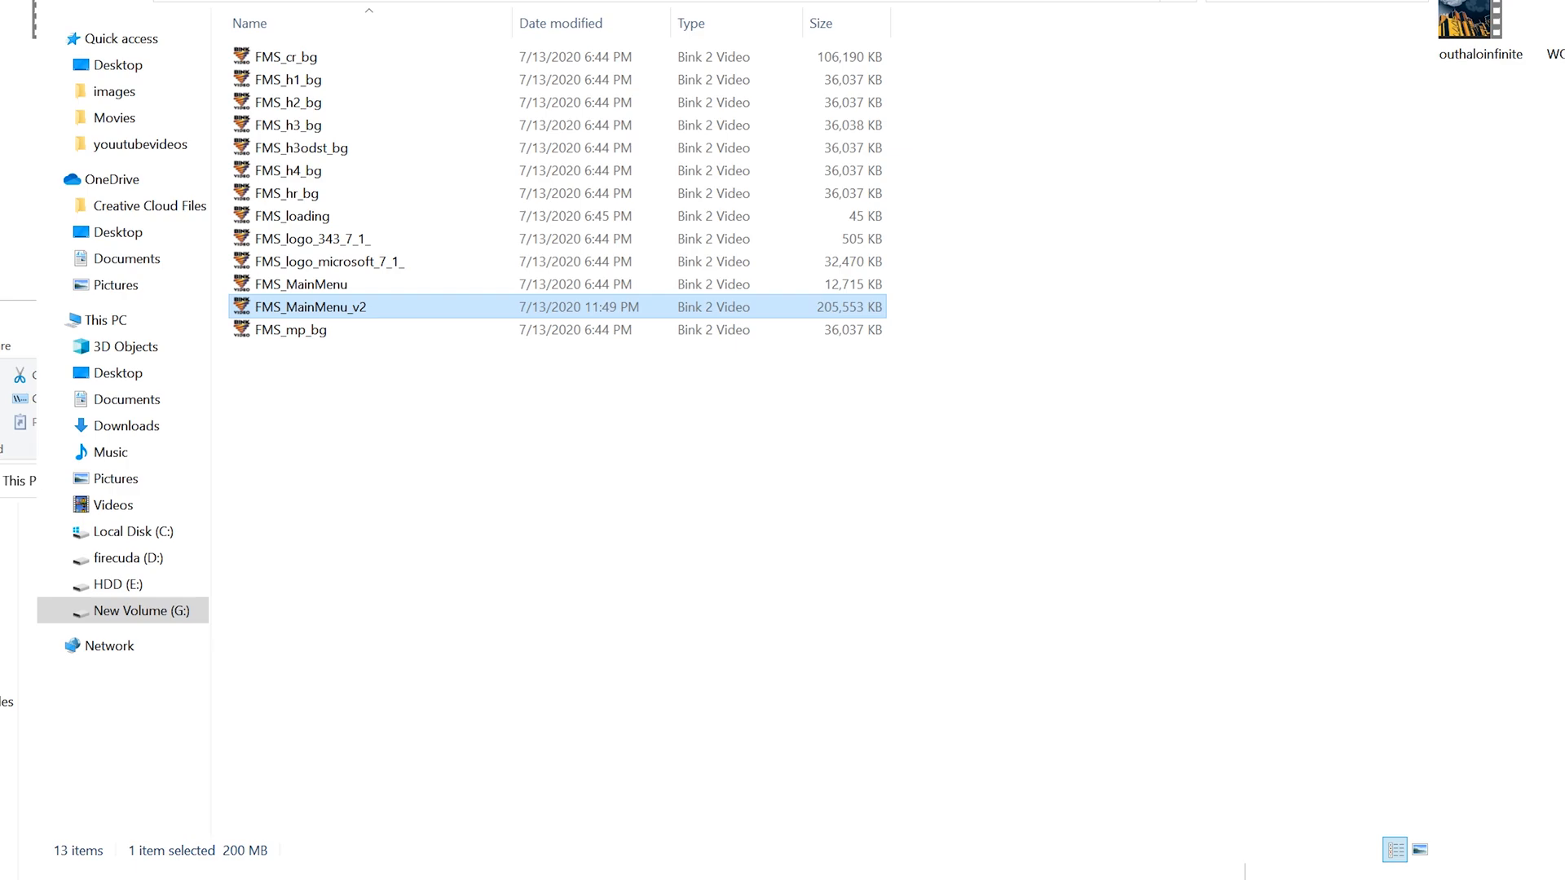
mouse_move(470, 442)
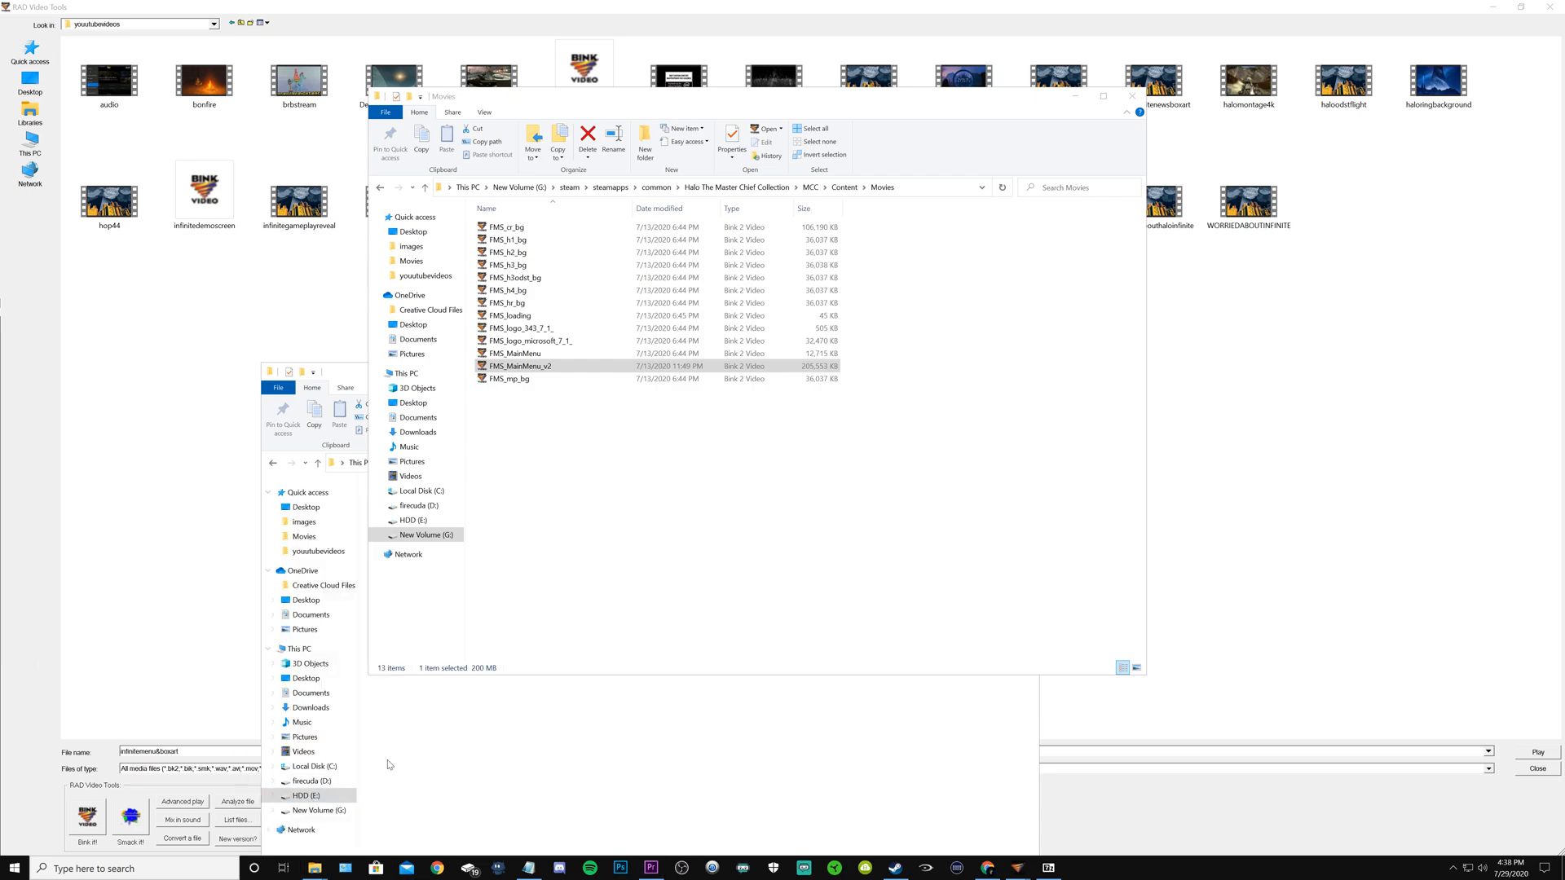
Open a second Explorer window at E:\Youtube Videos\youtubevideos and type '('
click(415, 232)
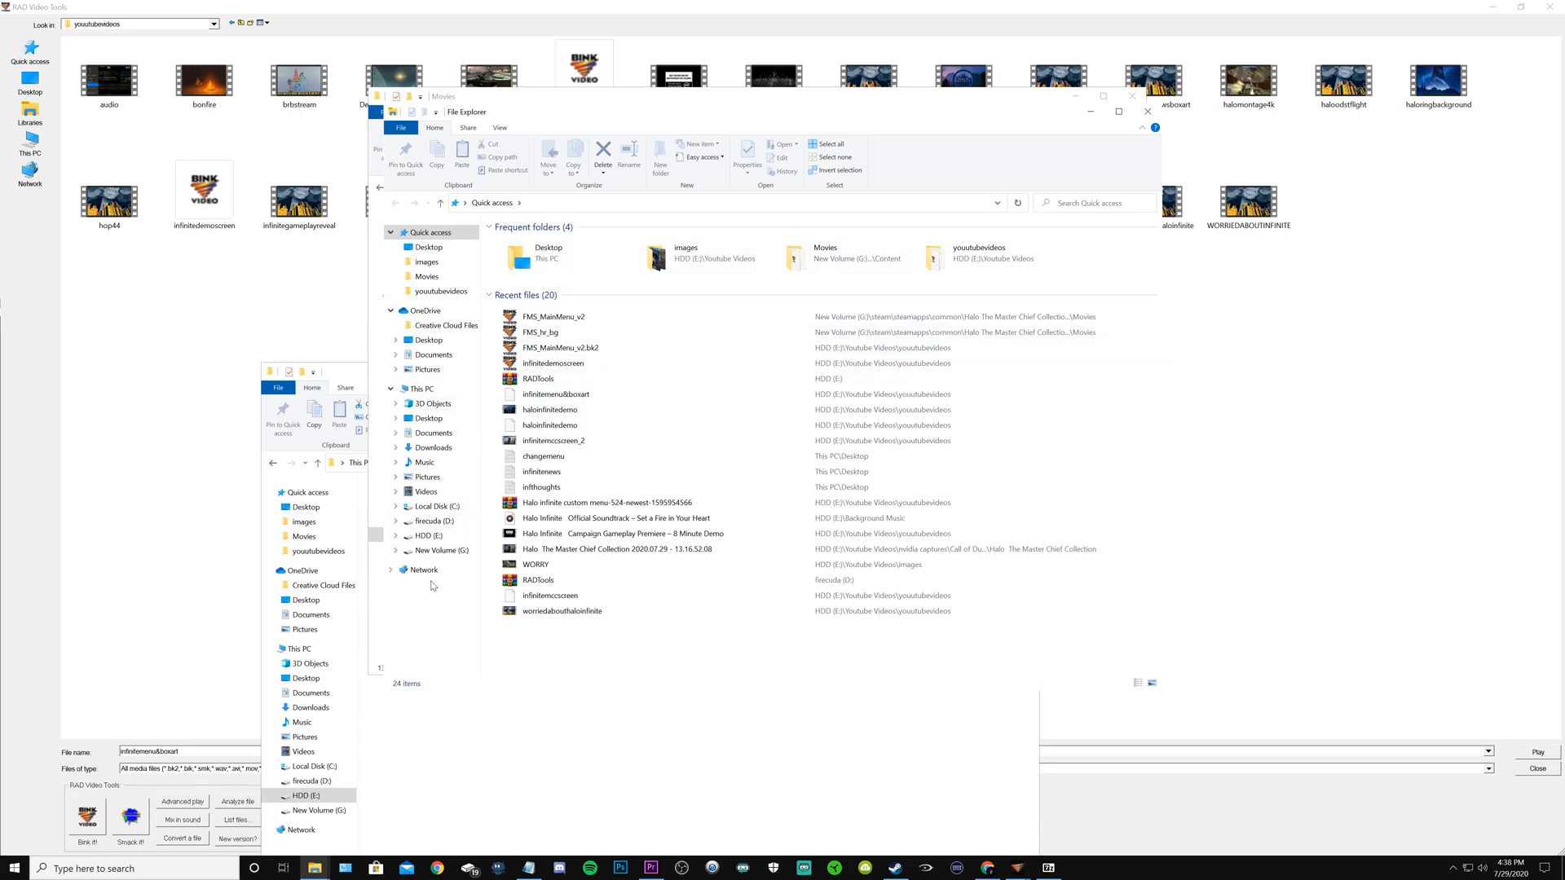
click(431, 537)
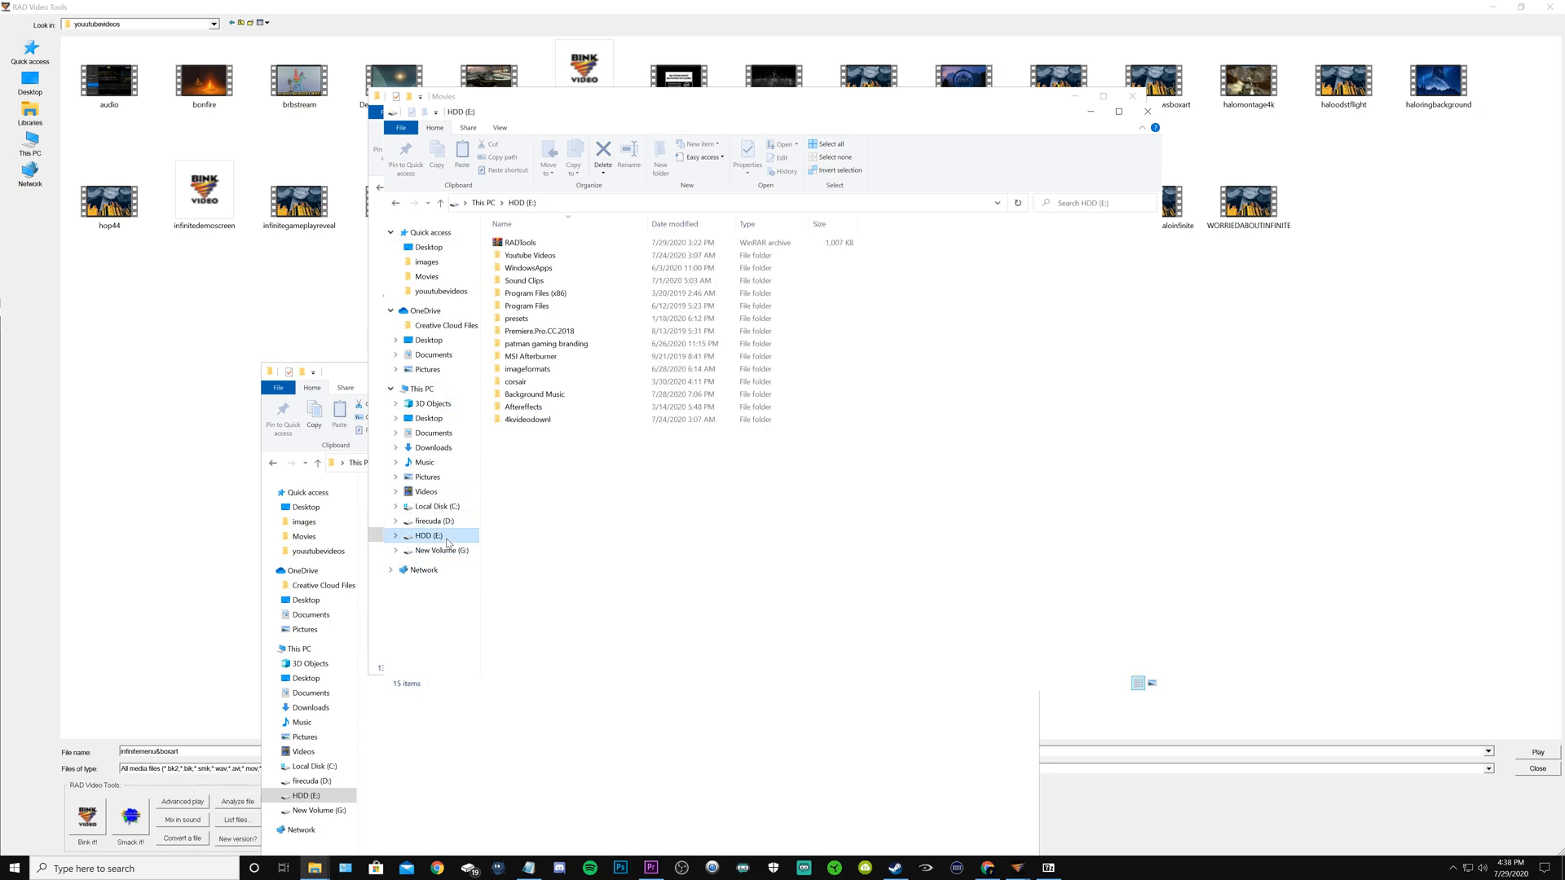
double_click(530, 254)
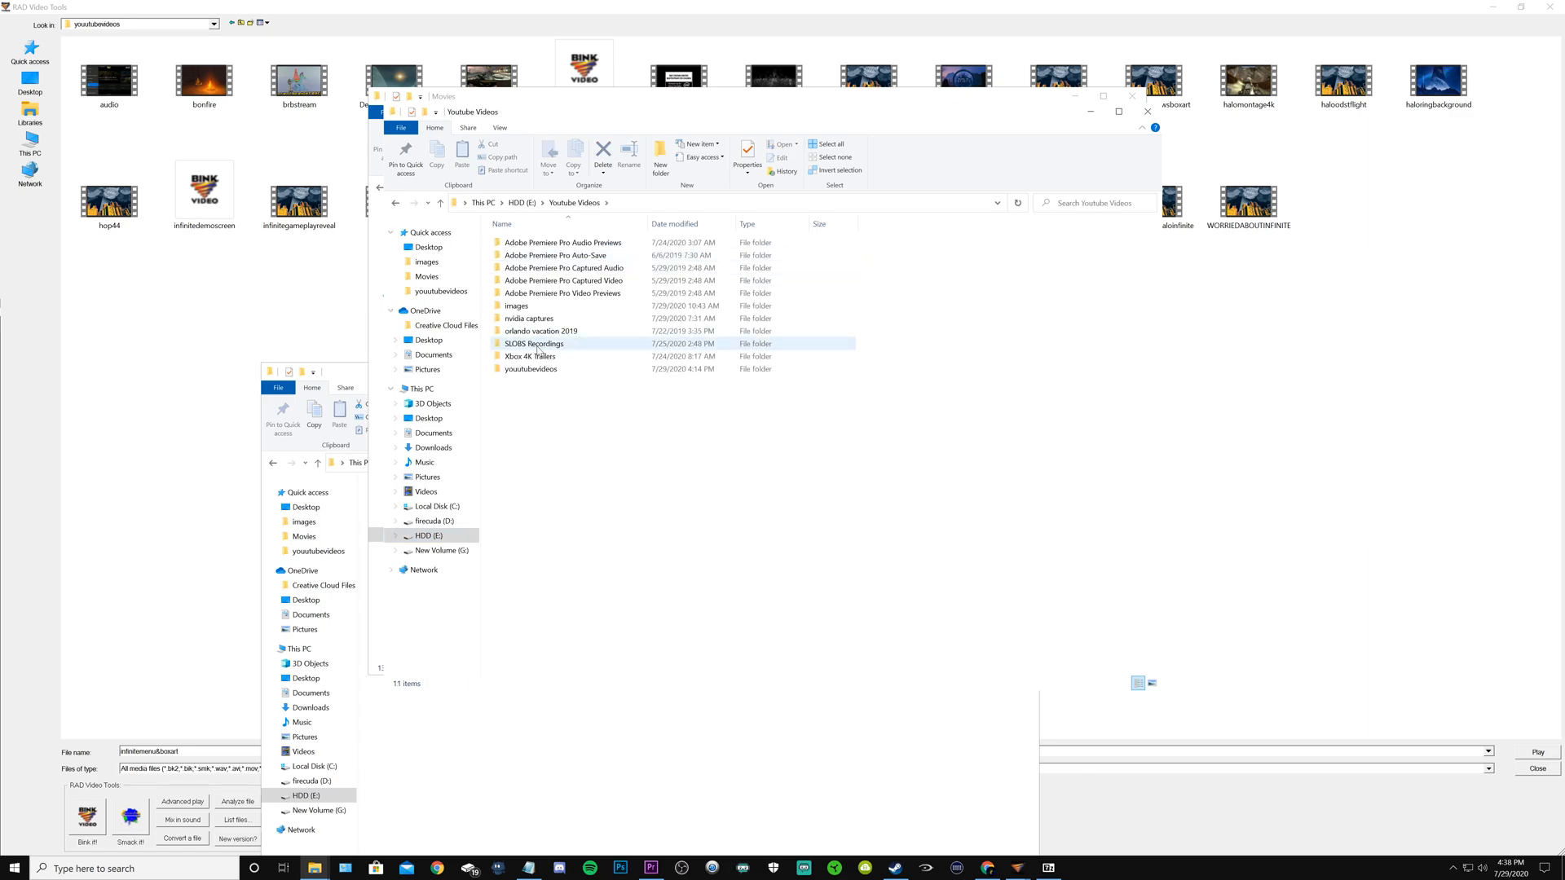
double_click(530, 368)
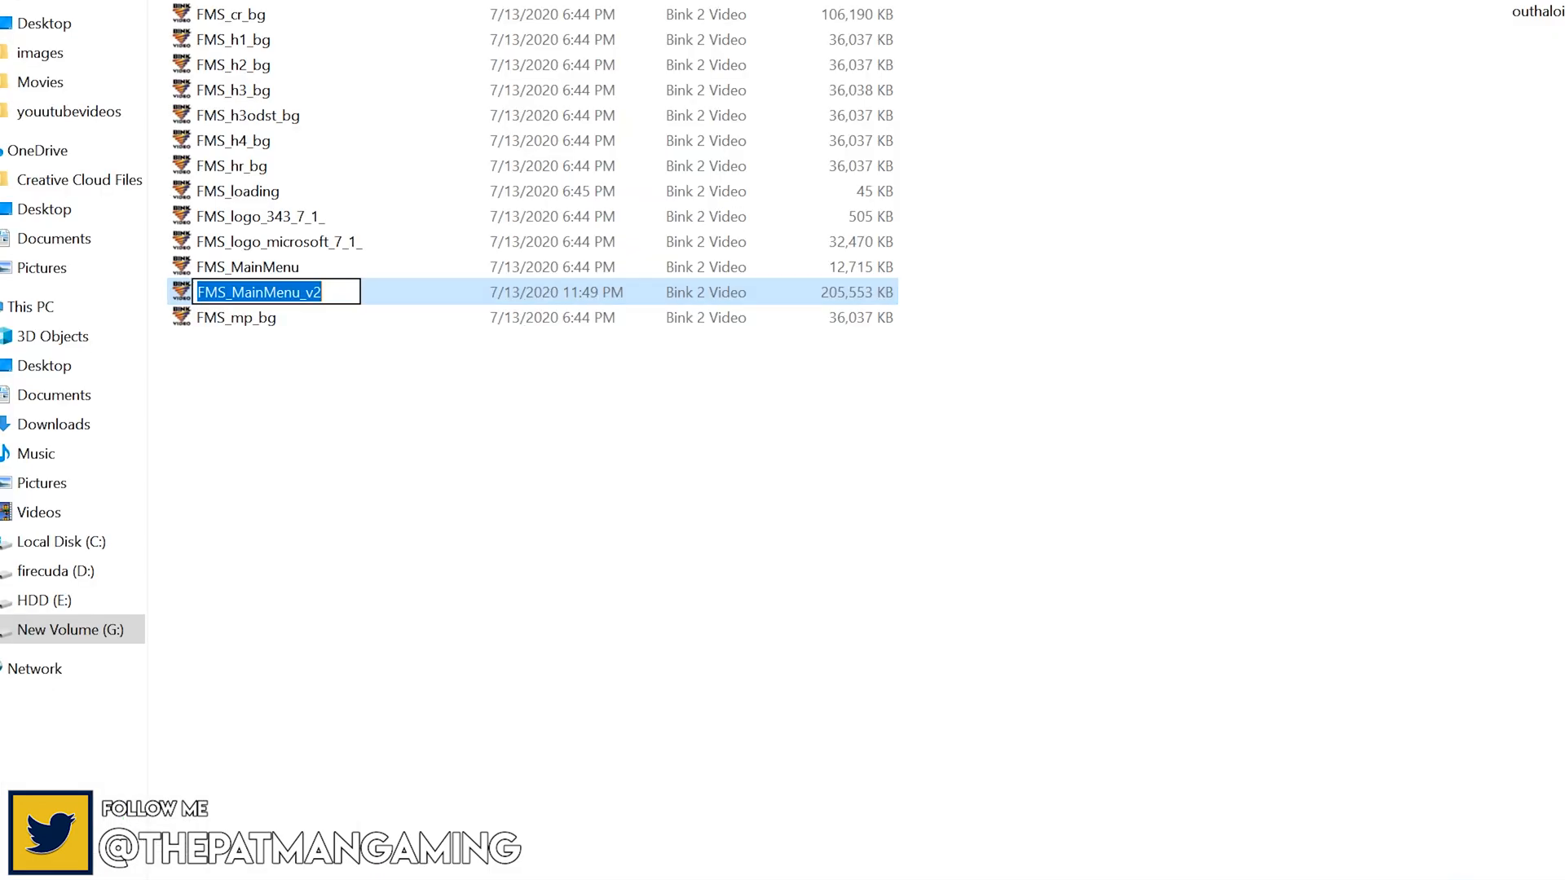
text(()
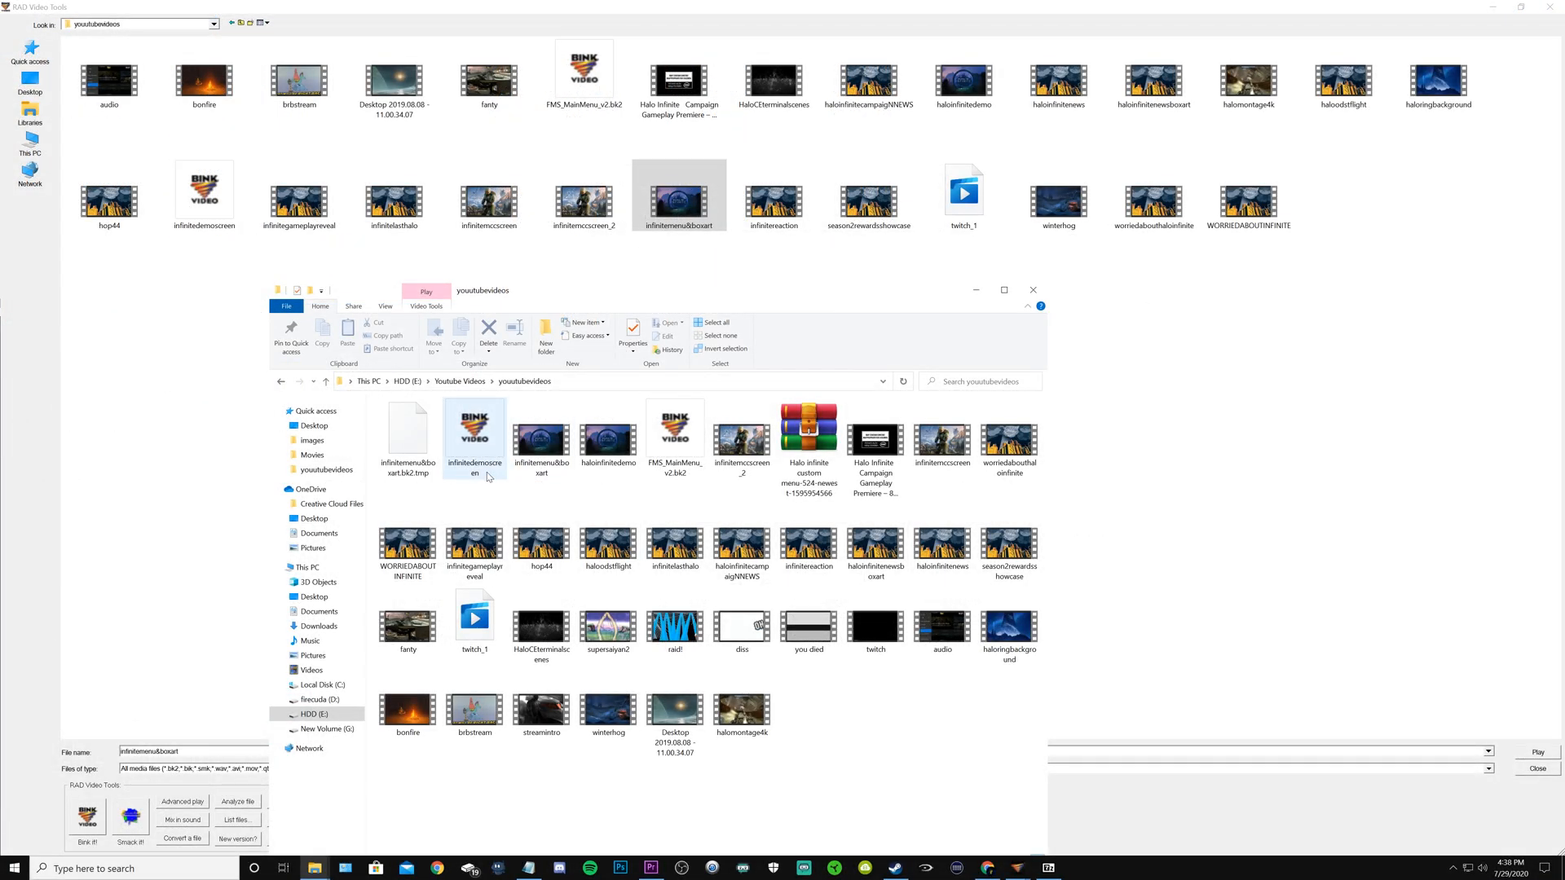
mouse_move(674, 429)
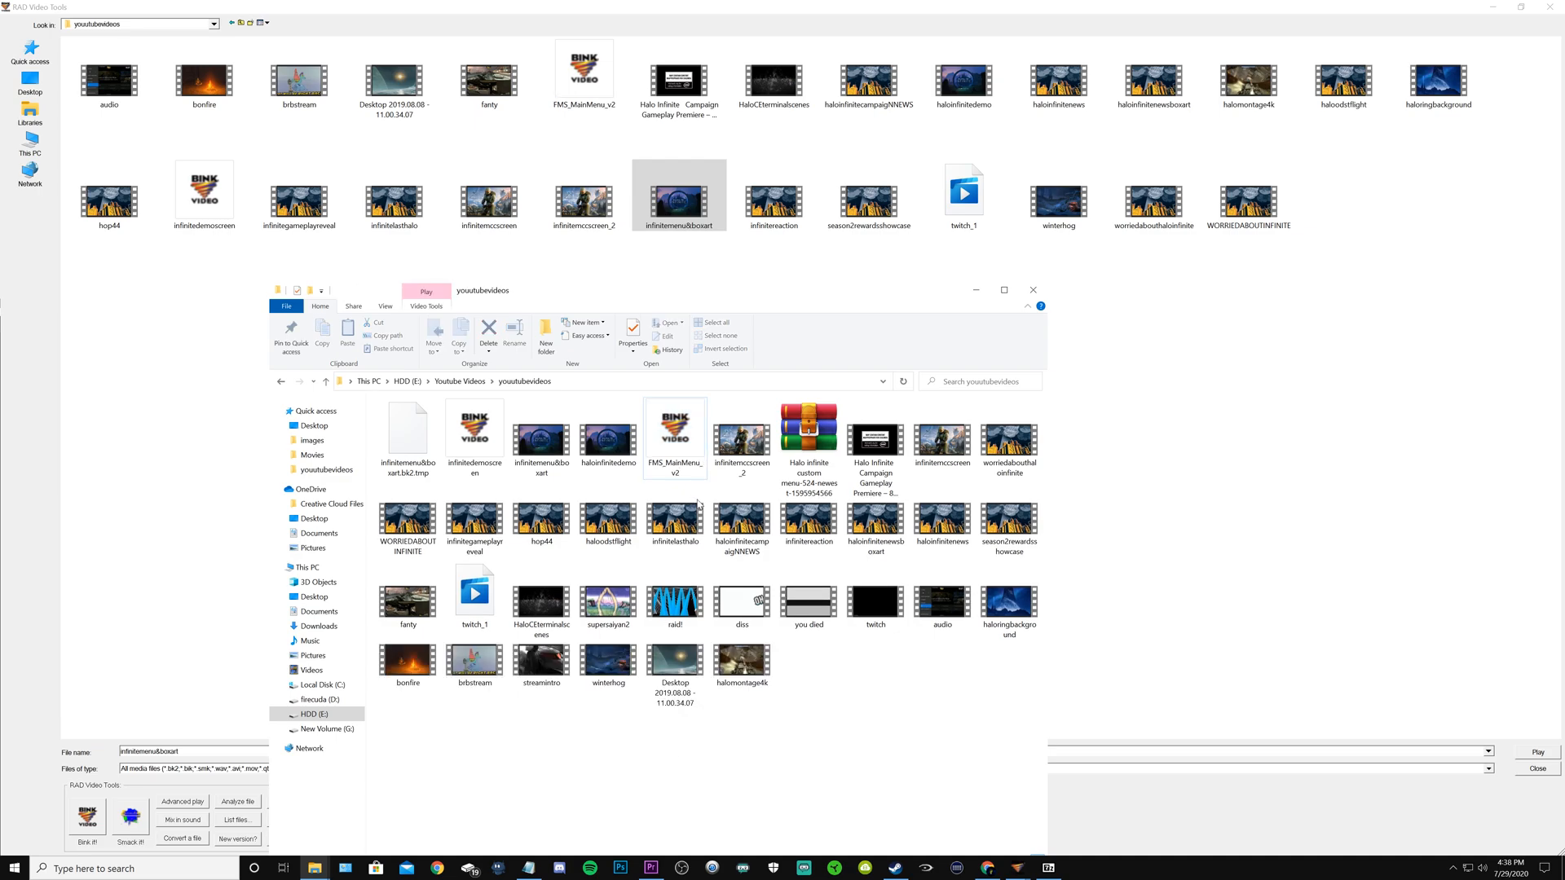
mouse_move(675, 427)
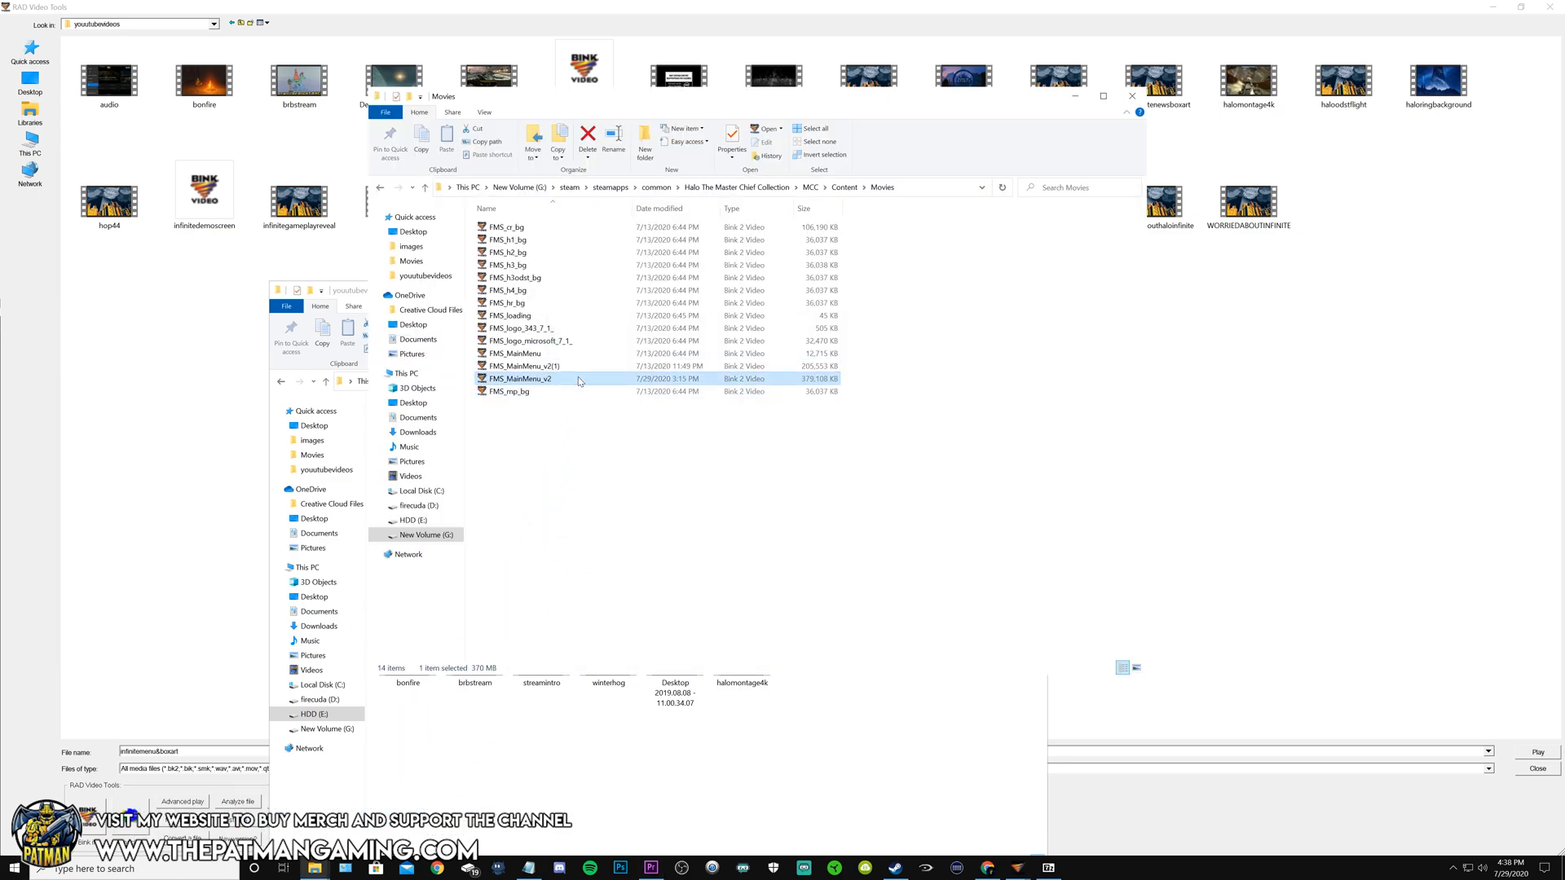
Compare the new 7,147 KB FMS_MainMenu_v2 with the 200 MB FMS_MainMenu_v2(1), then open it
click(582, 456)
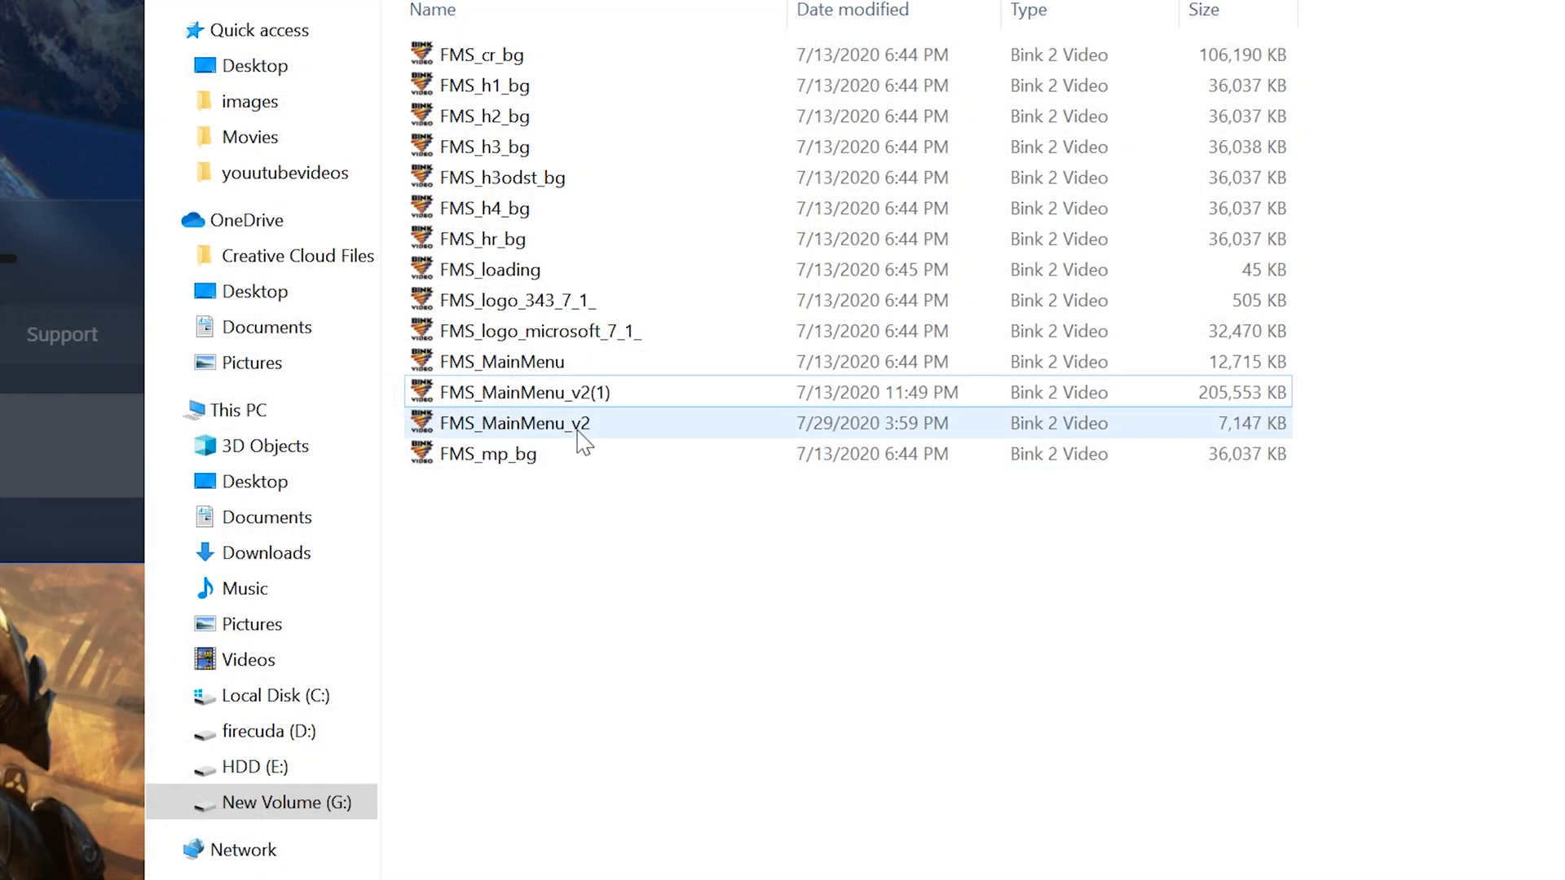
click(519, 392)
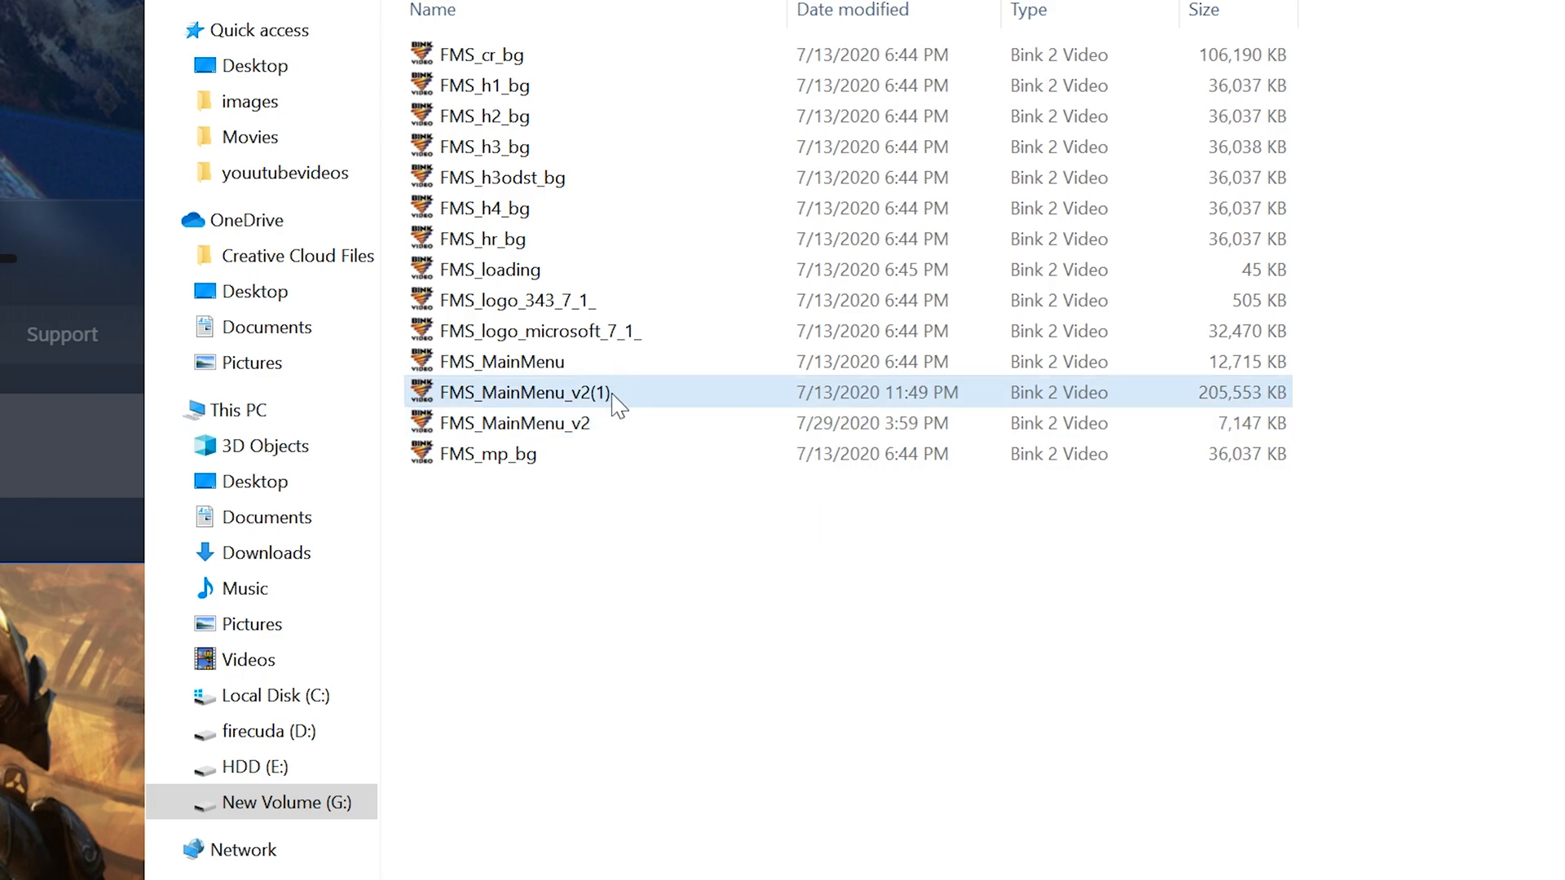
mouse_move(614, 397)
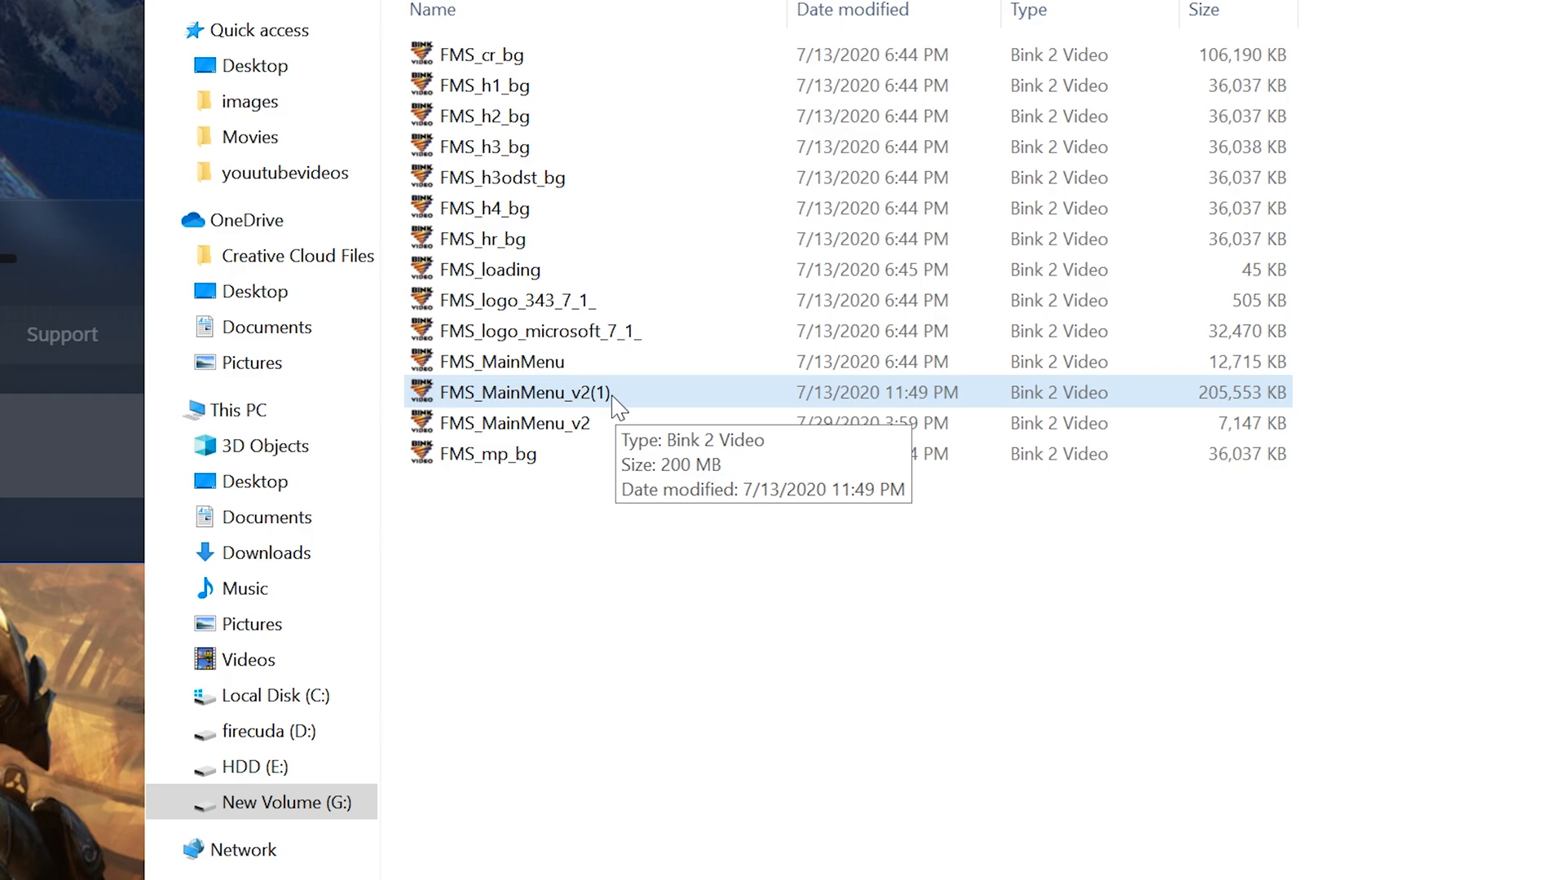
click(515, 423)
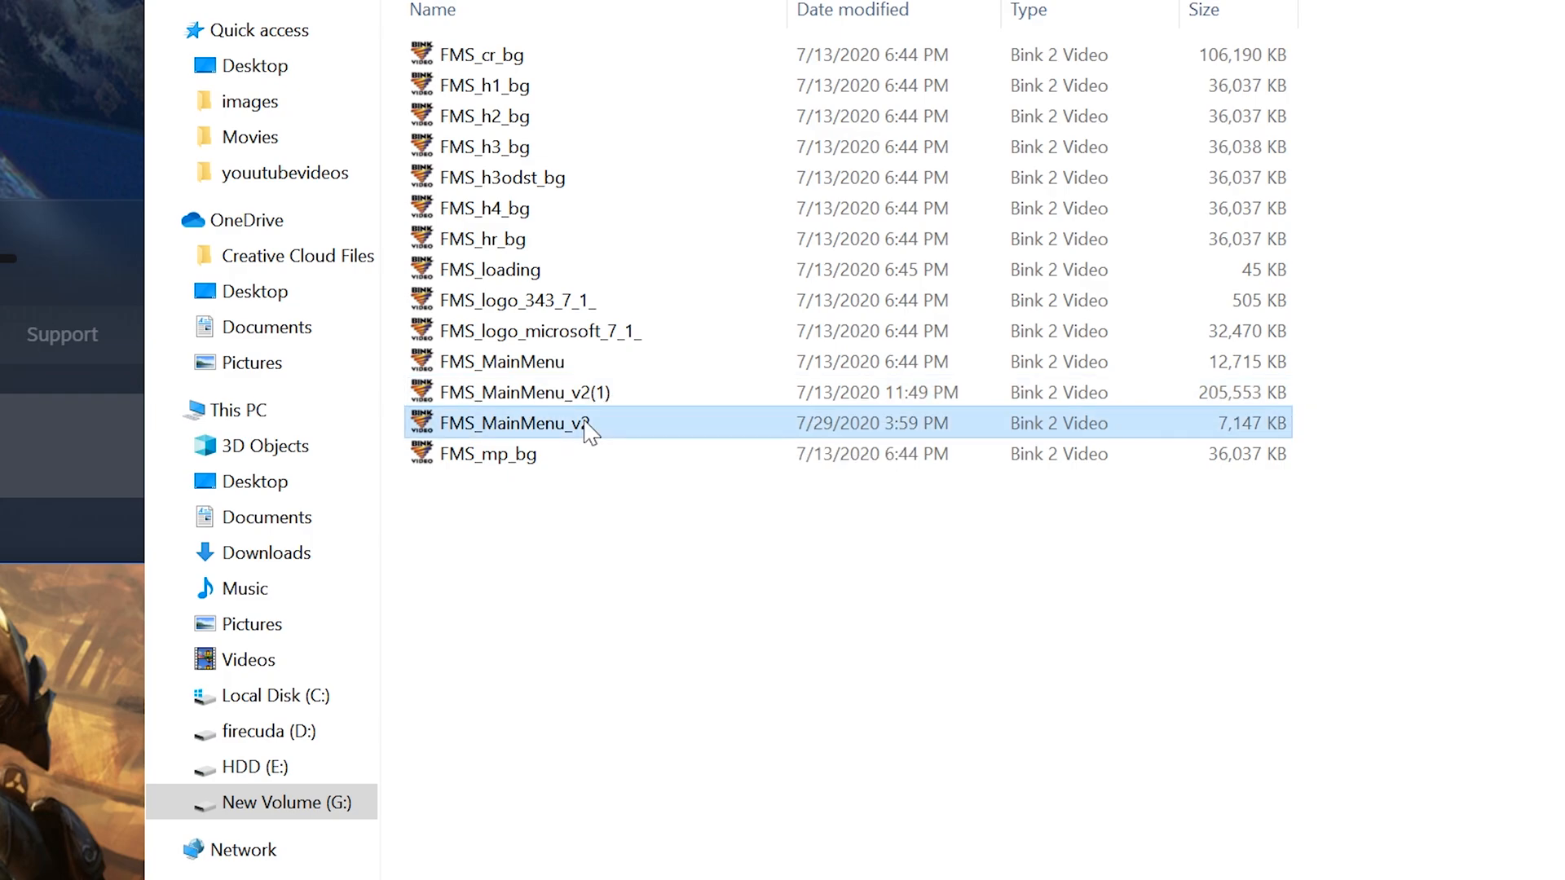
double_click(514, 423)
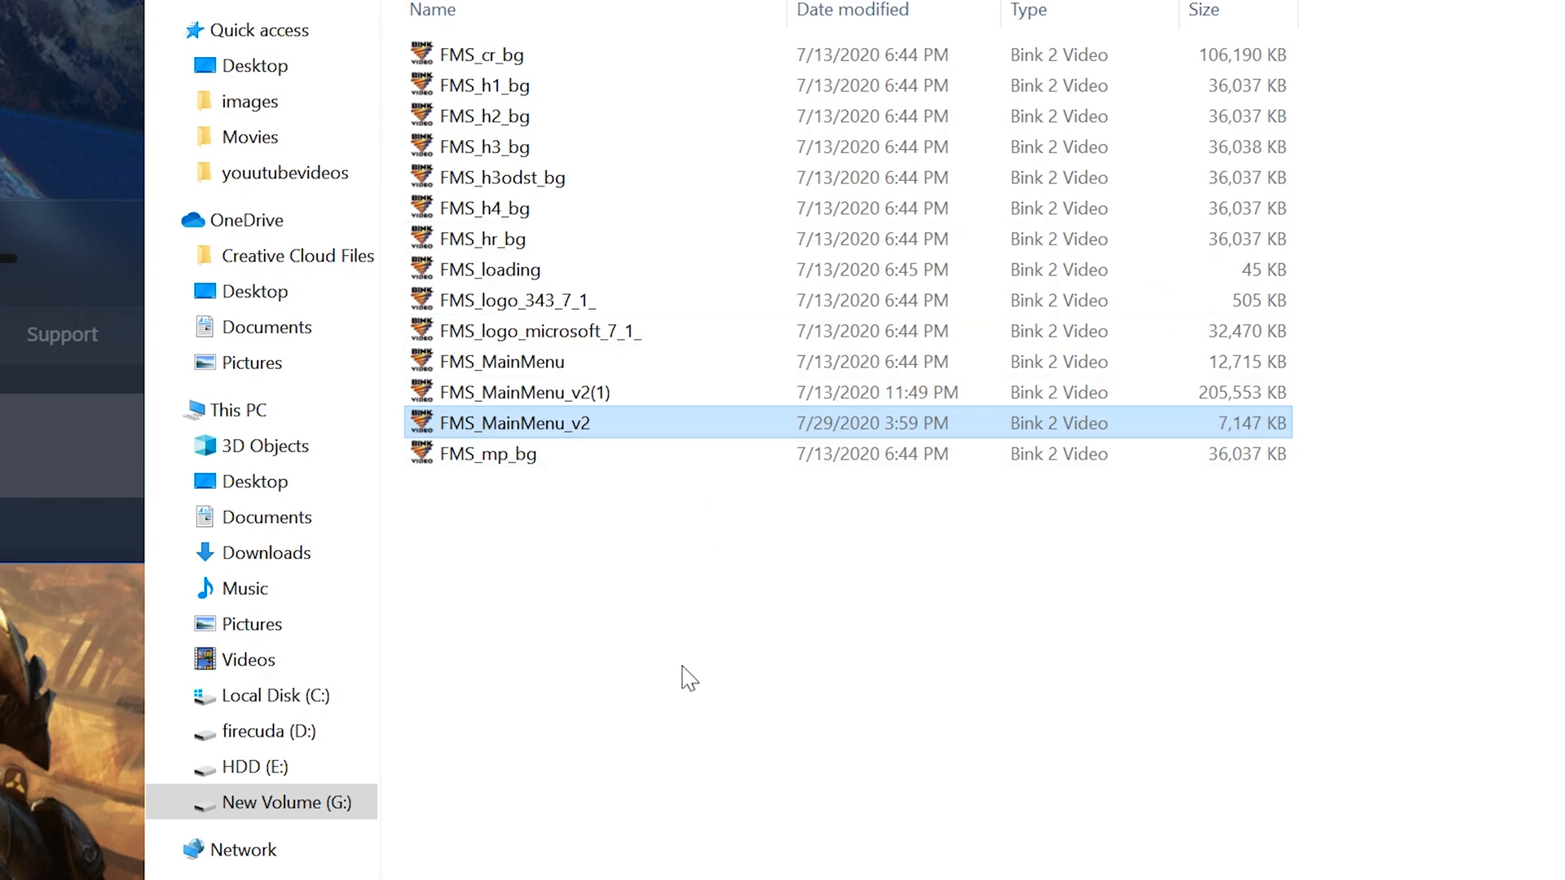
mouse_move(1041, 436)
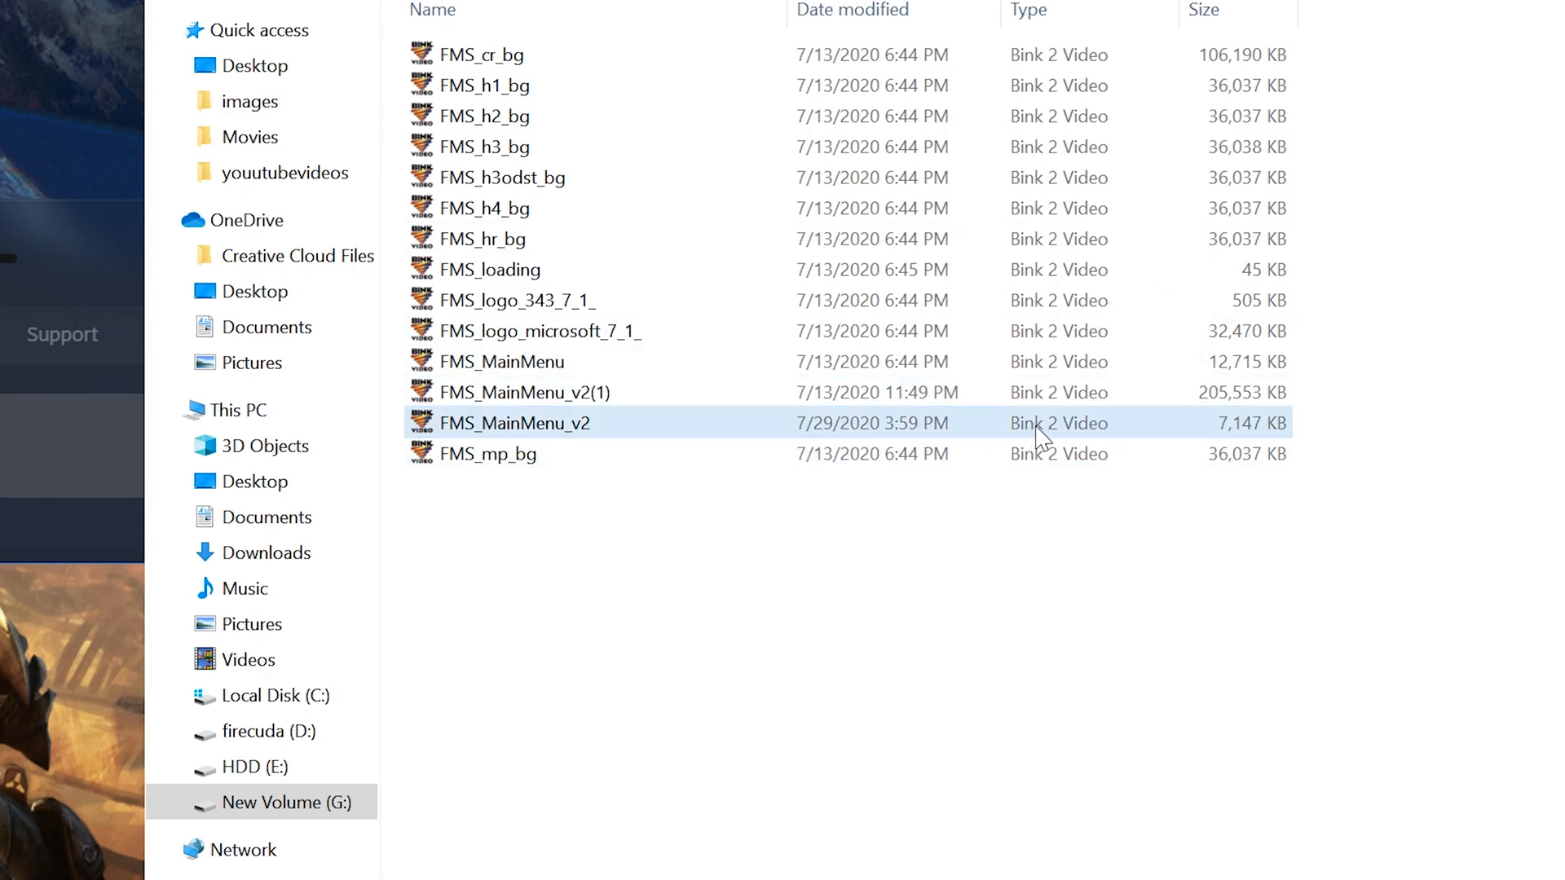
mouse_move(1091, 431)
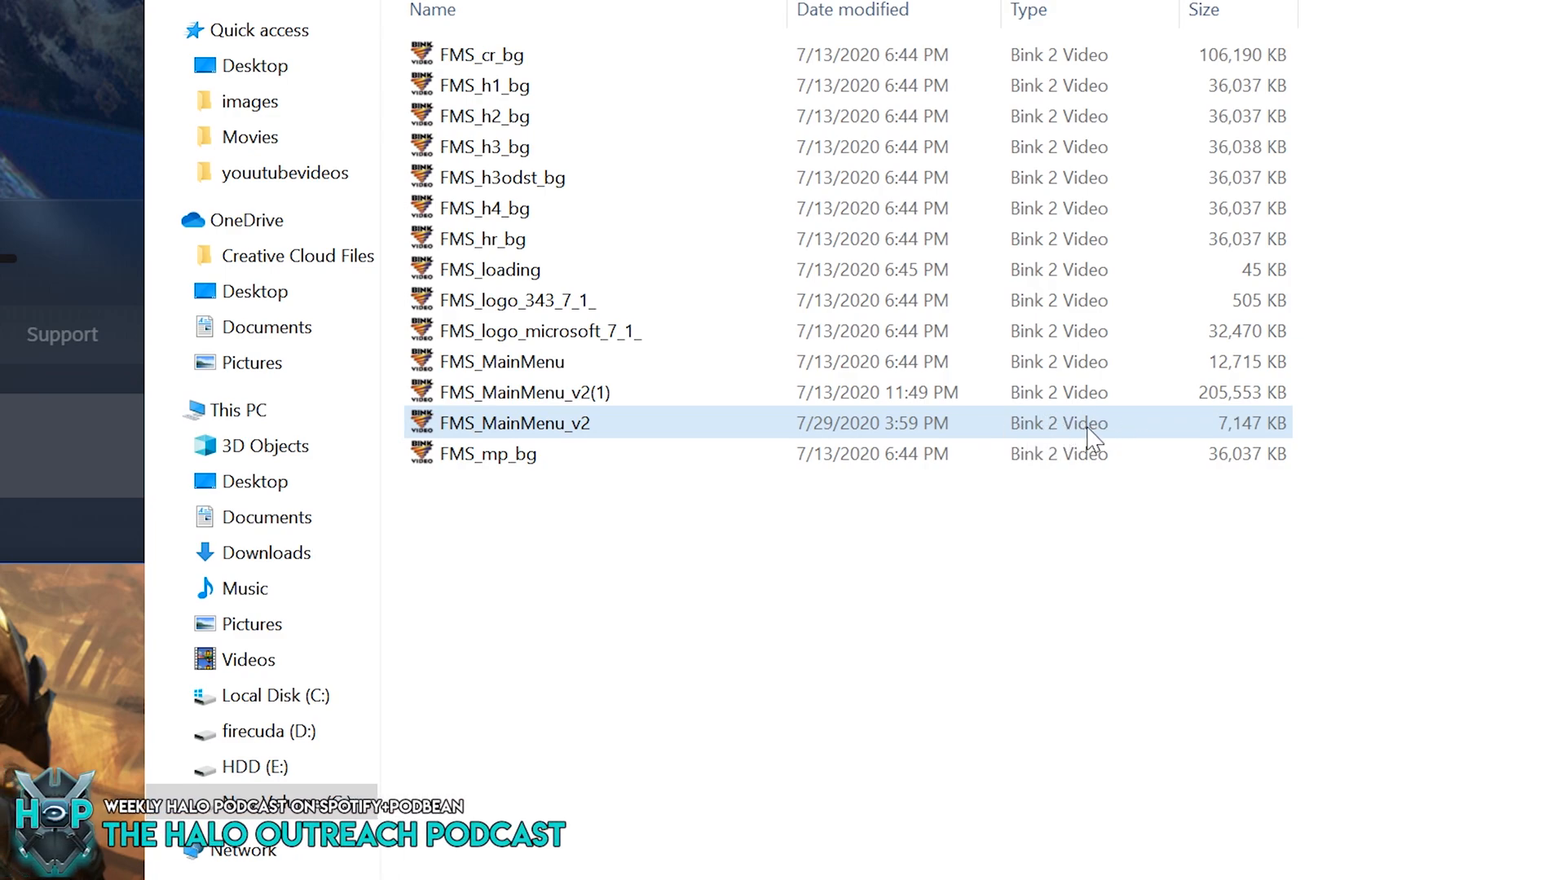
mouse_move(1004, 444)
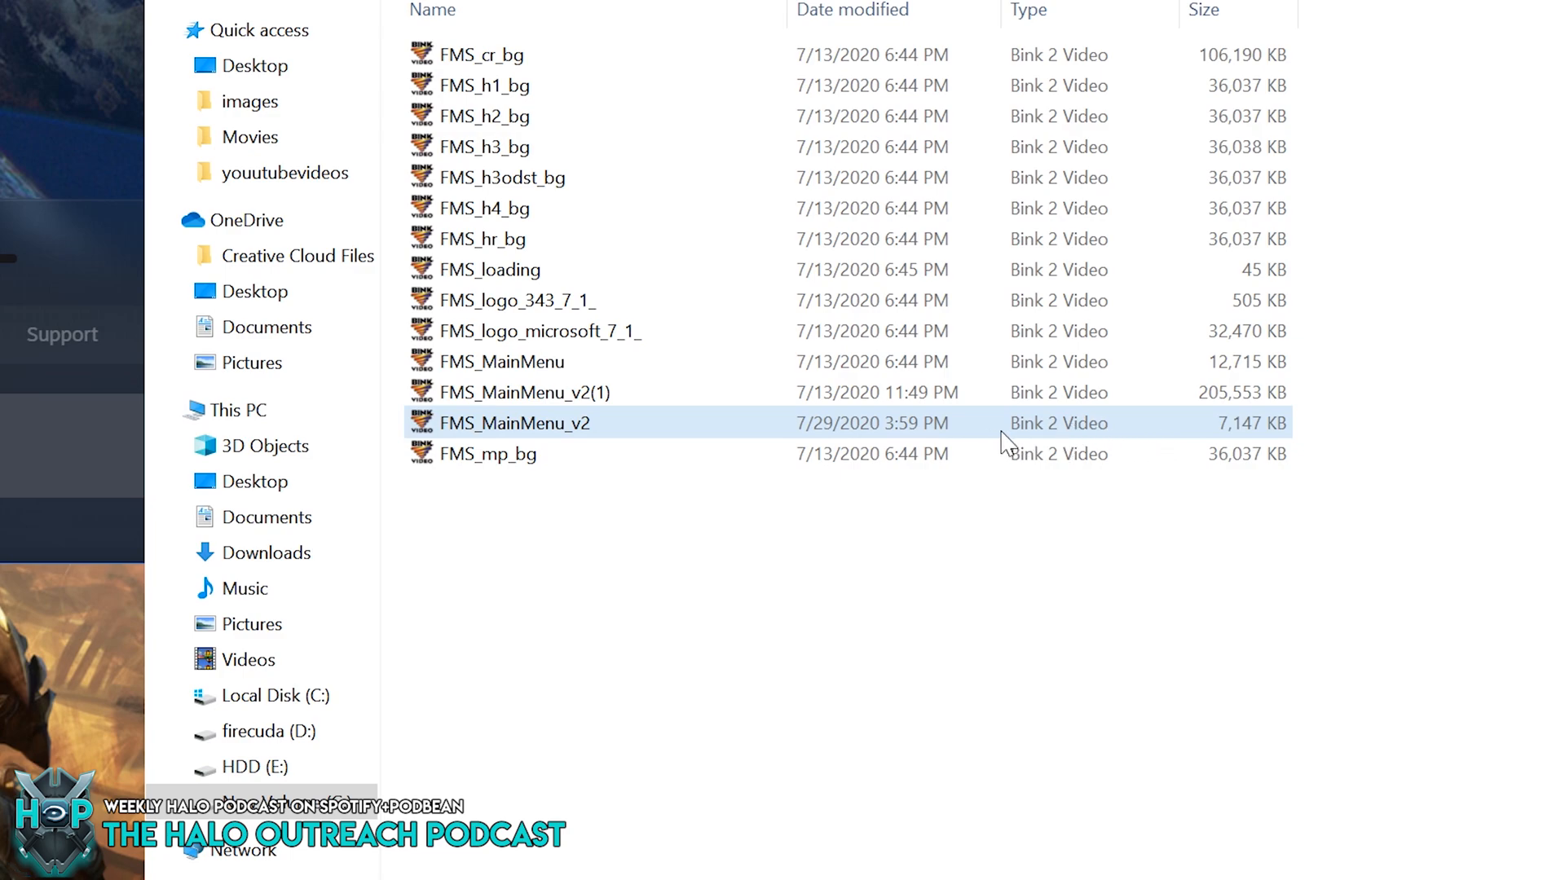
mouse_move(1203, 446)
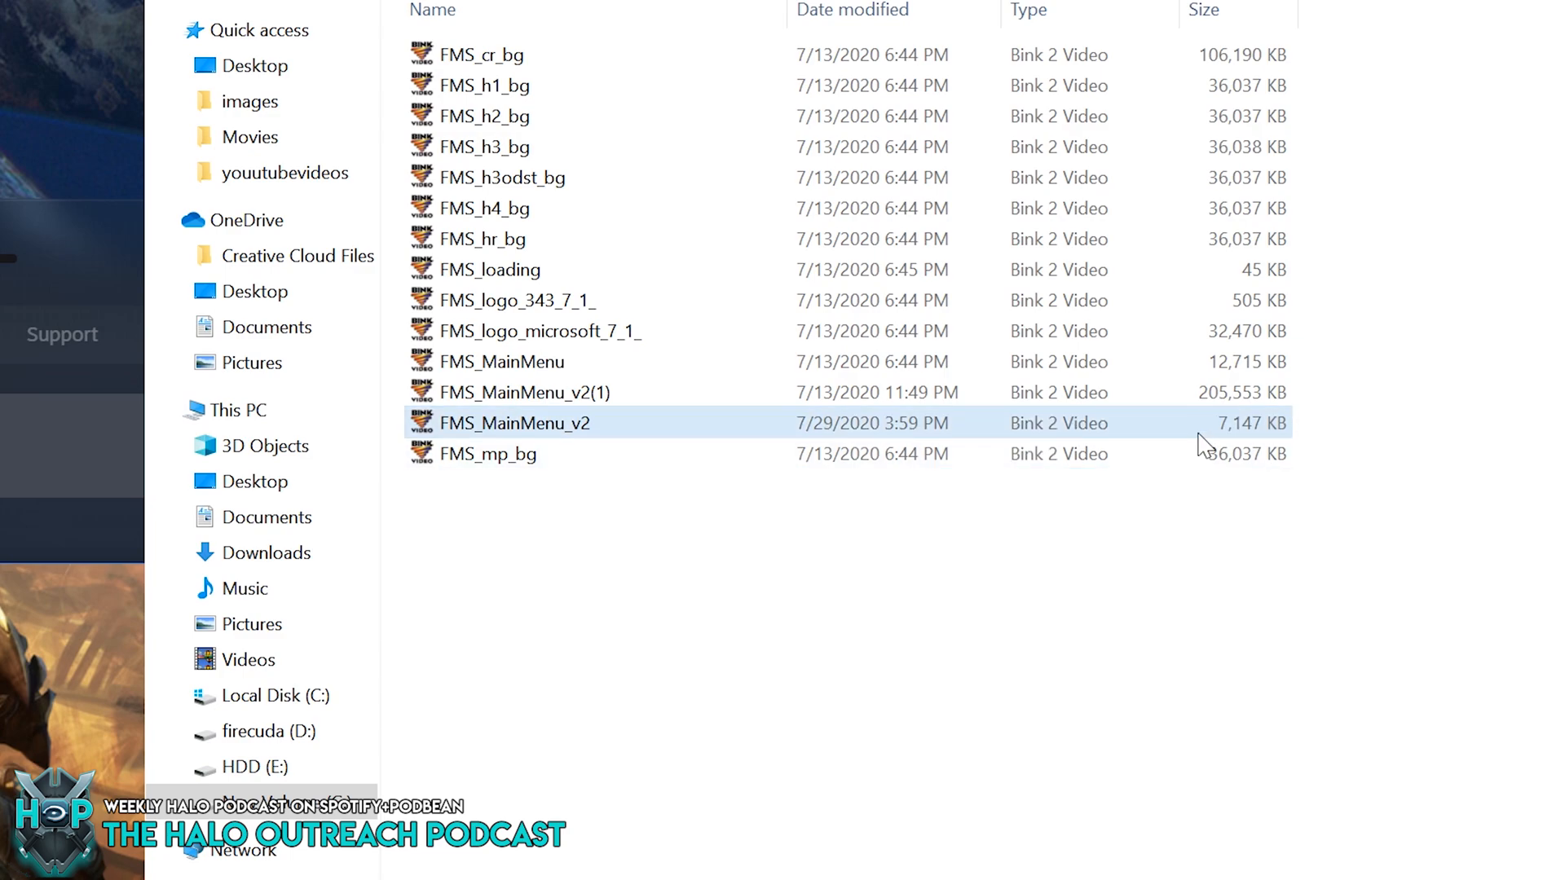
mouse_move(1053, 434)
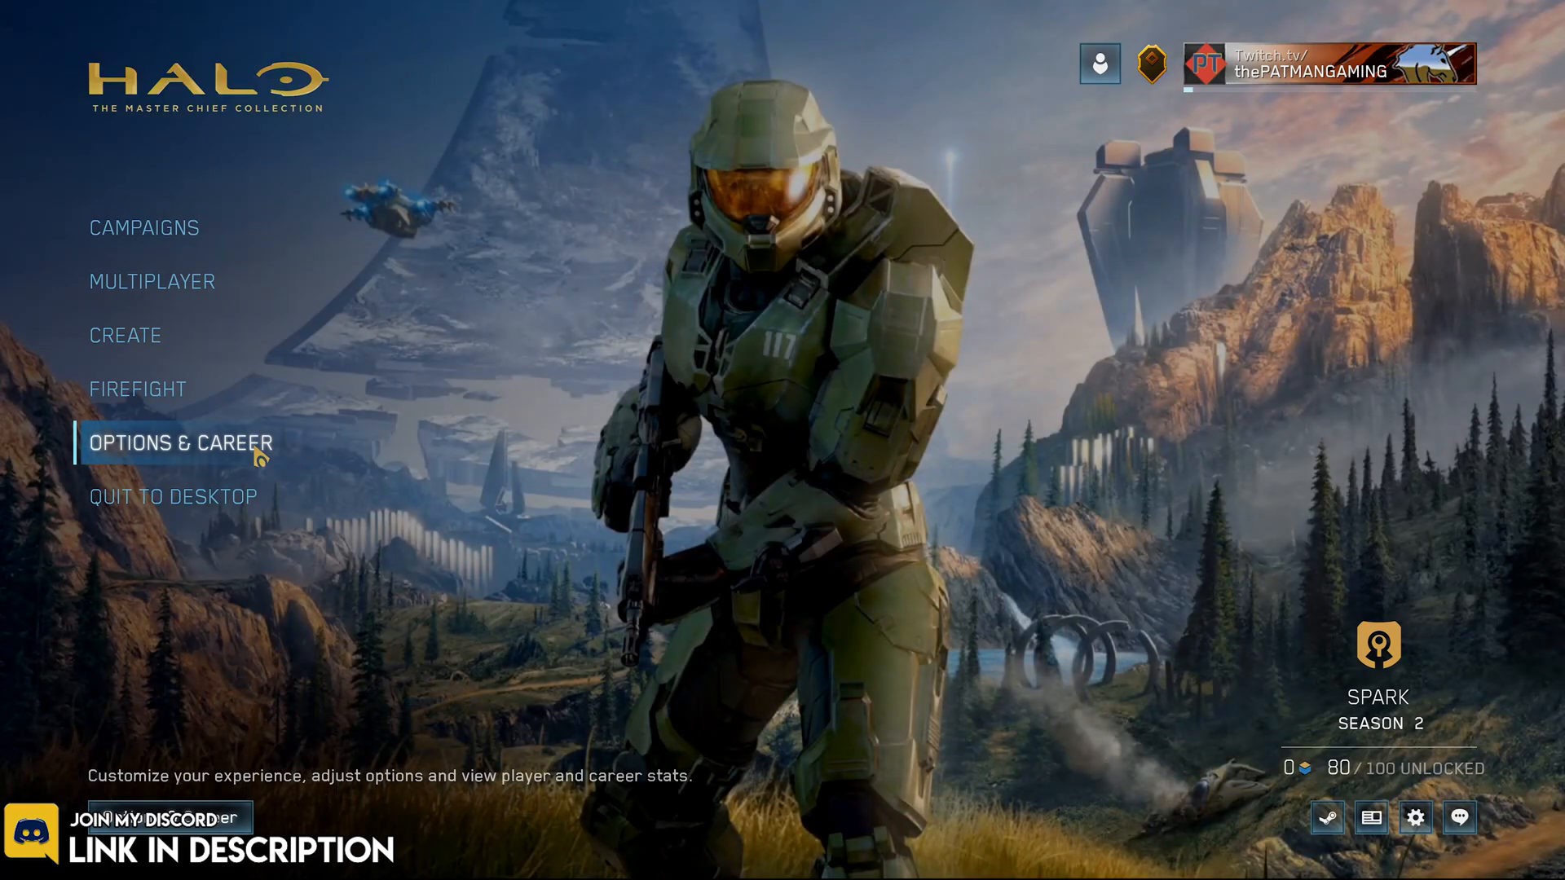
click(181, 444)
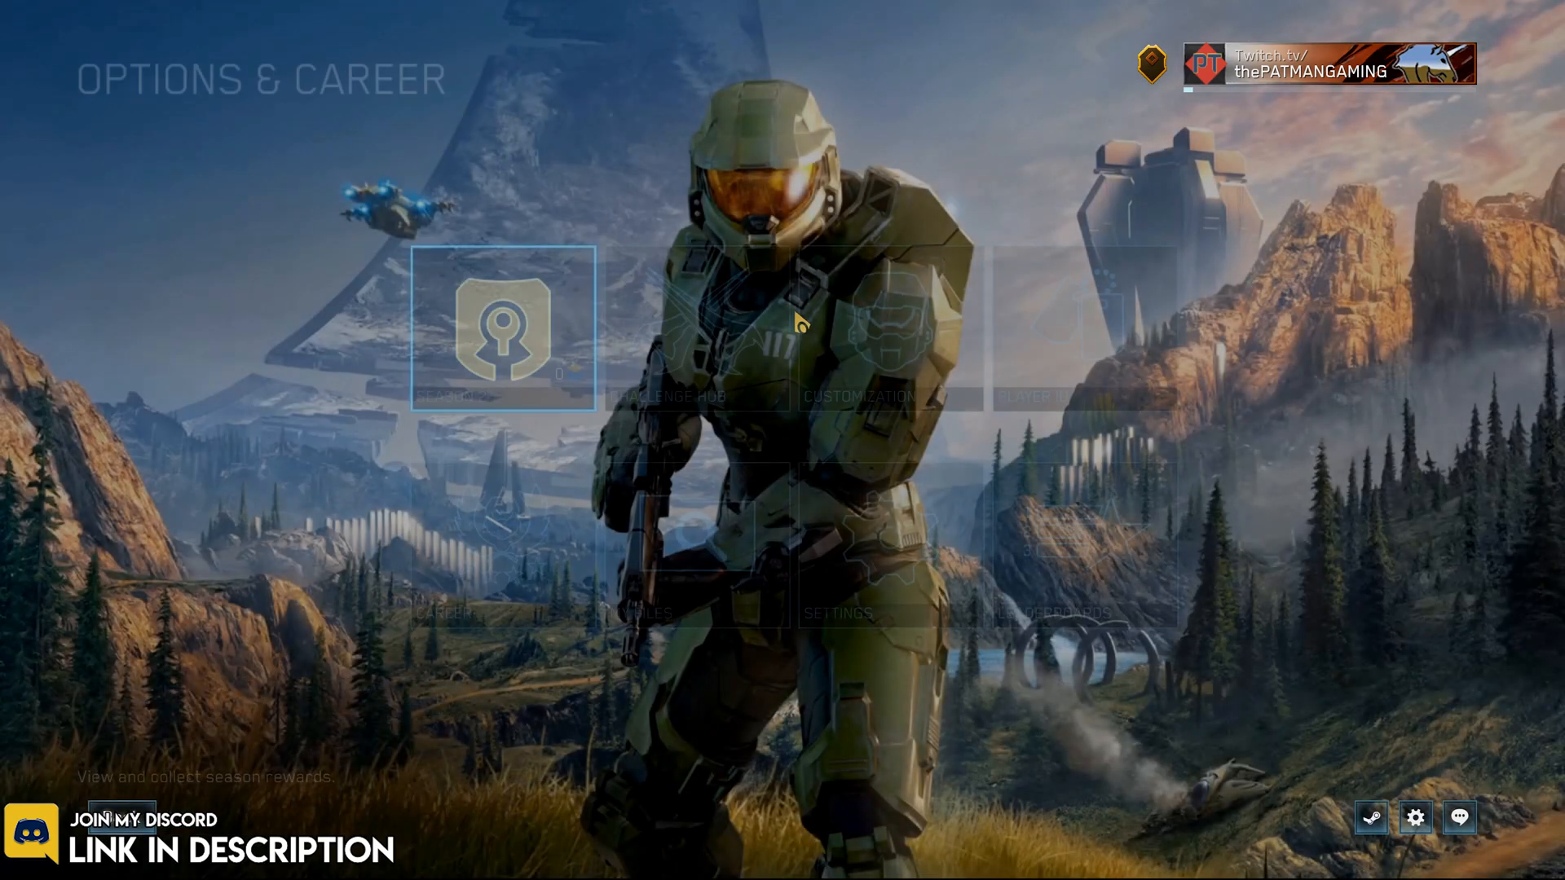
click(839, 612)
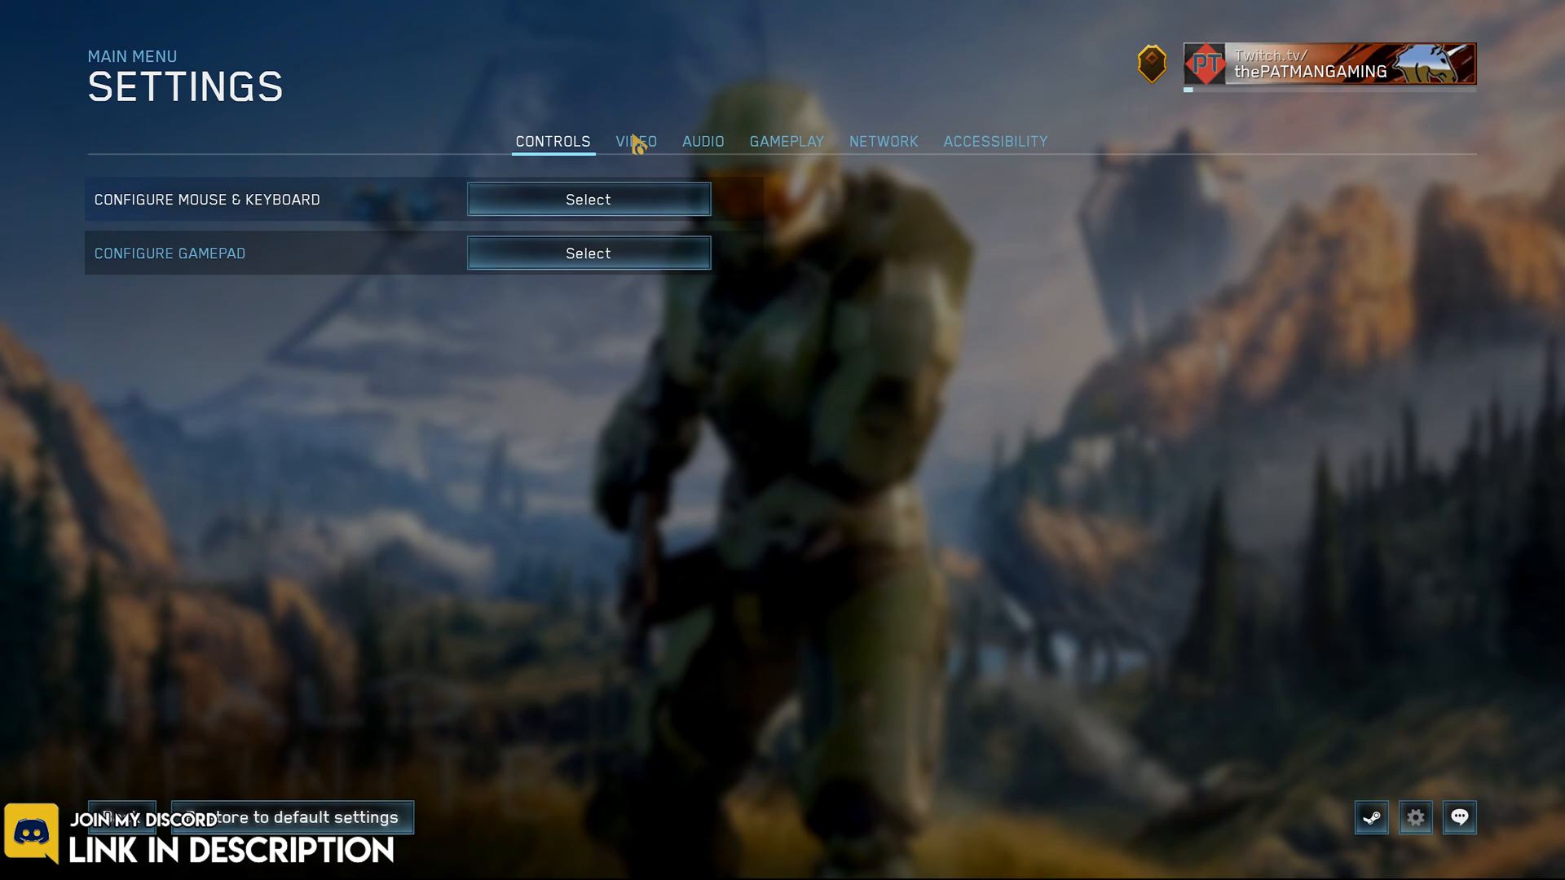
click(703, 141)
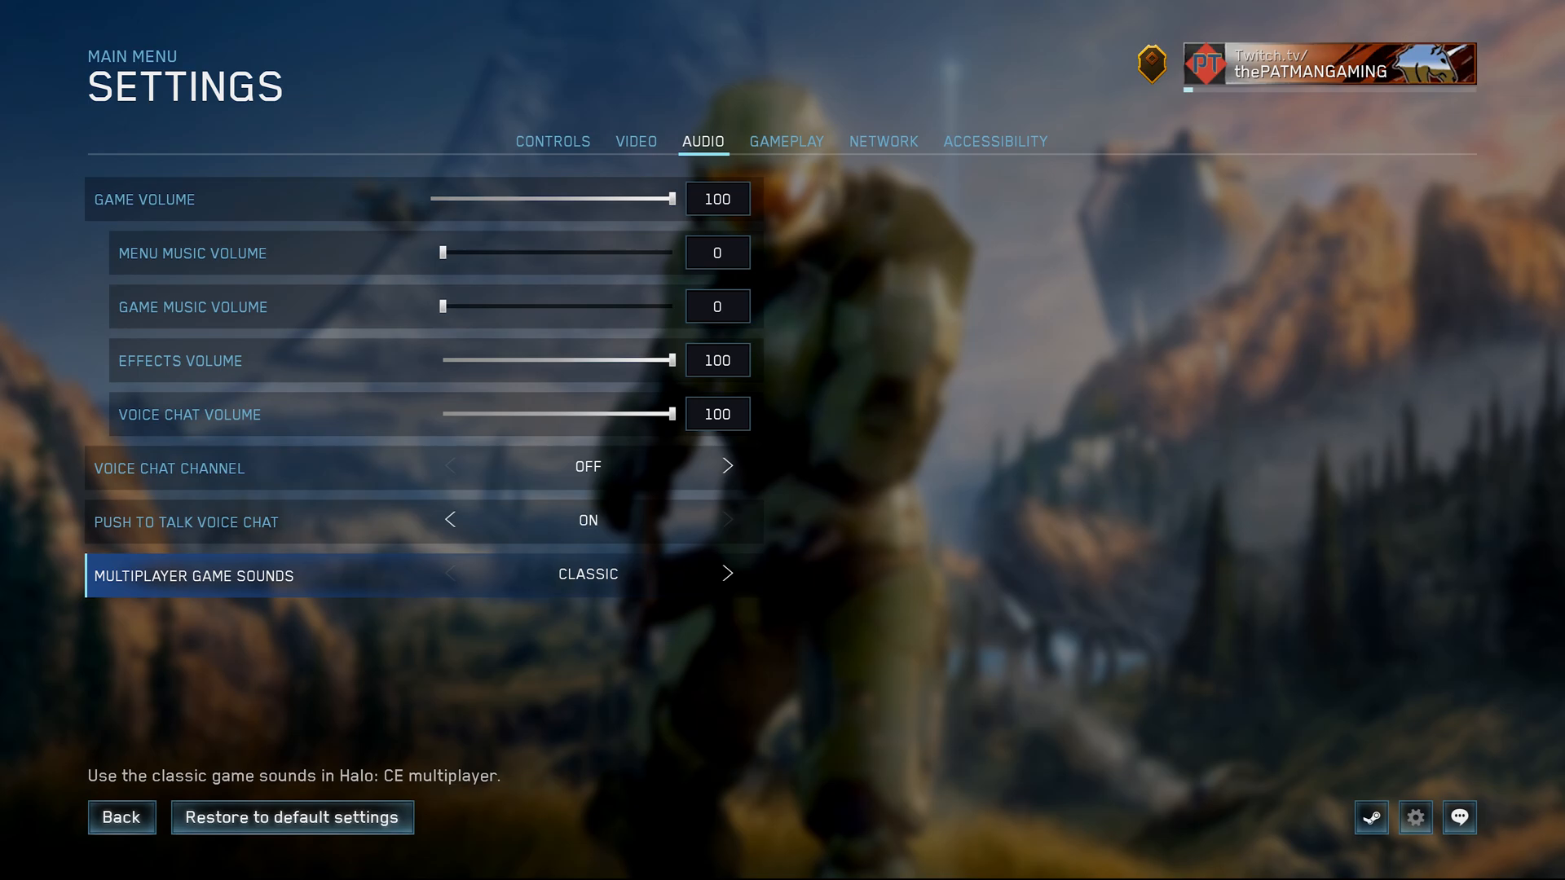
mouse_move(160, 830)
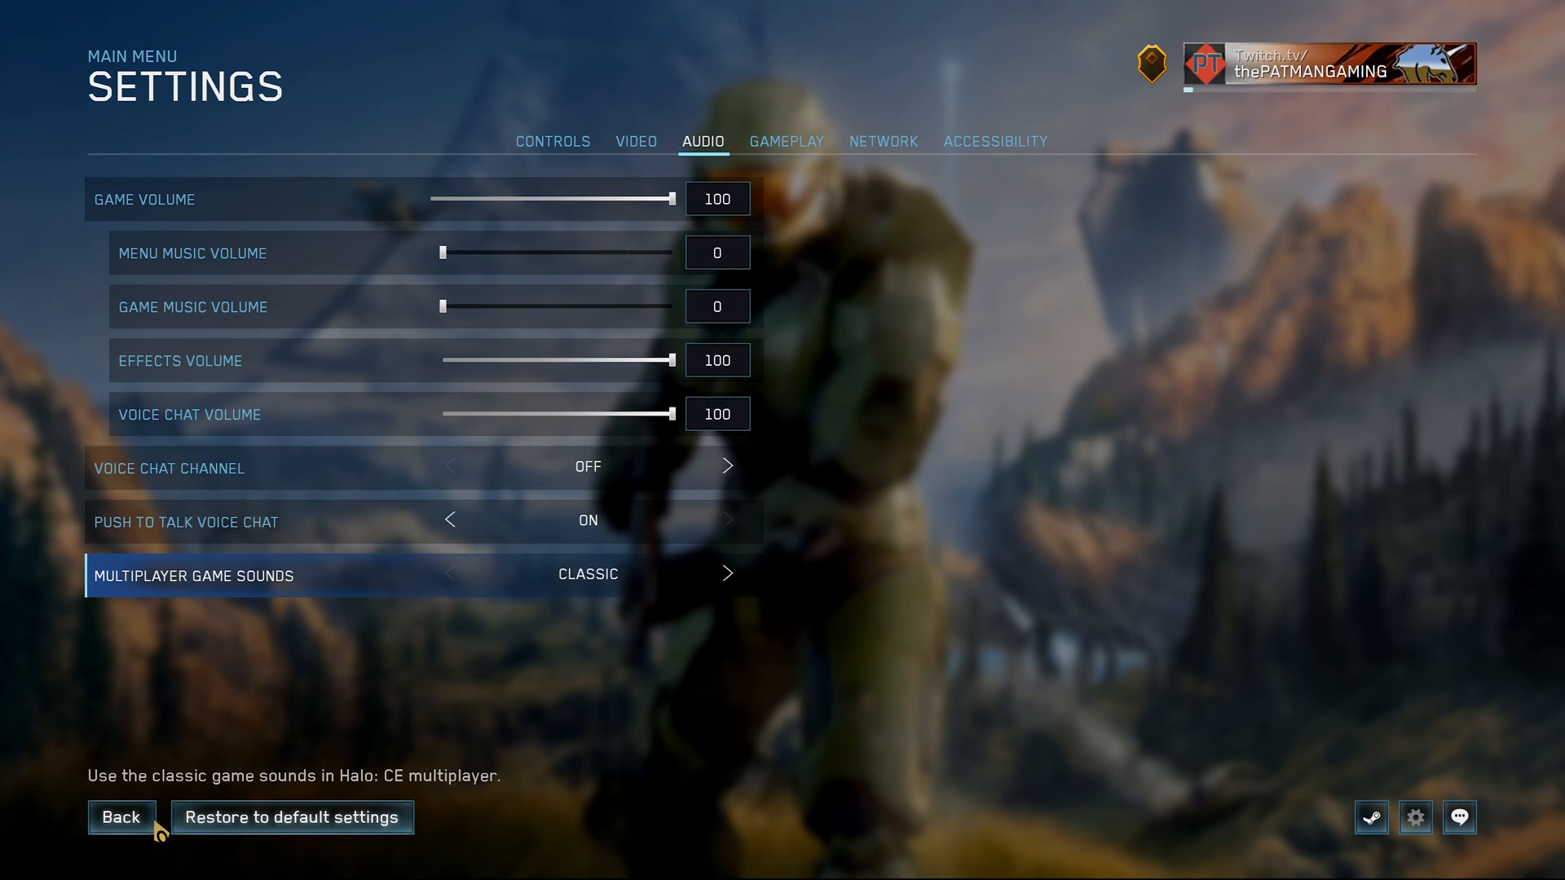
click(120, 817)
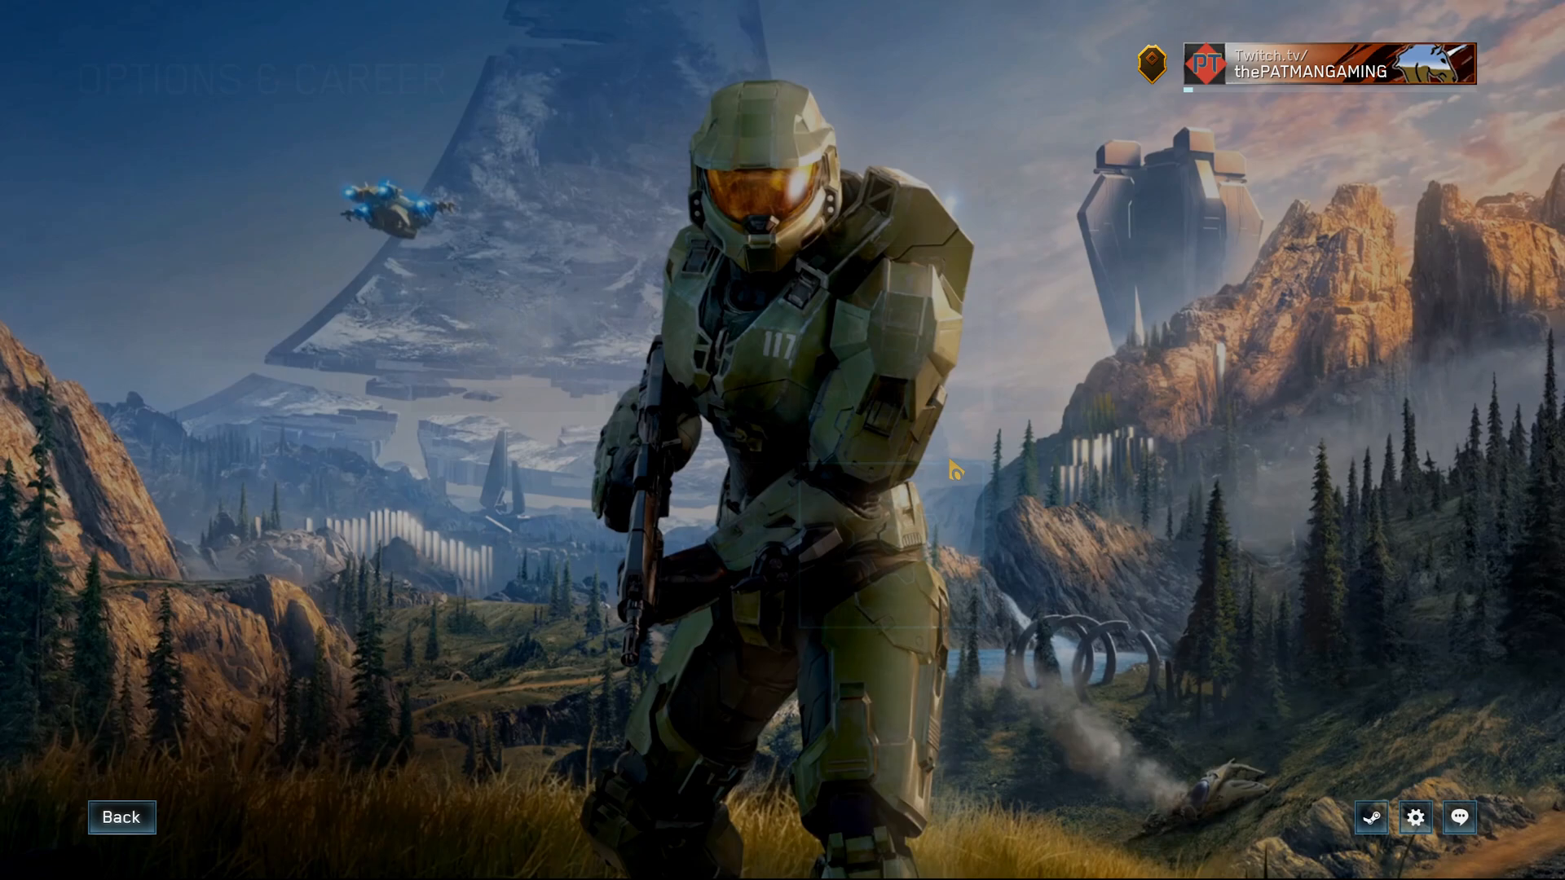
click(120, 817)
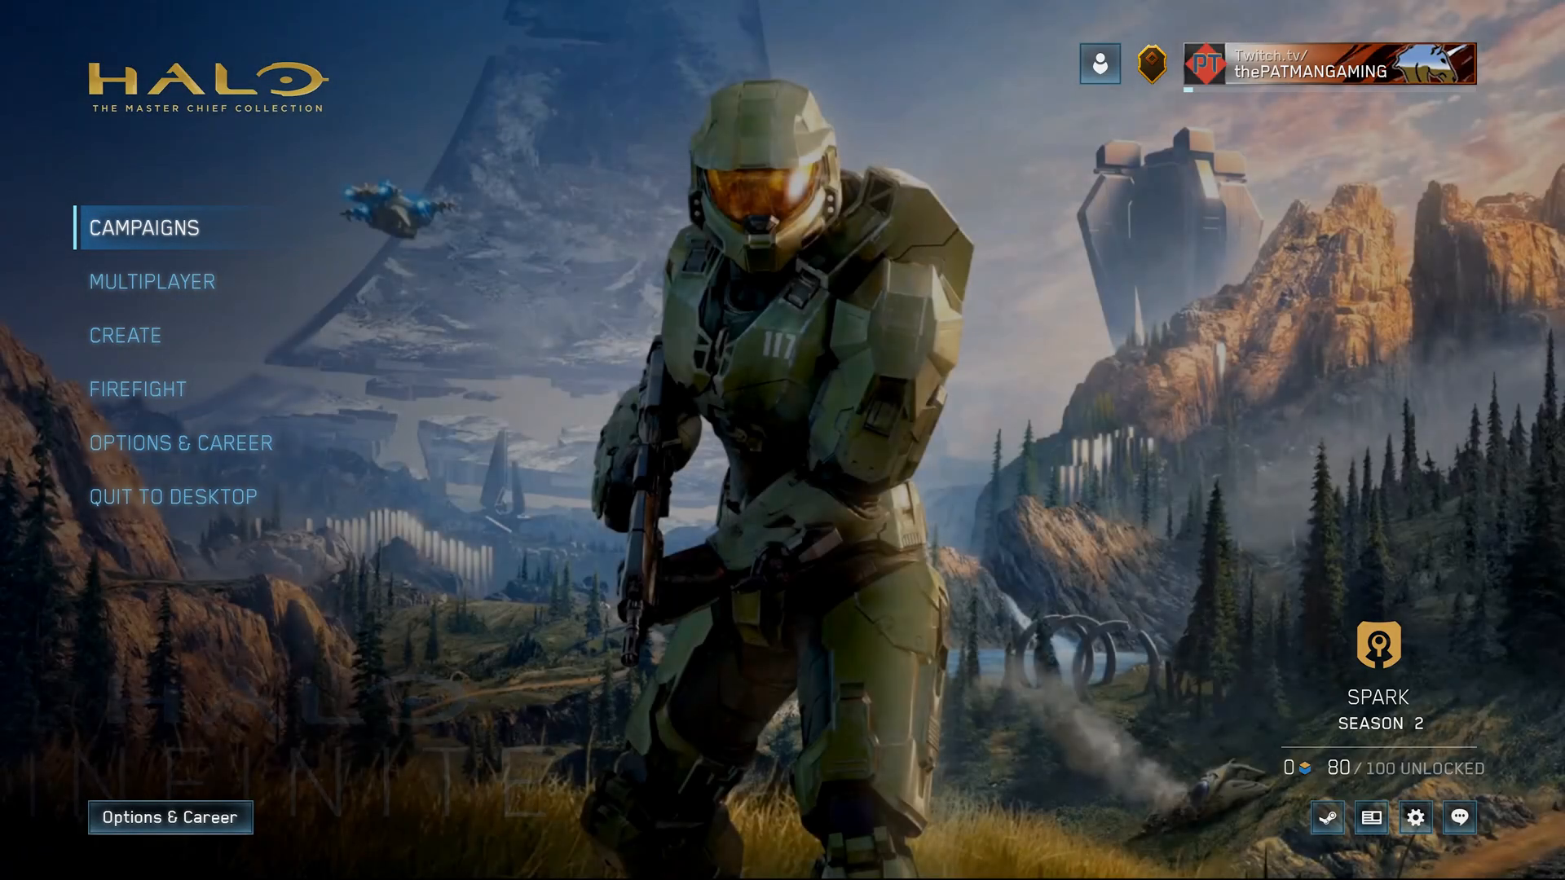
mouse_move(946, 465)
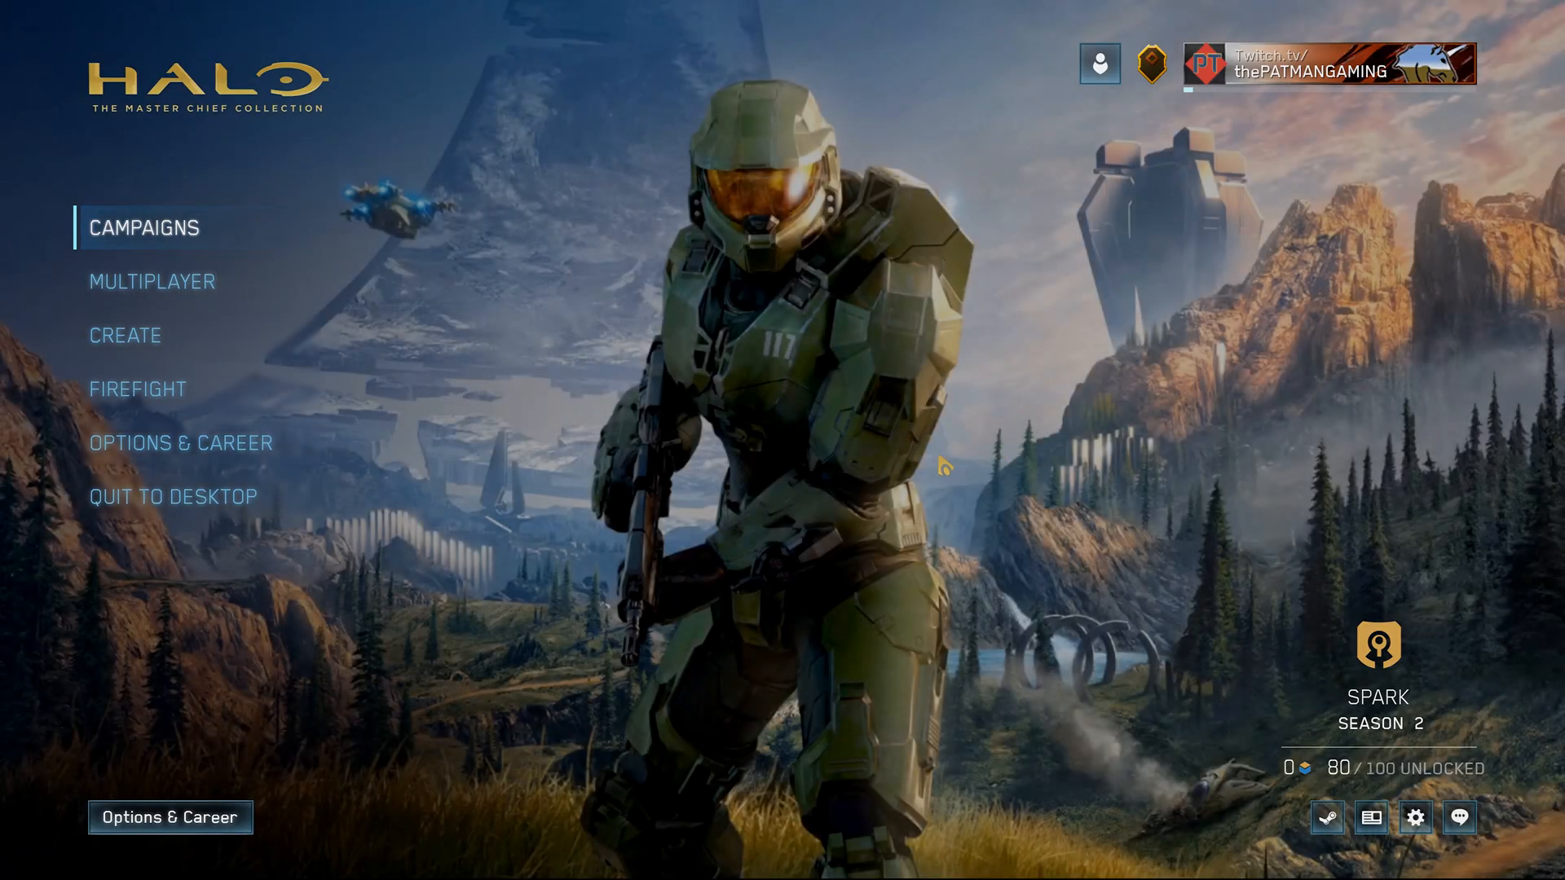
mouse_move(282, 446)
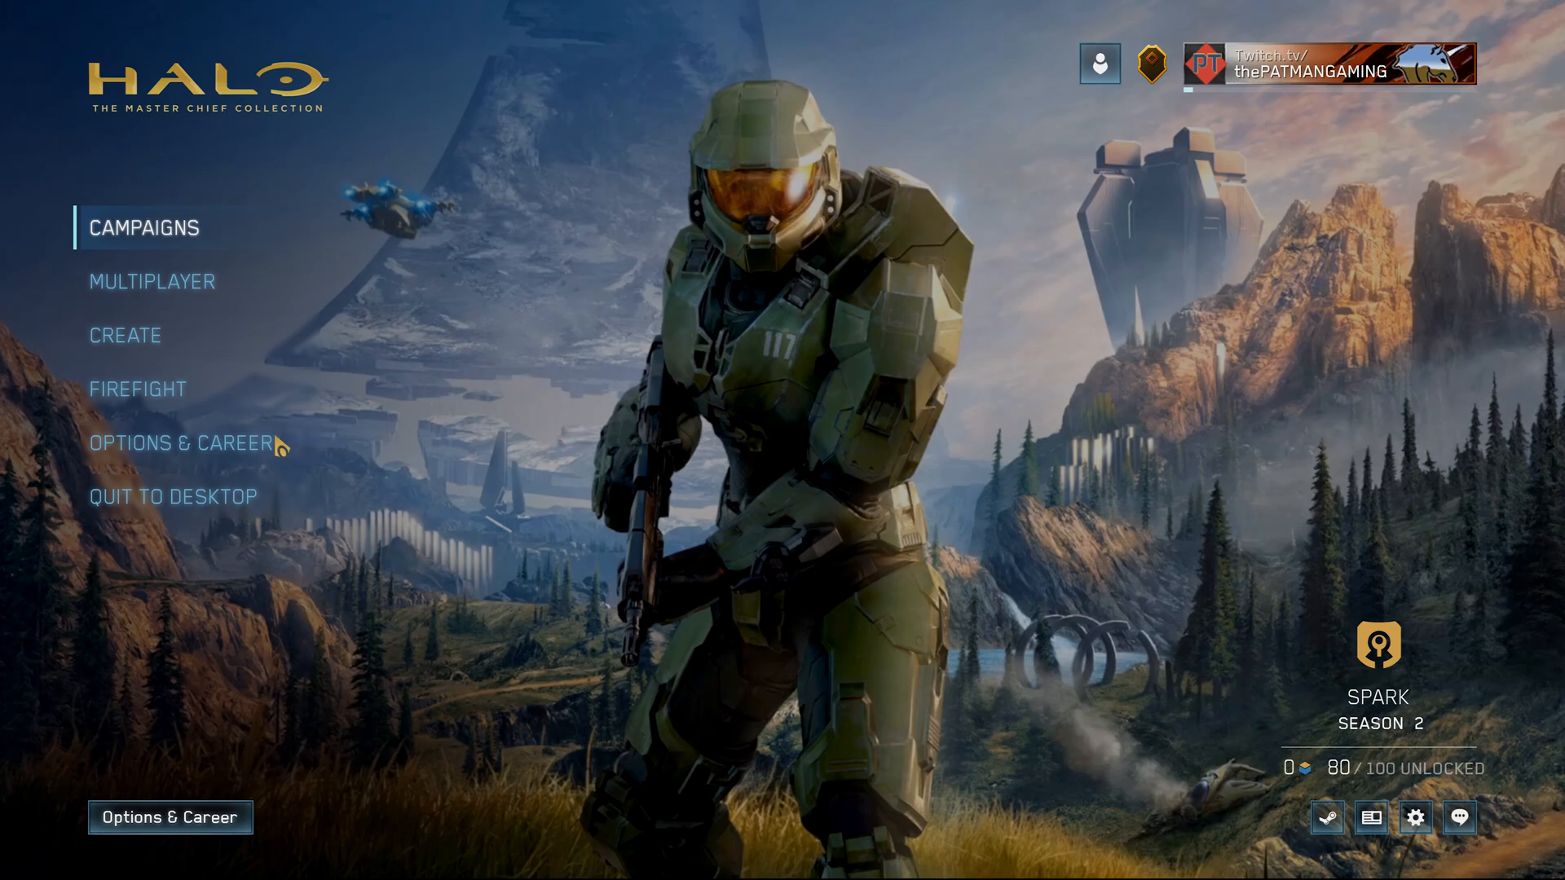
mouse_move(280, 446)
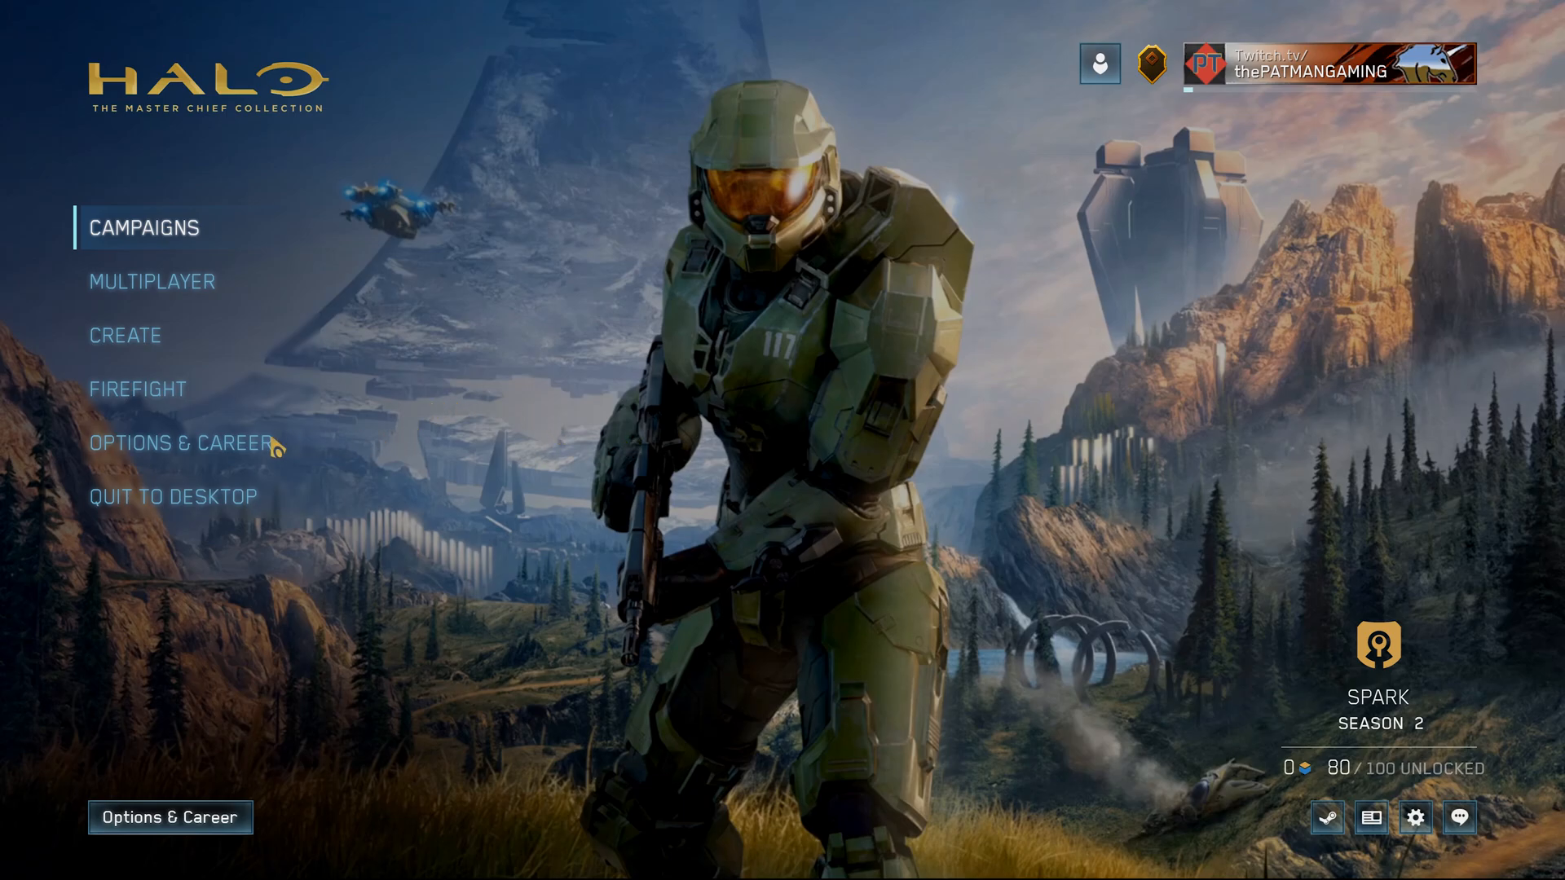